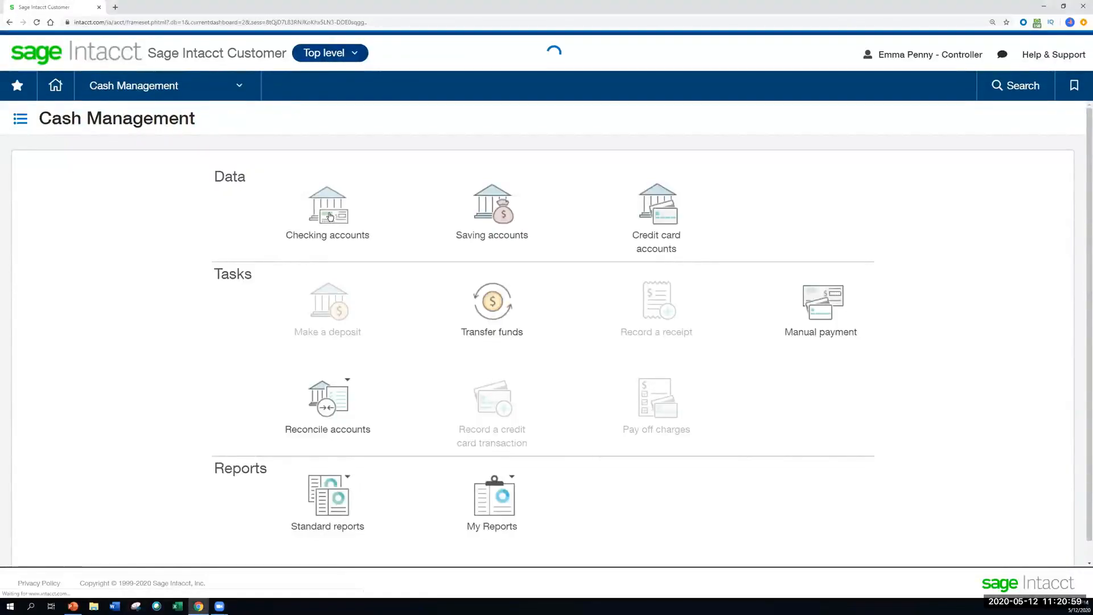
Open the 200_SVB Silicon Valley Bank checking account for editing from the Checking accounts list
{"action": "left_click", "coordinate": [327, 204]}
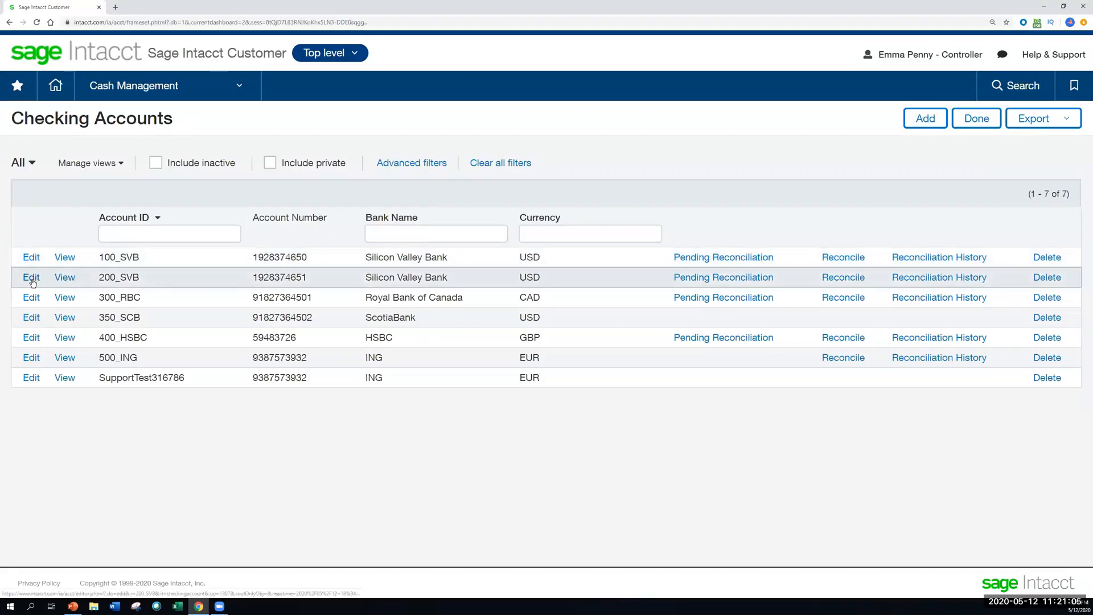
{"action": "left_click", "coordinate": [31, 276]}
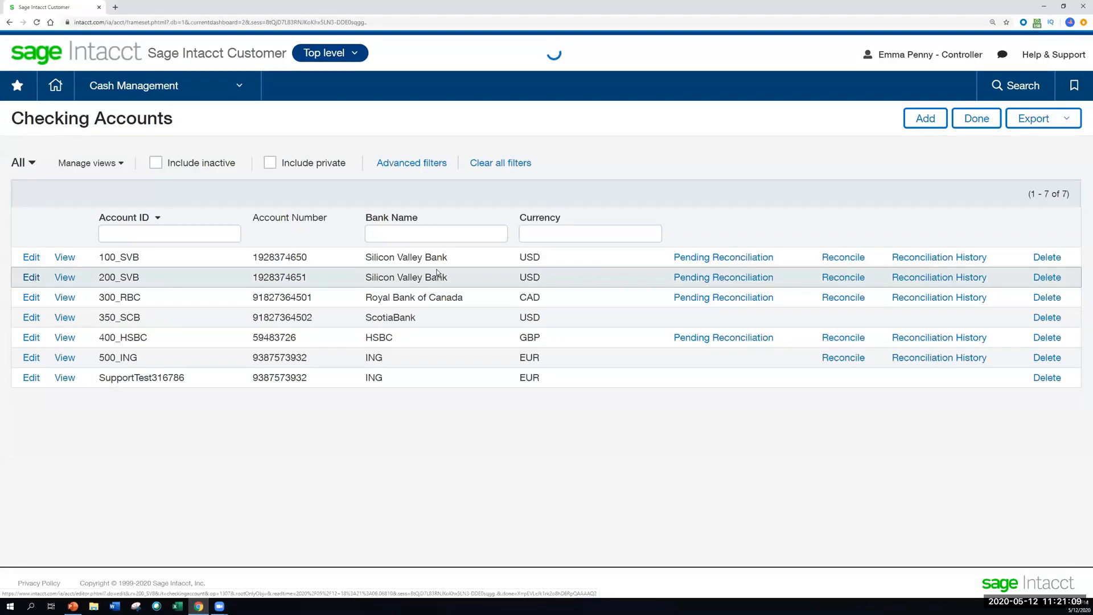
{"action": "left_click", "coordinate": [31, 276]}
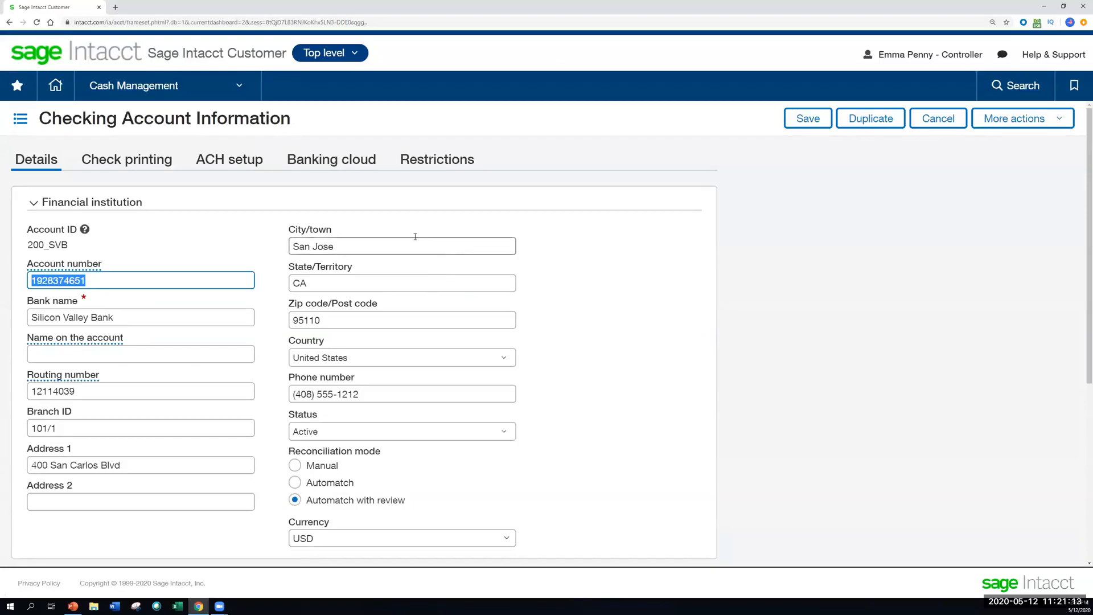
{"action": "left_click", "coordinate": [332, 159]}
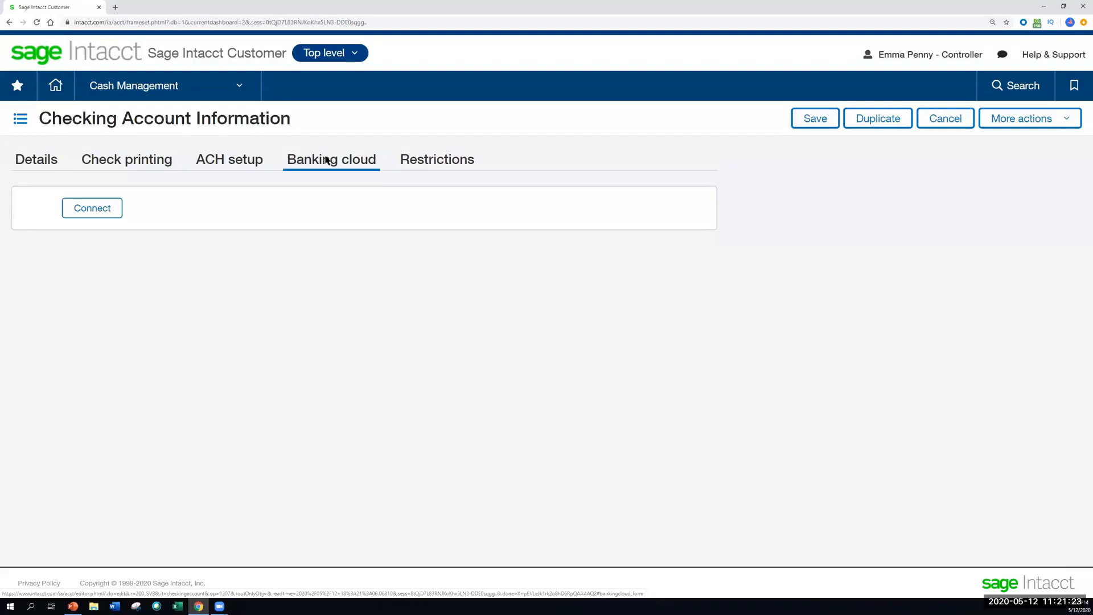
Start connecting the account to an online bank from its Banking cloud section
{"action": "left_click", "coordinate": [91, 207]}
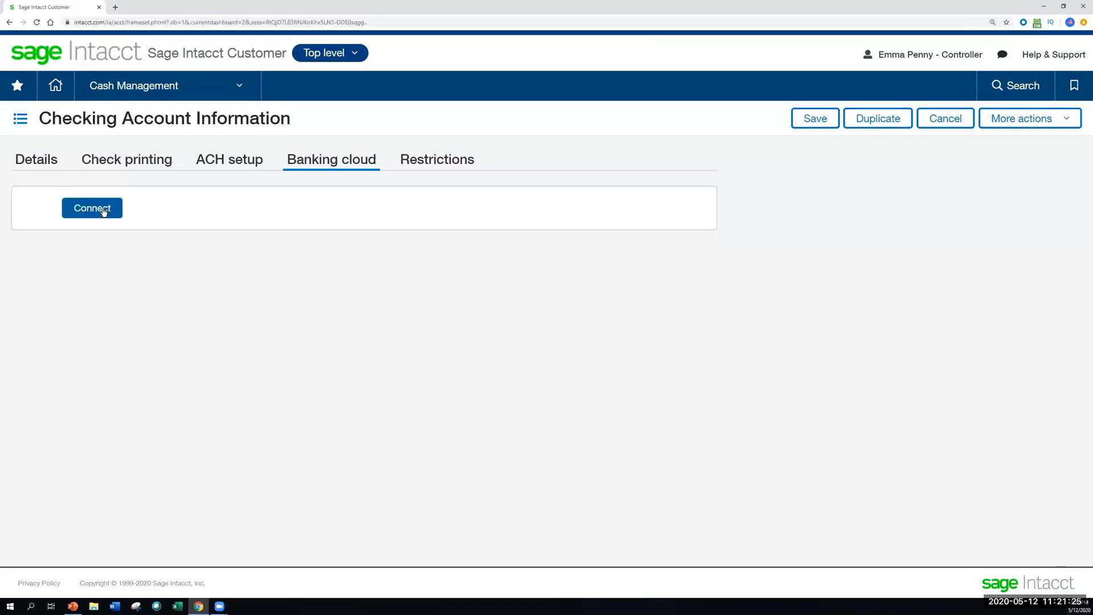
{"action": "left_click", "coordinate": [91, 207]}
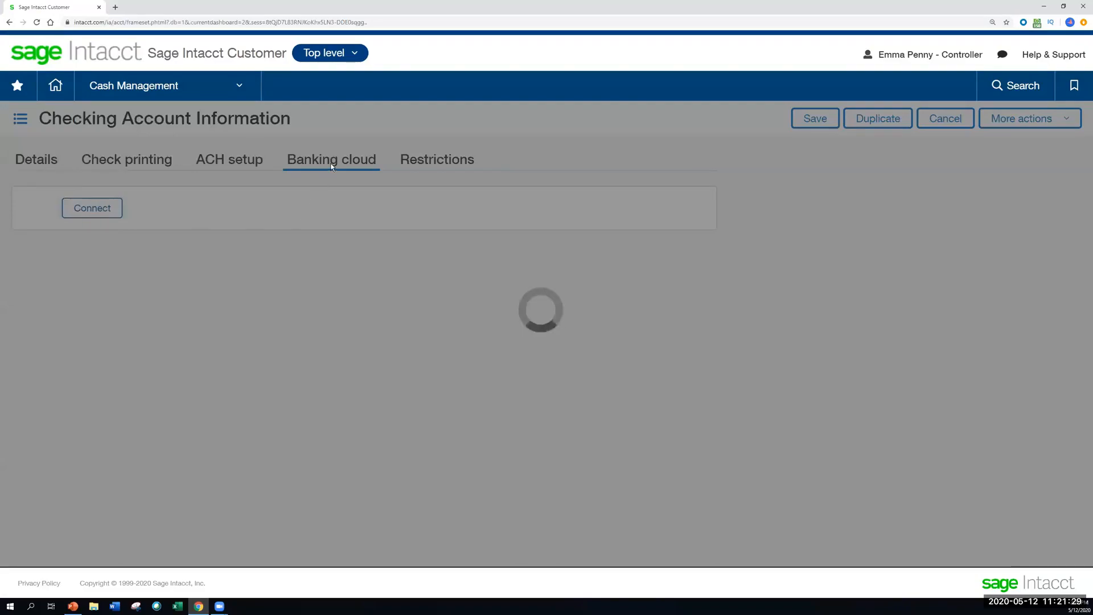
Browse the Connect your bank page and focus the bank-name search
{"action": "left_click", "coordinate": [91, 207]}
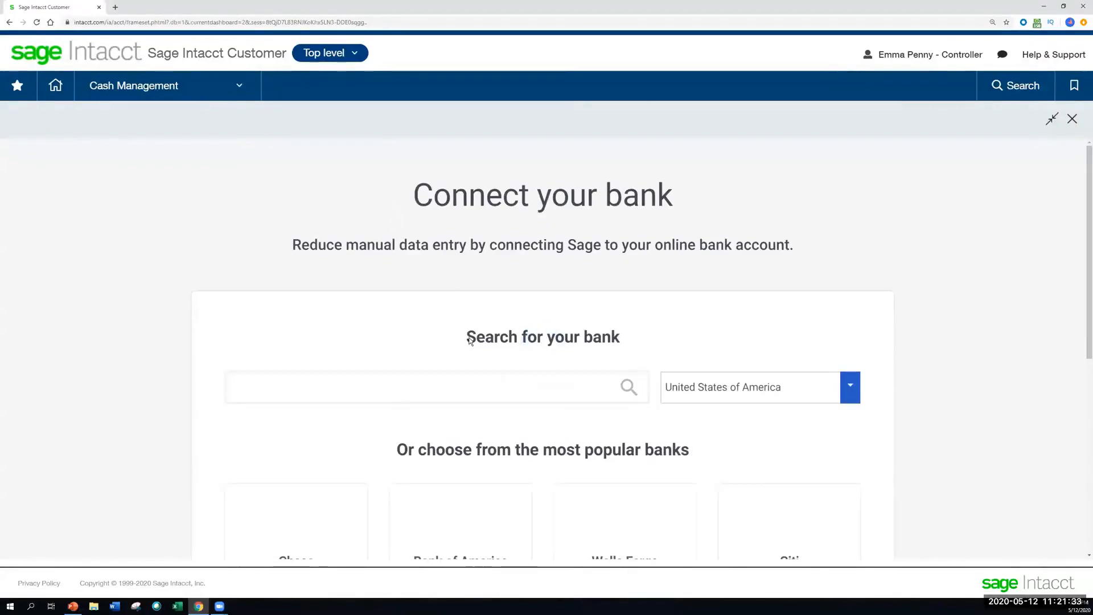
{"action": "scroll", "scroll_direction": "up", "scroll_amount": 3}
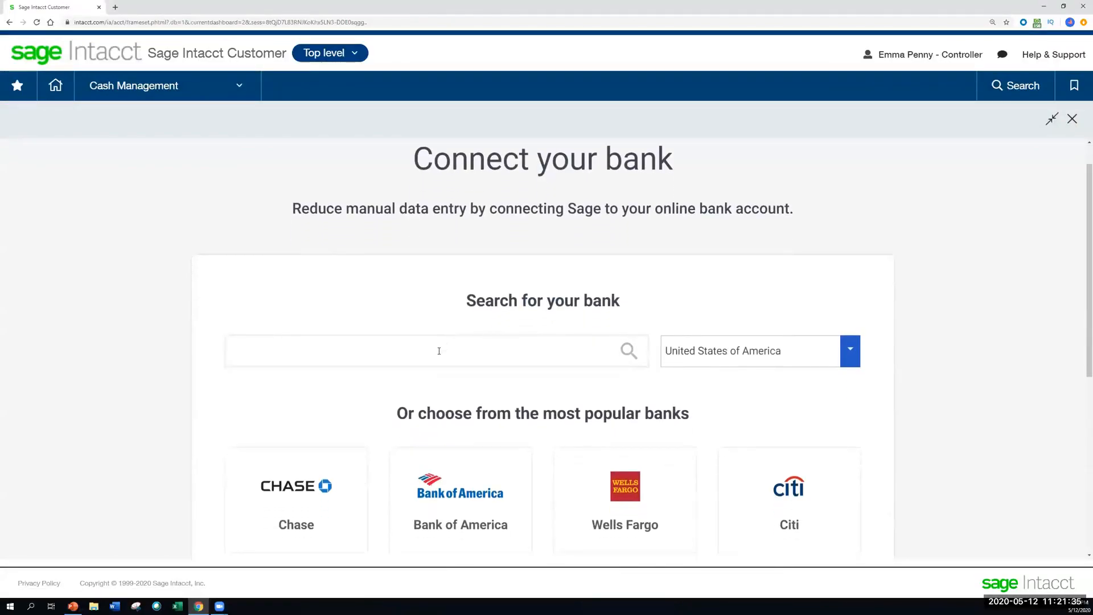
{"action": "scroll", "scroll_direction": "down", "scroll_amount": 3}
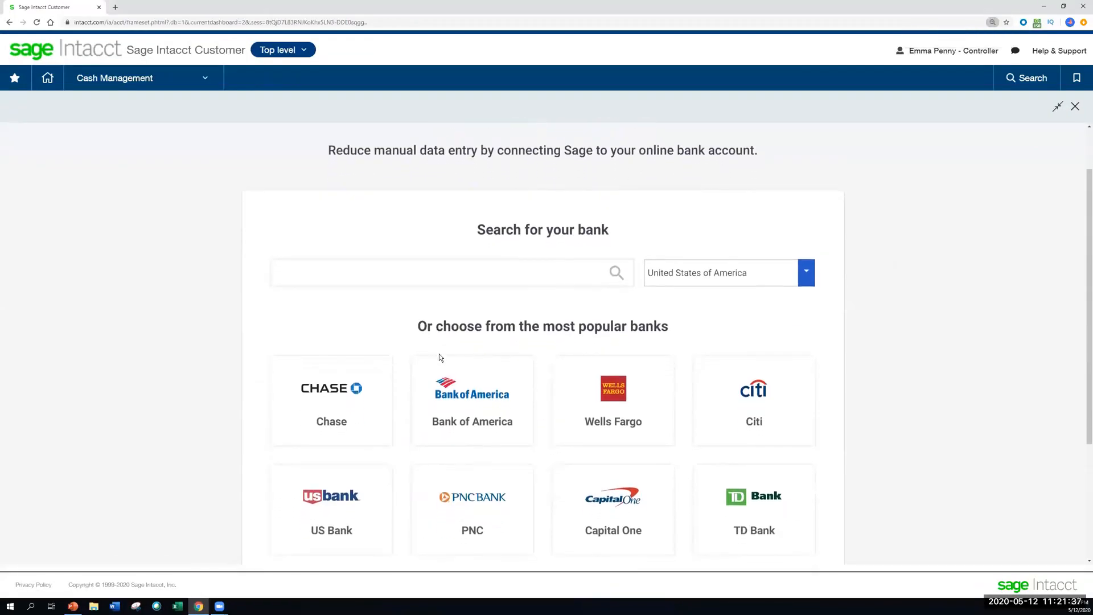
{"action": "scroll", "scroll_direction": "up", "scroll_amount": 3}
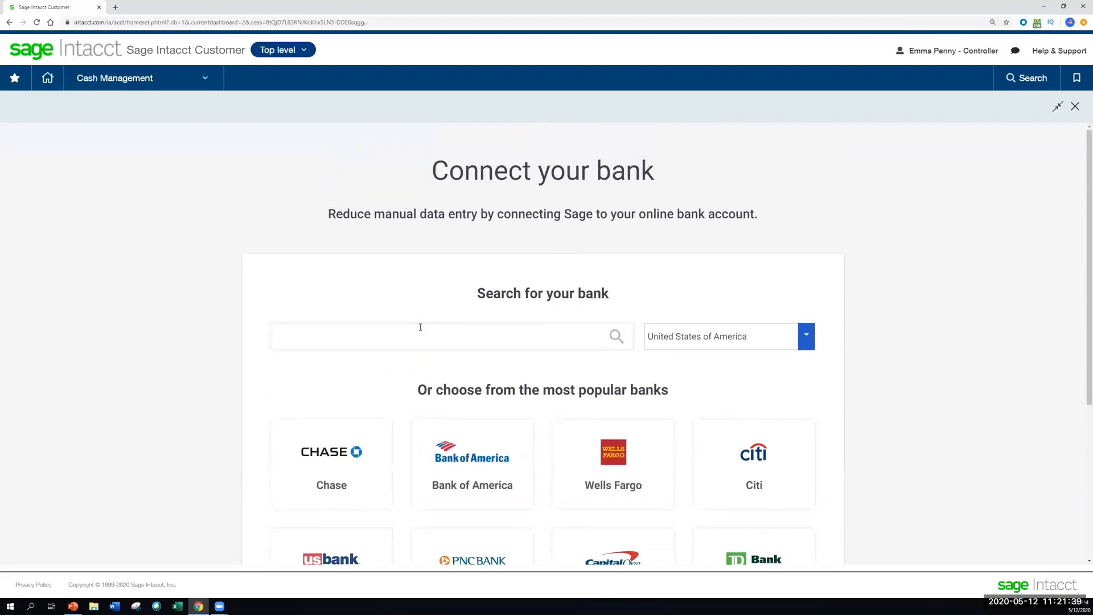
{"action": "left_click", "coordinate": [418, 337]}
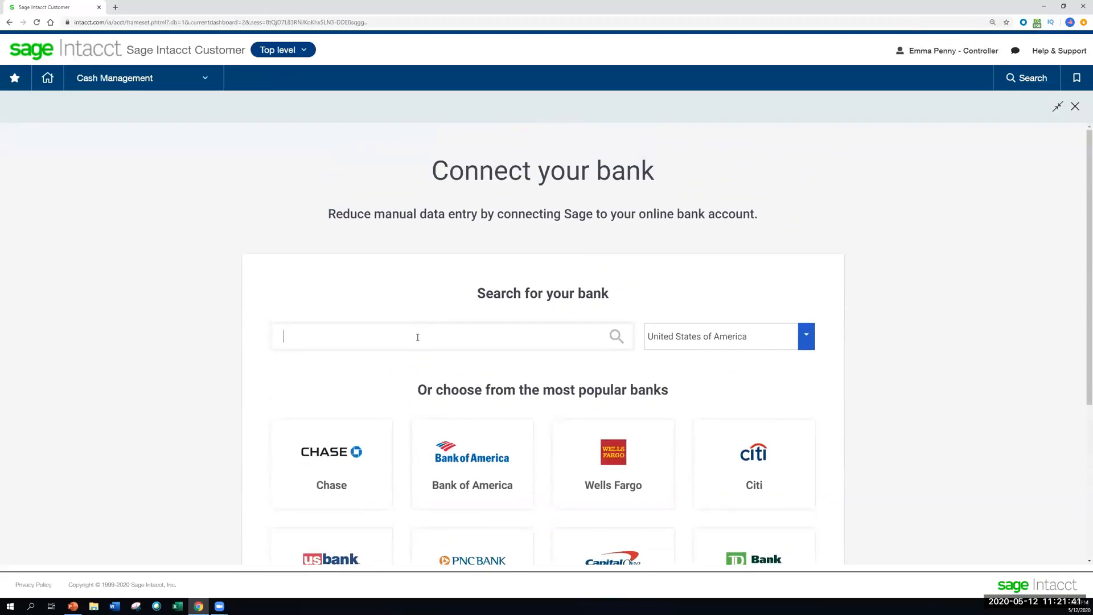
{"action": "scroll", "scroll_direction": "up", "scroll_amount": 3}
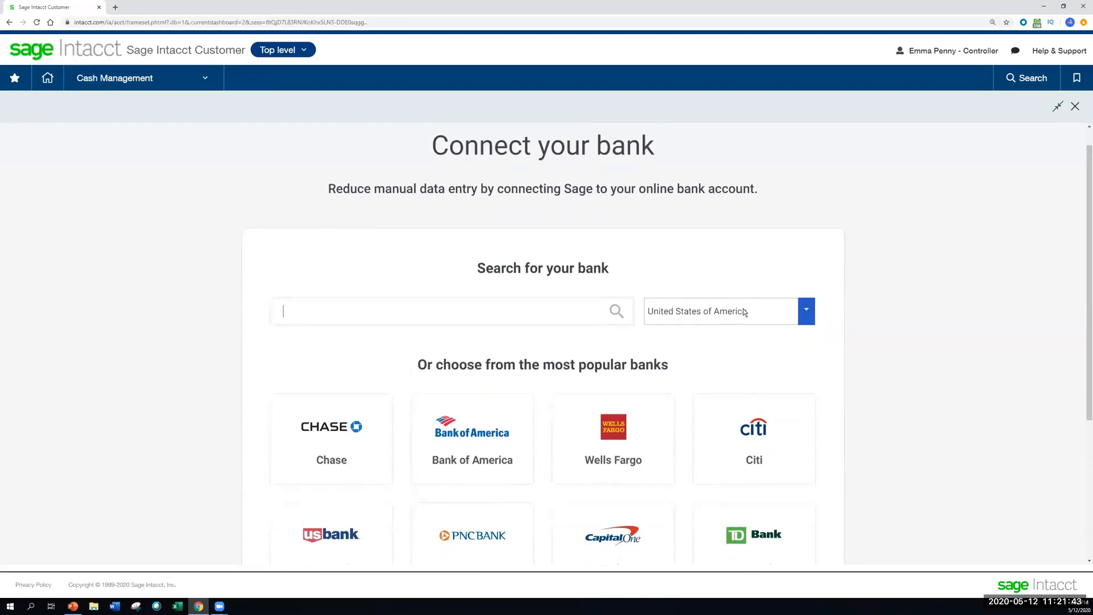
{"action": "scroll", "scroll_direction": "down", "scroll_amount": 3}
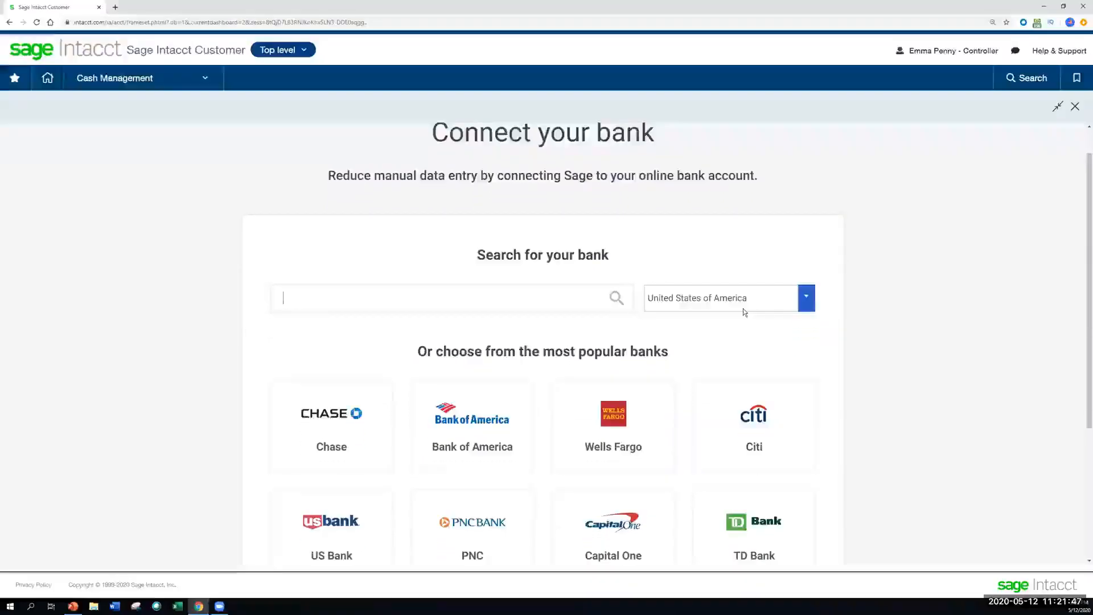
{"action": "scroll", "scroll_direction": "down", "scroll_amount": 3}
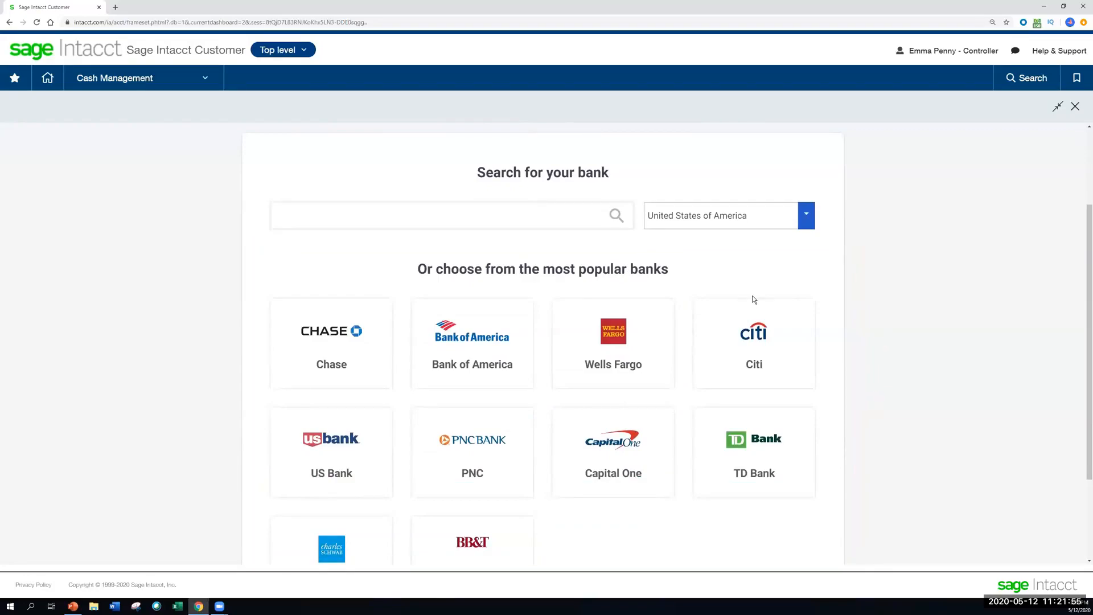
Try Ireland as bank country, set it back to United States of America, and search for 'usaa'
{"action": "left_click", "coordinate": [806, 215]}
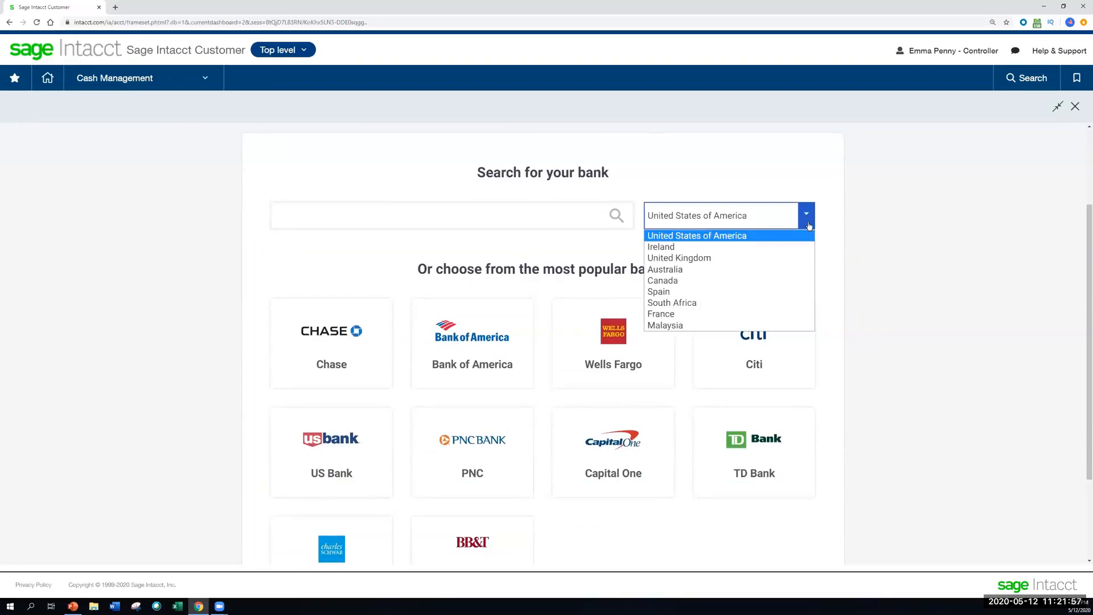
{"action": "mouse_move", "coordinate": [779, 229]}
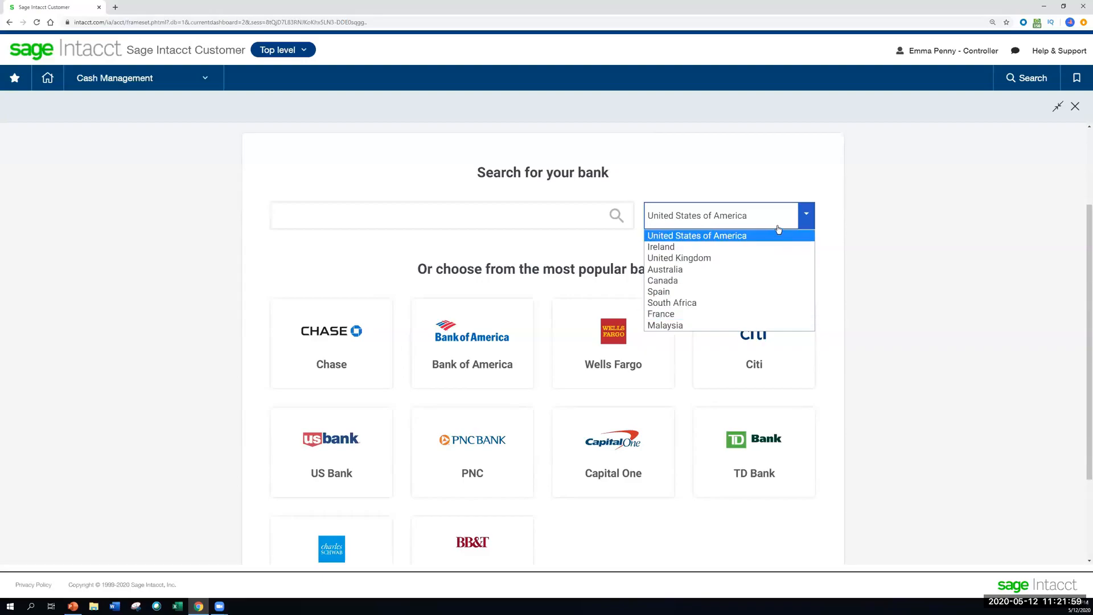
{"action": "left_click", "coordinate": [660, 246]}
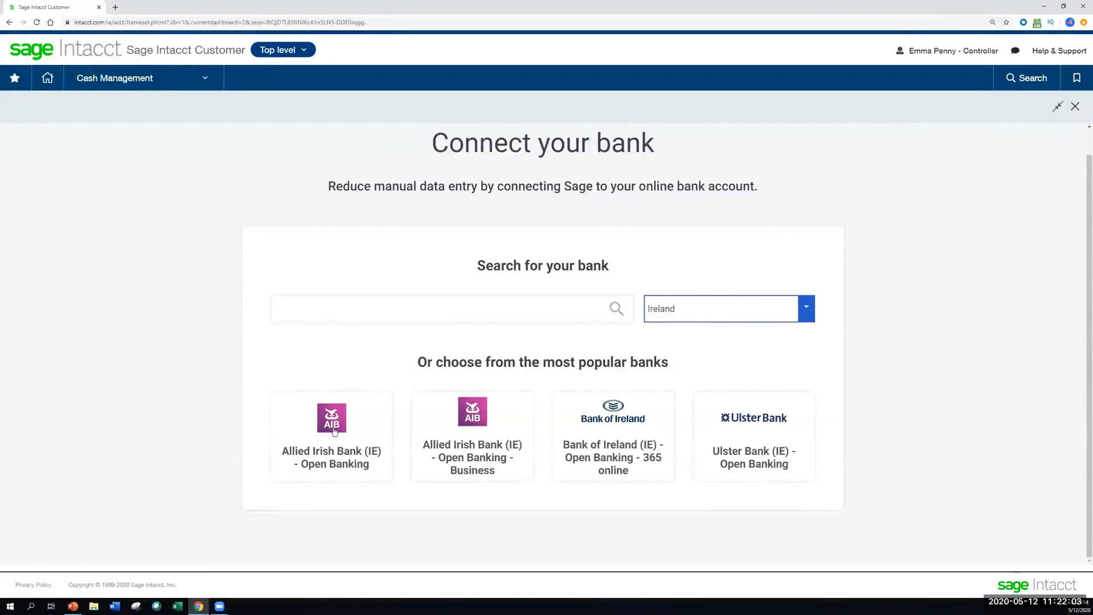
{"action": "left_click", "coordinate": [806, 309]}
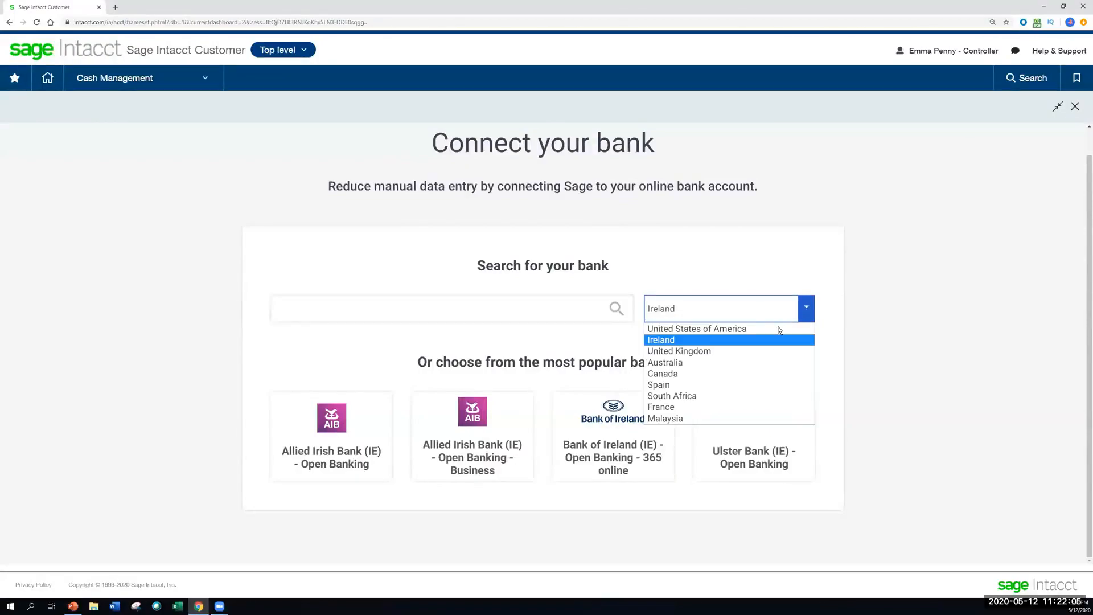
{"action": "left_click", "coordinate": [697, 328]}
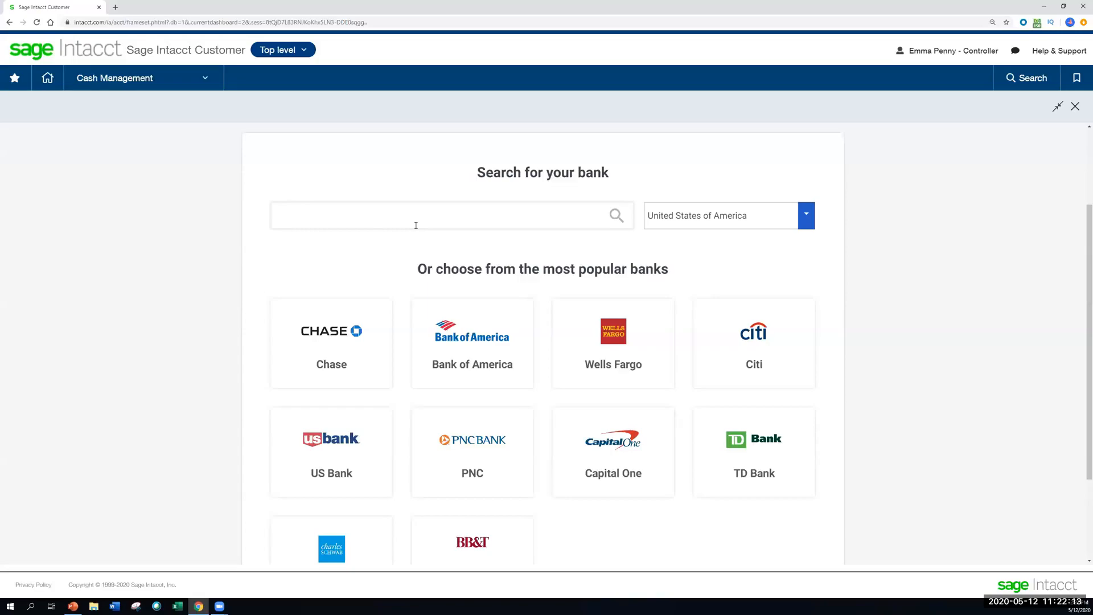
{"action": "type", "text": "usaa"}
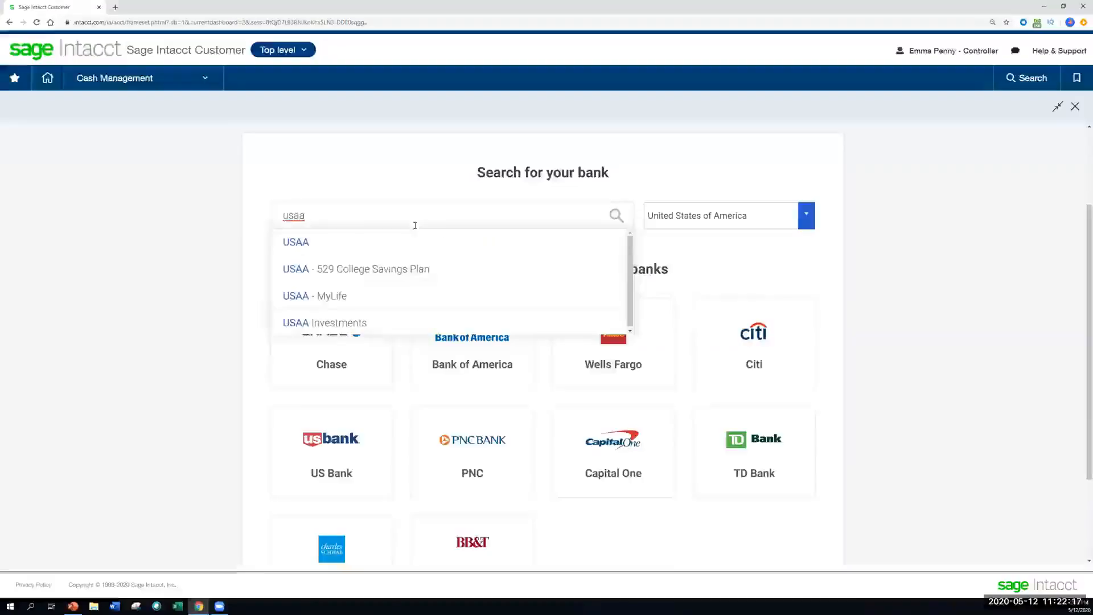
{"action": "mouse_move", "coordinate": [392, 235]}
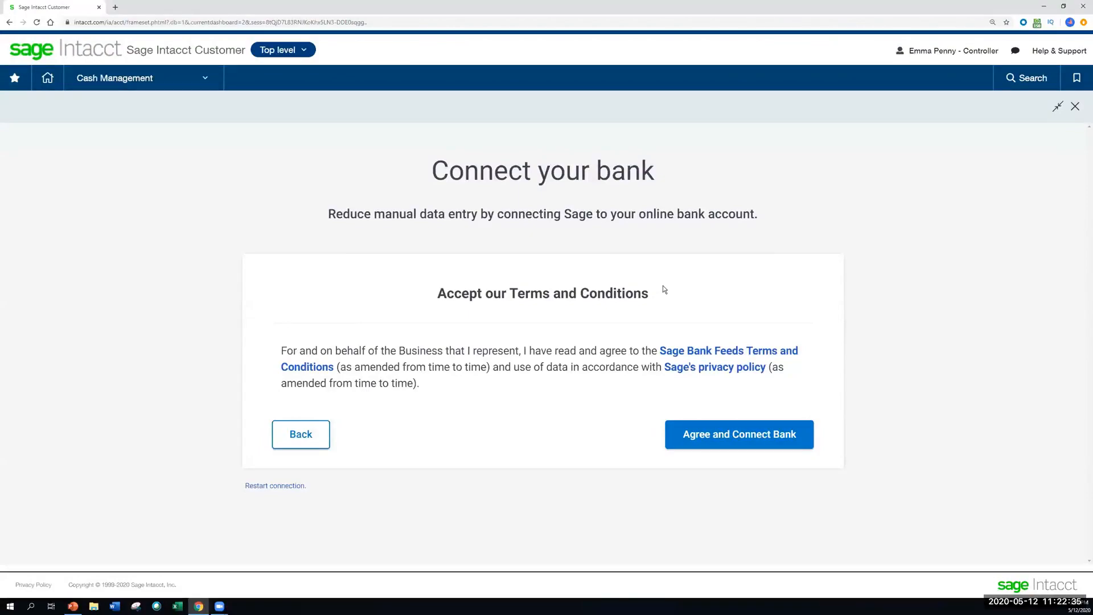
{"action": "mouse_move", "coordinate": [750, 443]}
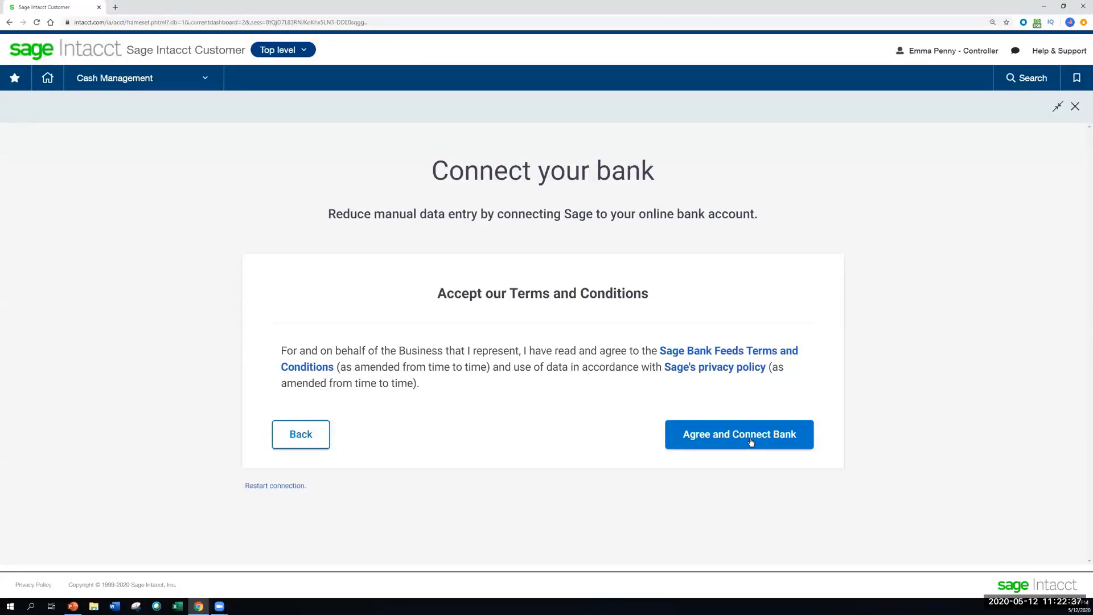
Accept the terms, continue with demo sample transactions, and choose Demo Bank as the account
{"action": "left_click", "coordinate": [738, 434]}
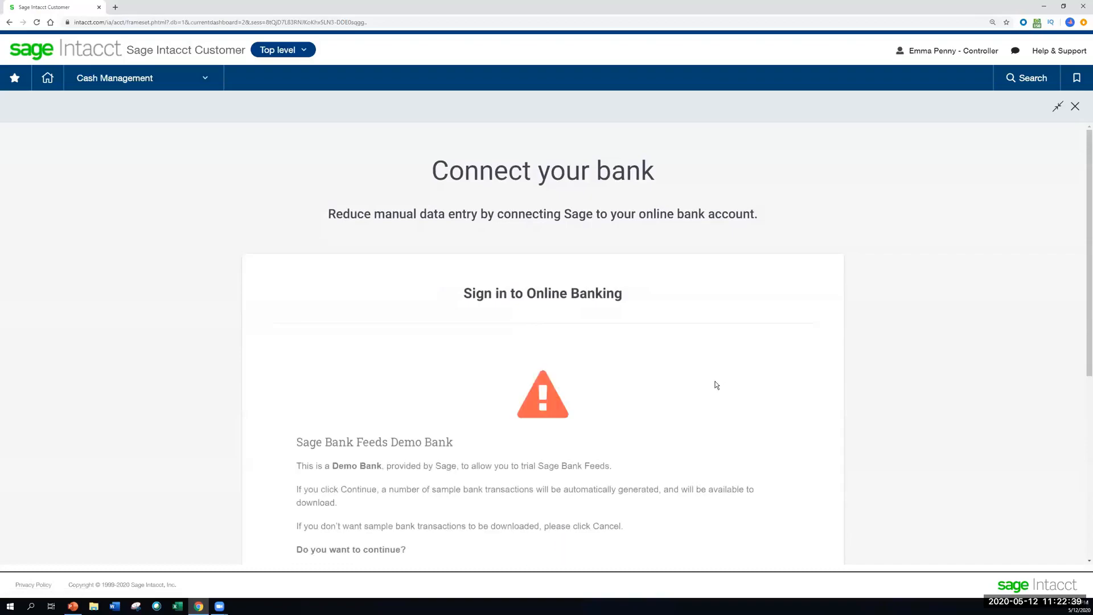
{"action": "scroll", "scroll_direction": "down", "scroll_amount": 3}
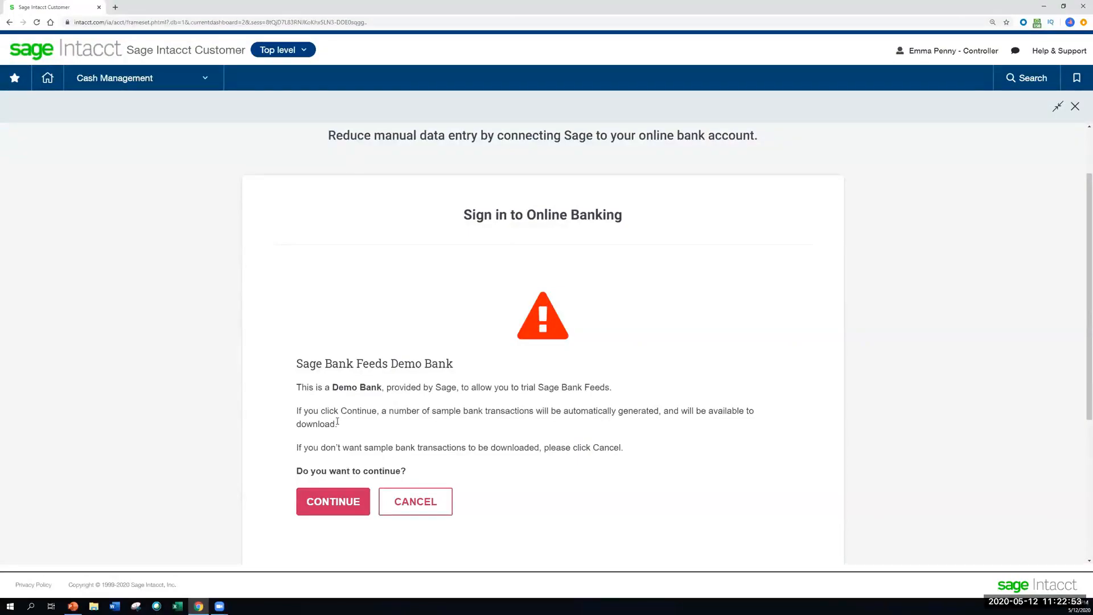
{"action": "left_click", "coordinate": [332, 500]}
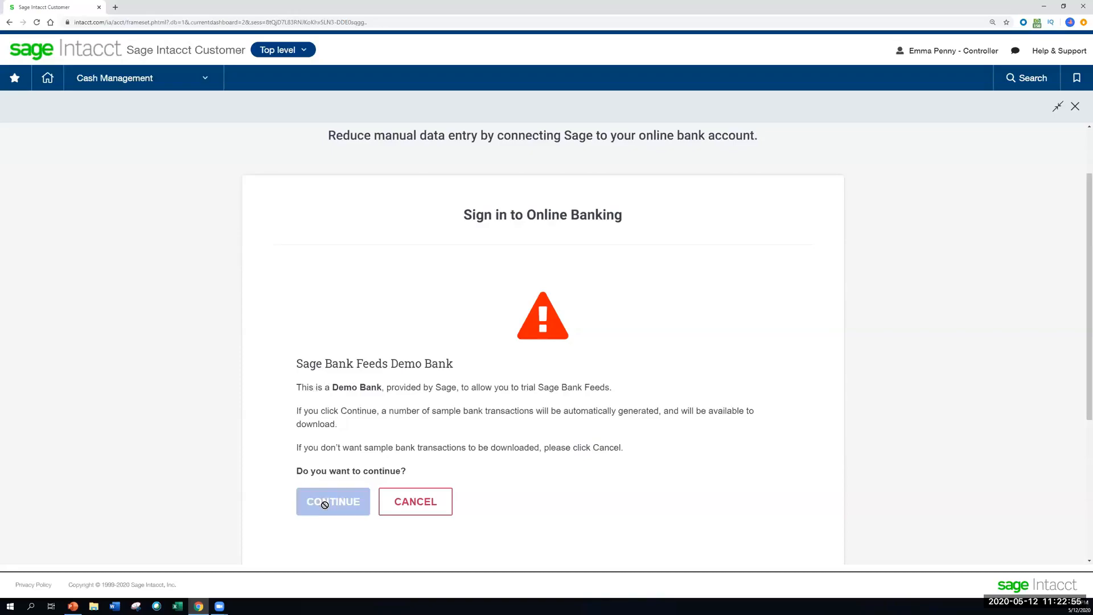
{"action": "left_click", "coordinate": [332, 501]}
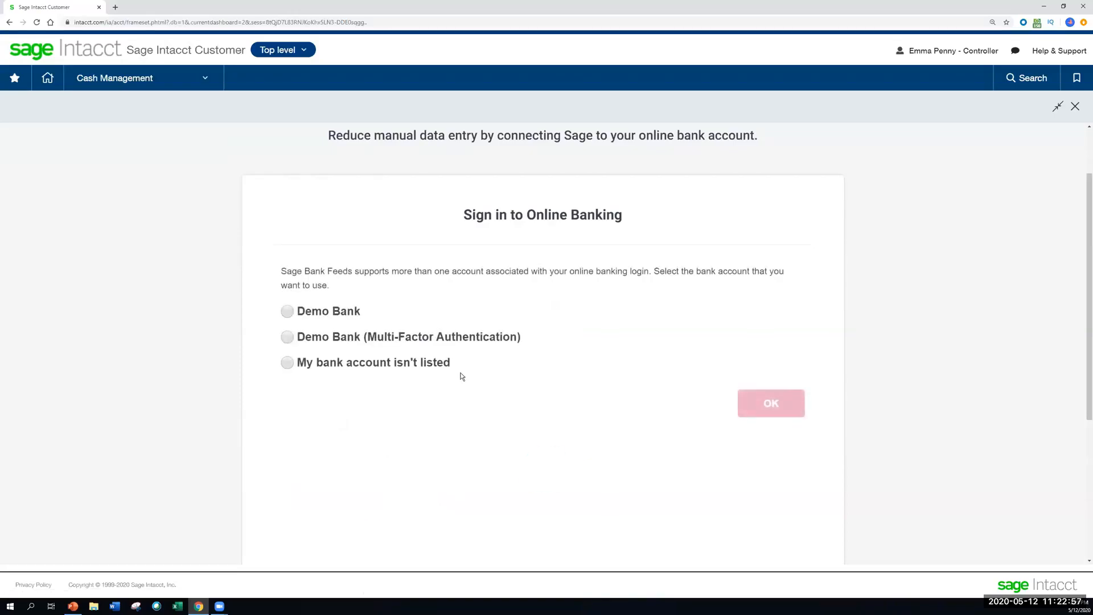
{"action": "mouse_move", "coordinate": [305, 299]}
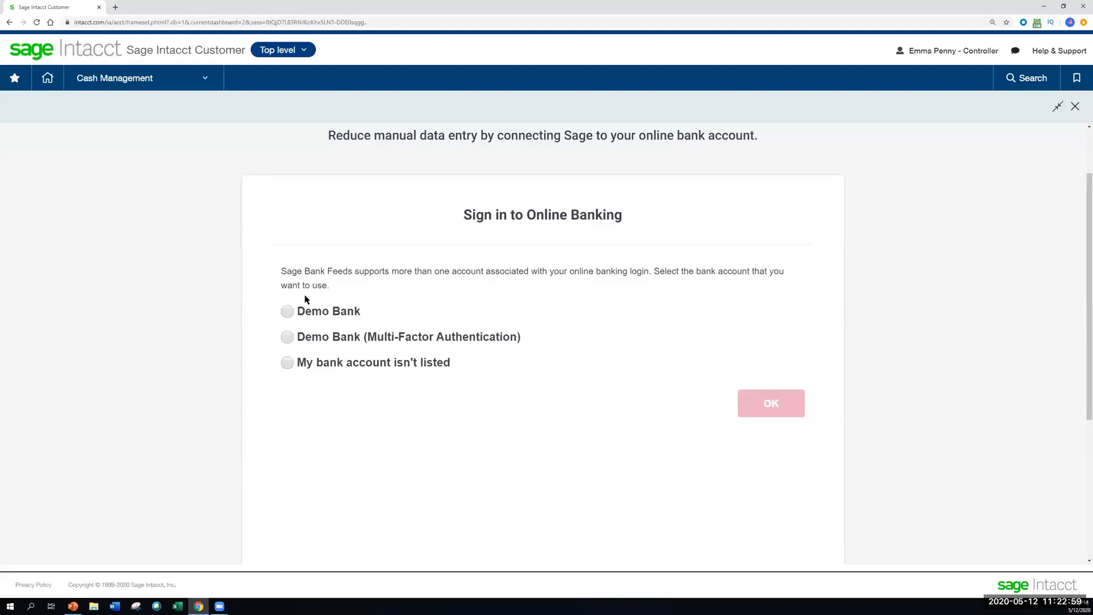
{"action": "mouse_move", "coordinate": [271, 292]}
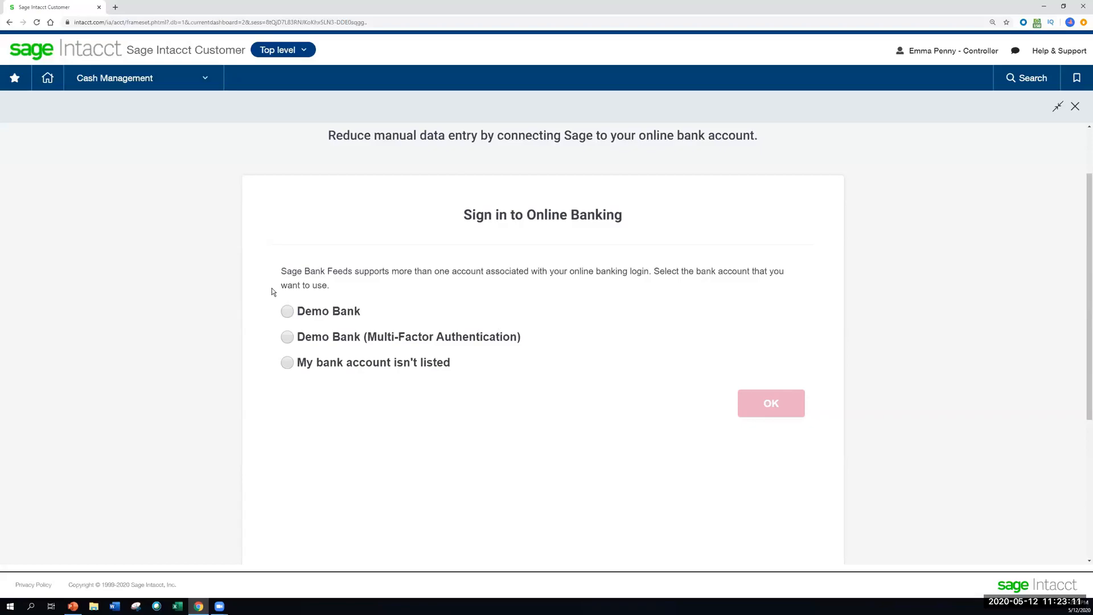
{"action": "left_click", "coordinate": [287, 311]}
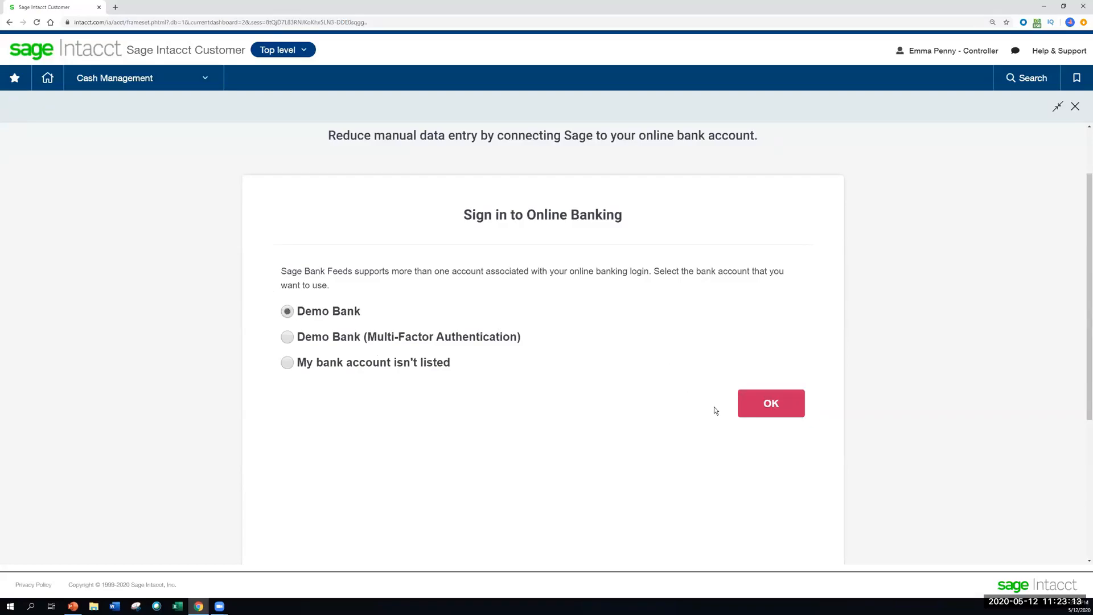
Confirm the bank account and set the transaction import start date to 05/01/2020
{"action": "left_click", "coordinate": [770, 403]}
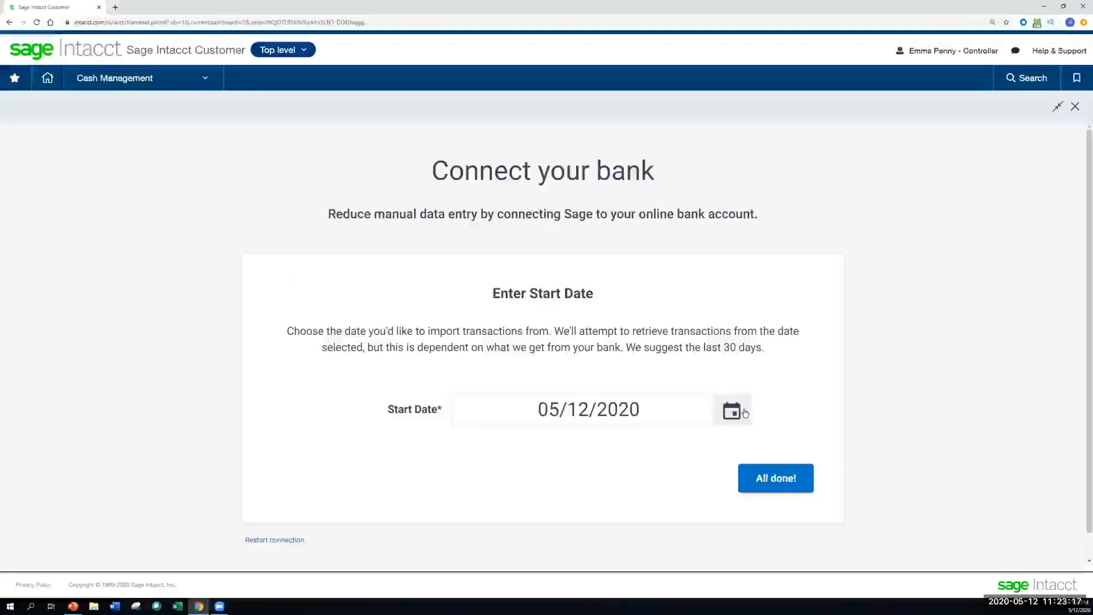
{"action": "left_click", "coordinate": [731, 408]}
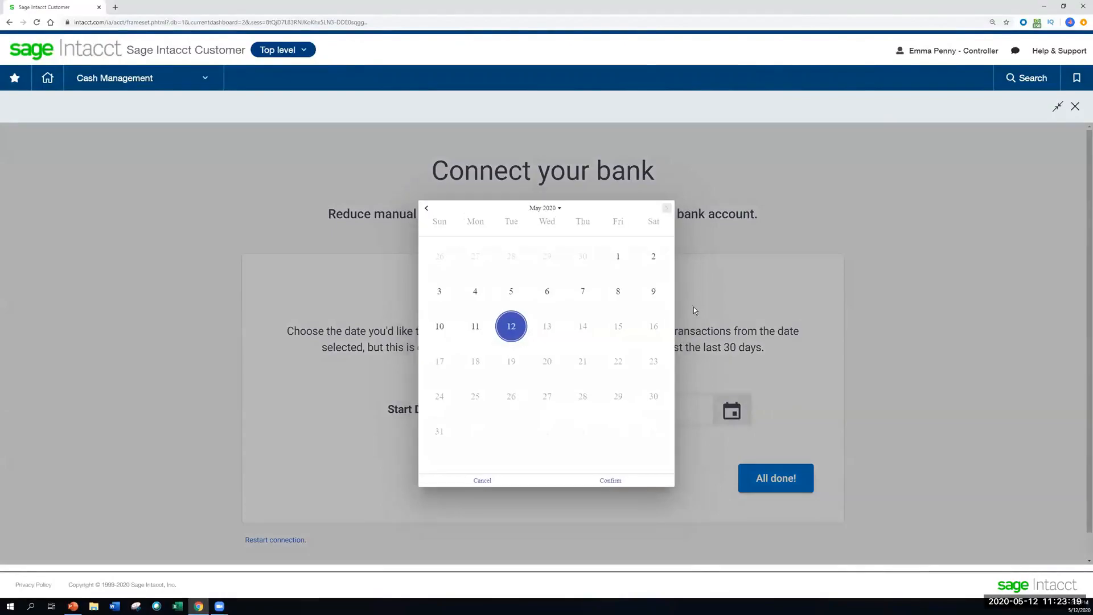
{"action": "left_click", "coordinate": [617, 257]}
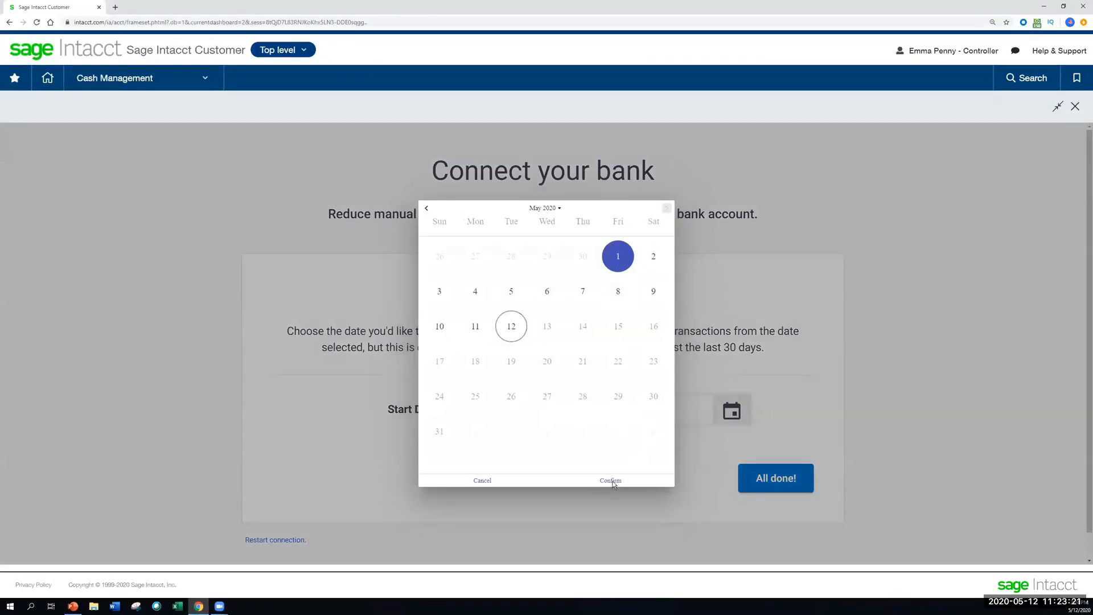
{"action": "left_click", "coordinate": [609, 480]}
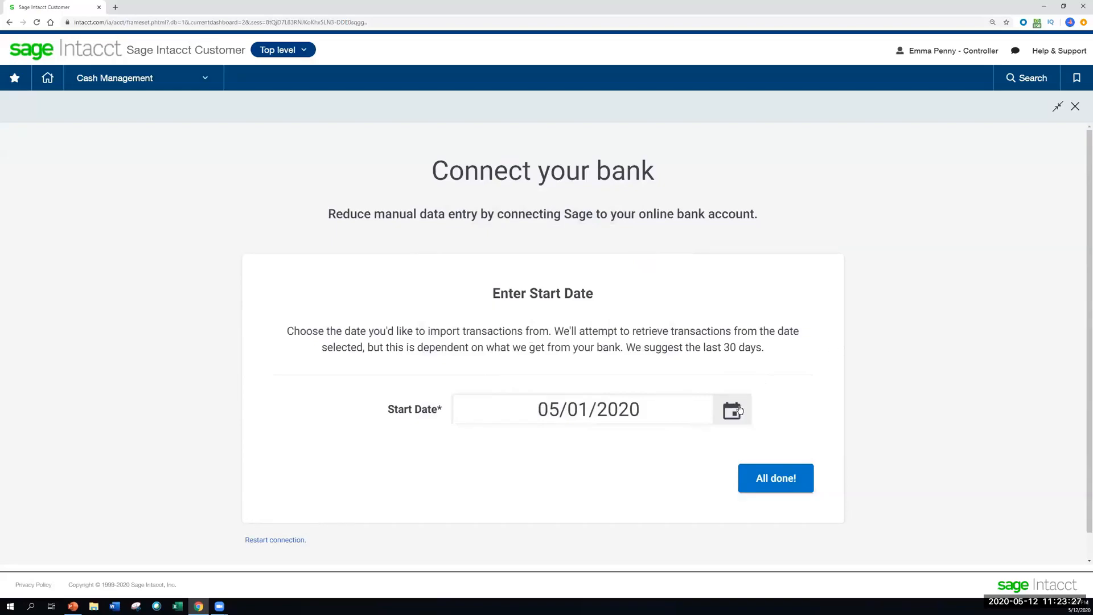
{"action": "mouse_move", "coordinate": [721, 449]}
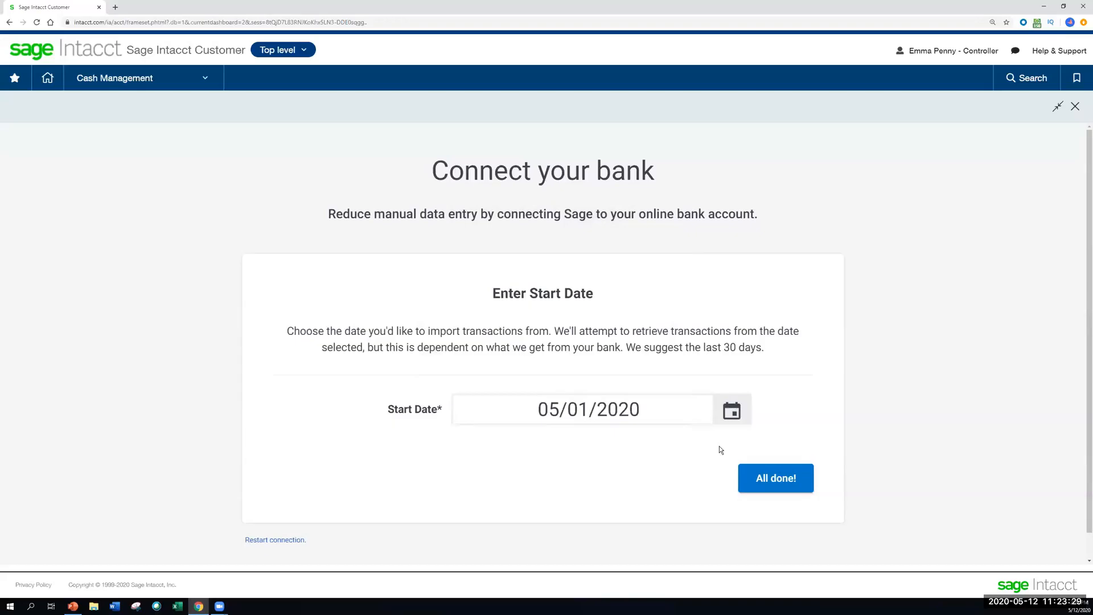
Finish the connection setup and confirm the pending Sage Demo Bank link
{"action": "left_click", "coordinate": [775, 477]}
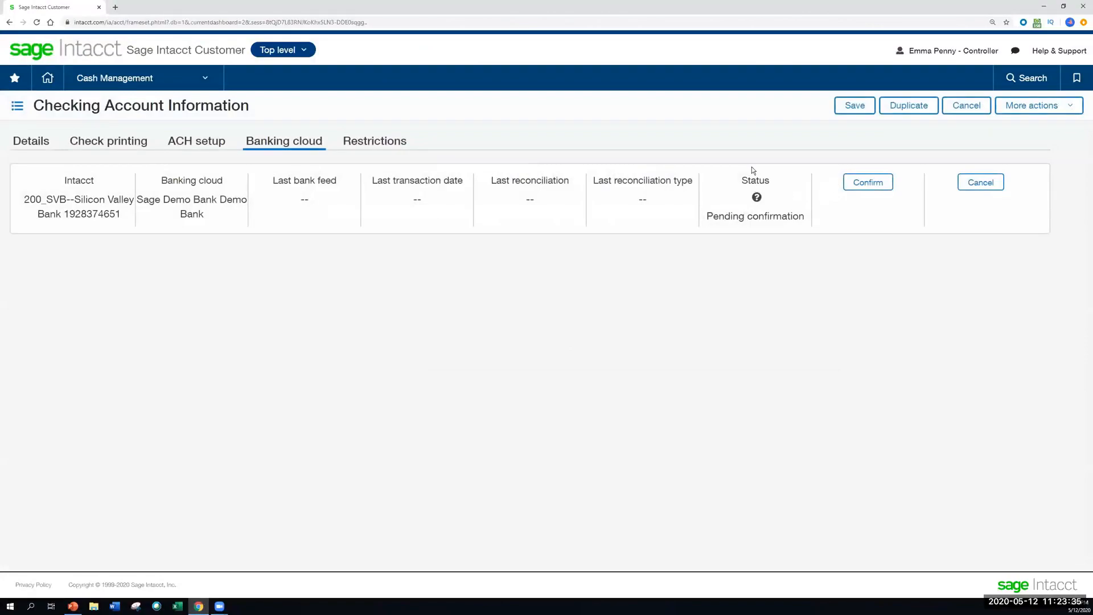
{"action": "mouse_move", "coordinate": [690, 151]}
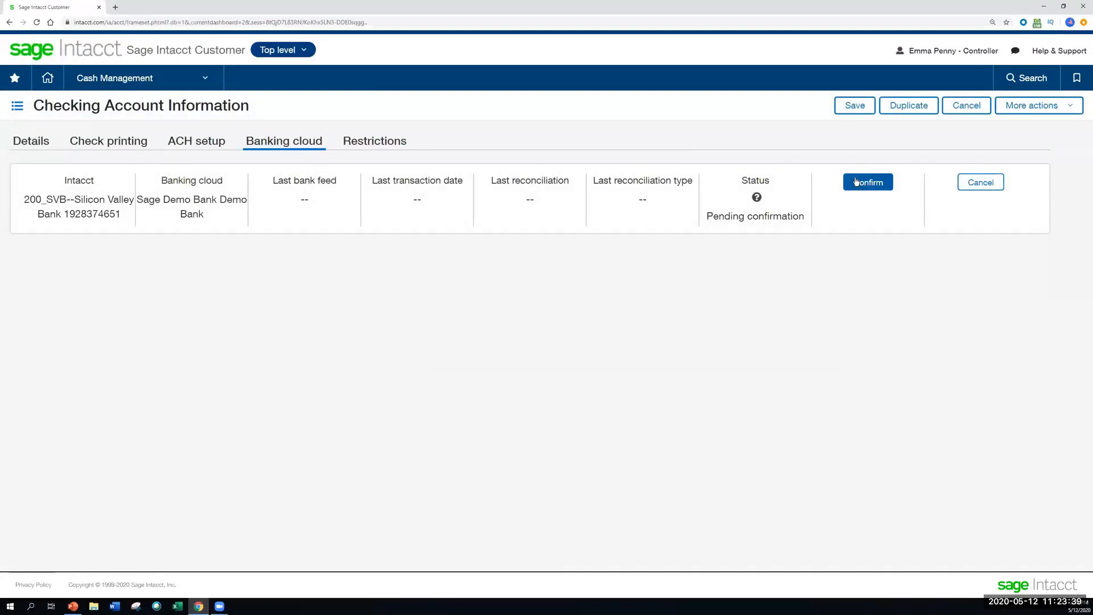
{"action": "mouse_move", "coordinate": [774, 197]}
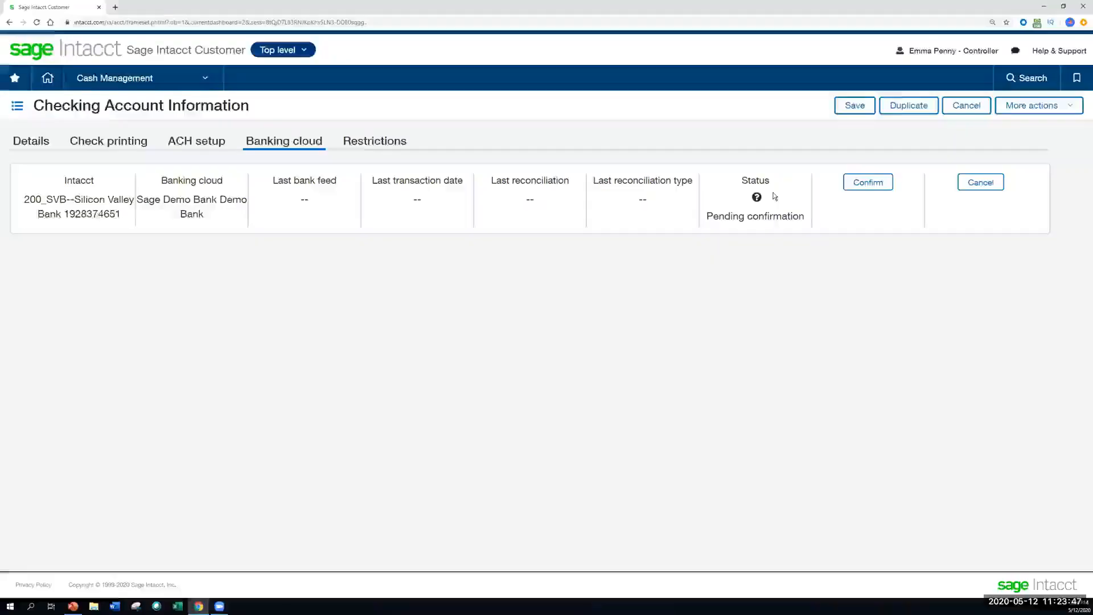
{"action": "mouse_move", "coordinate": [1005, 206]}
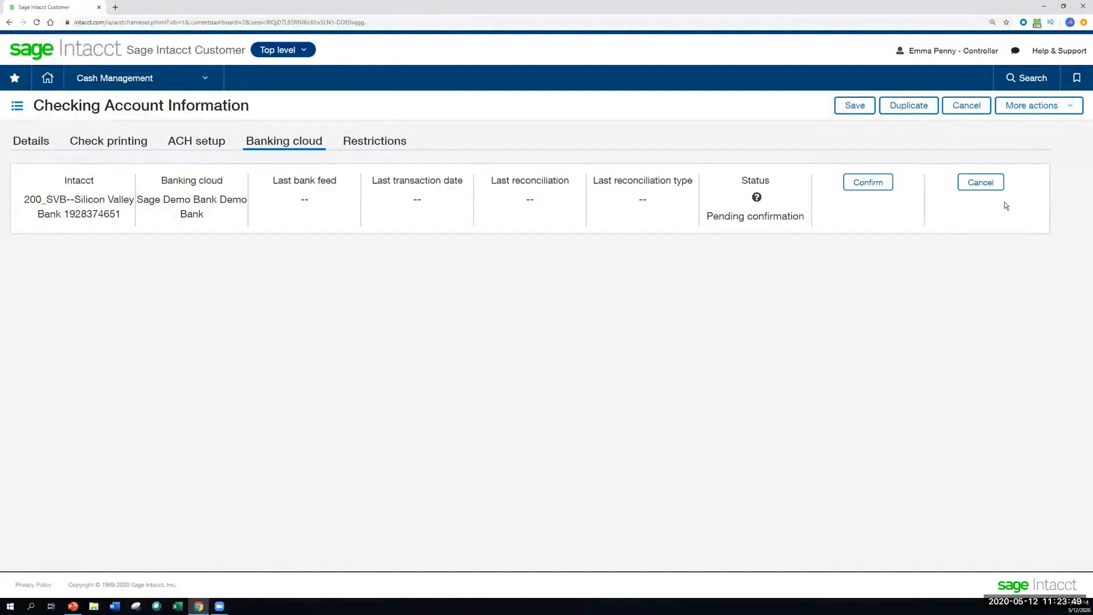
{"action": "mouse_move", "coordinate": [867, 183]}
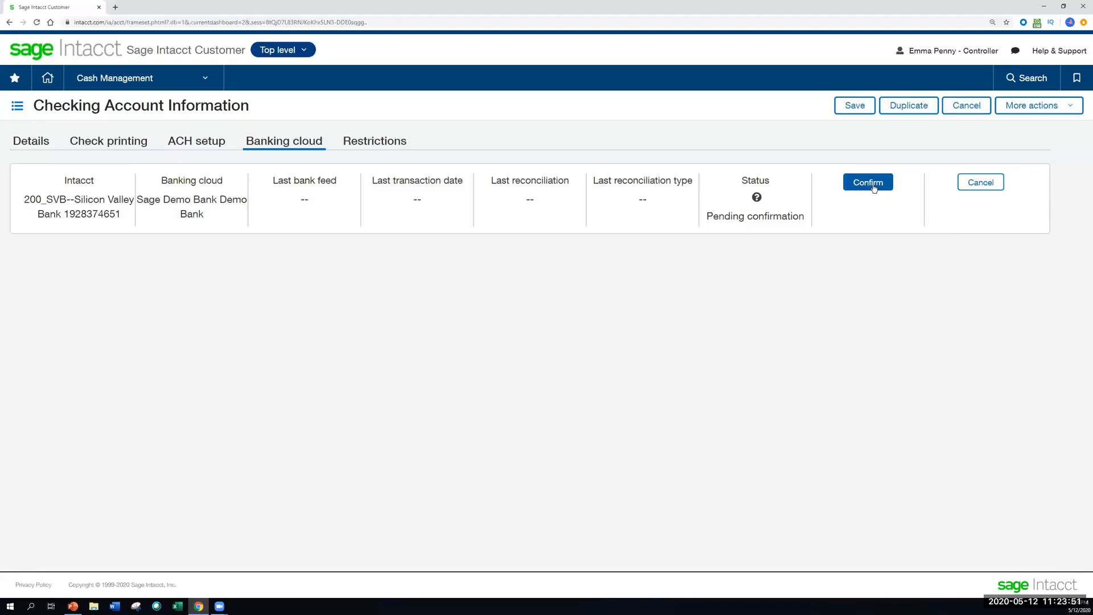
{"action": "left_click", "coordinate": [868, 183]}
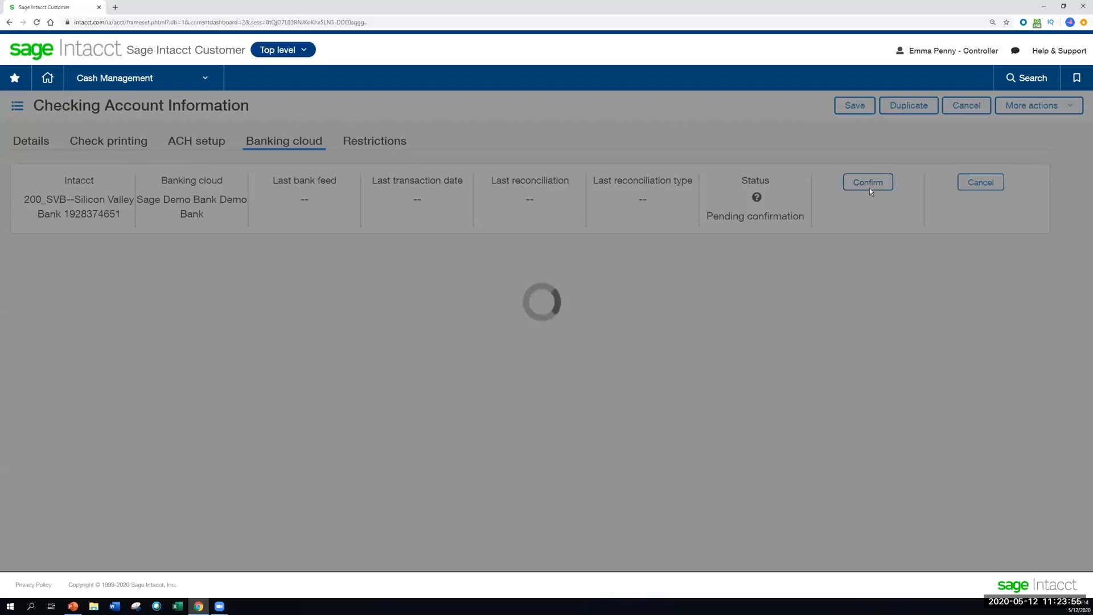
{"action": "mouse_move", "coordinate": [784, 202]}
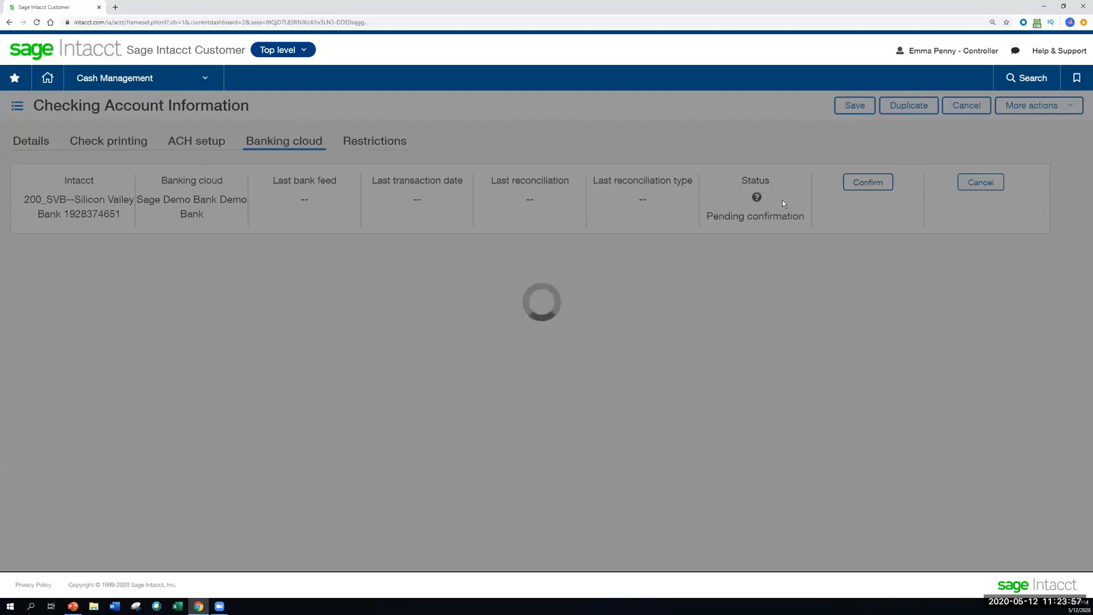
Review the Connected feed status dated 05/12/2020 and save the checking account
{"action": "left_click", "coordinate": [867, 182]}
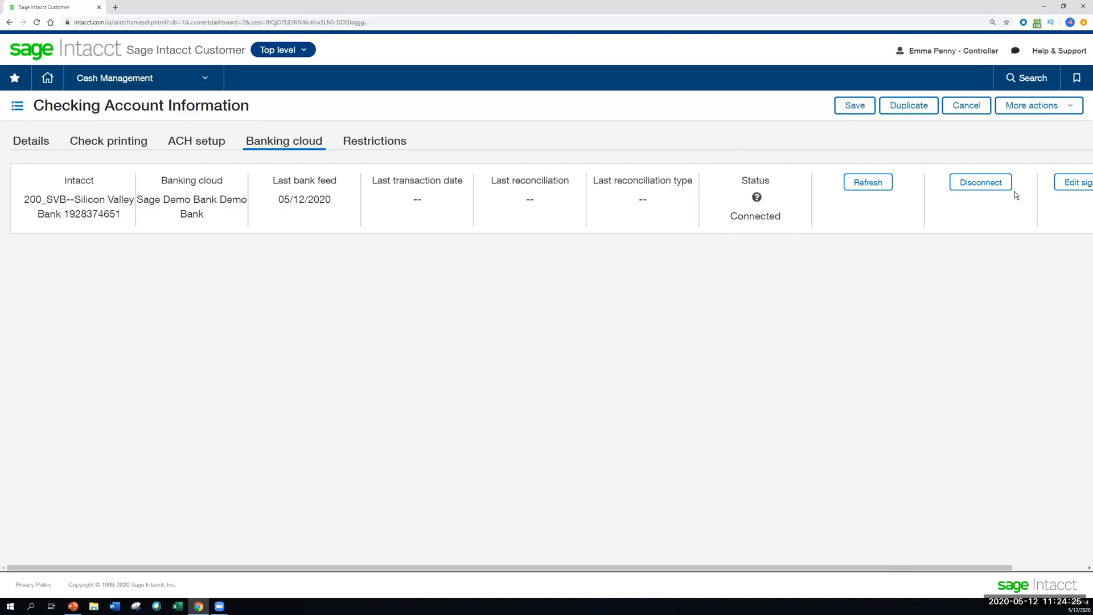
{"action": "scroll", "scroll_direction": "right", "scroll_amount": 3}
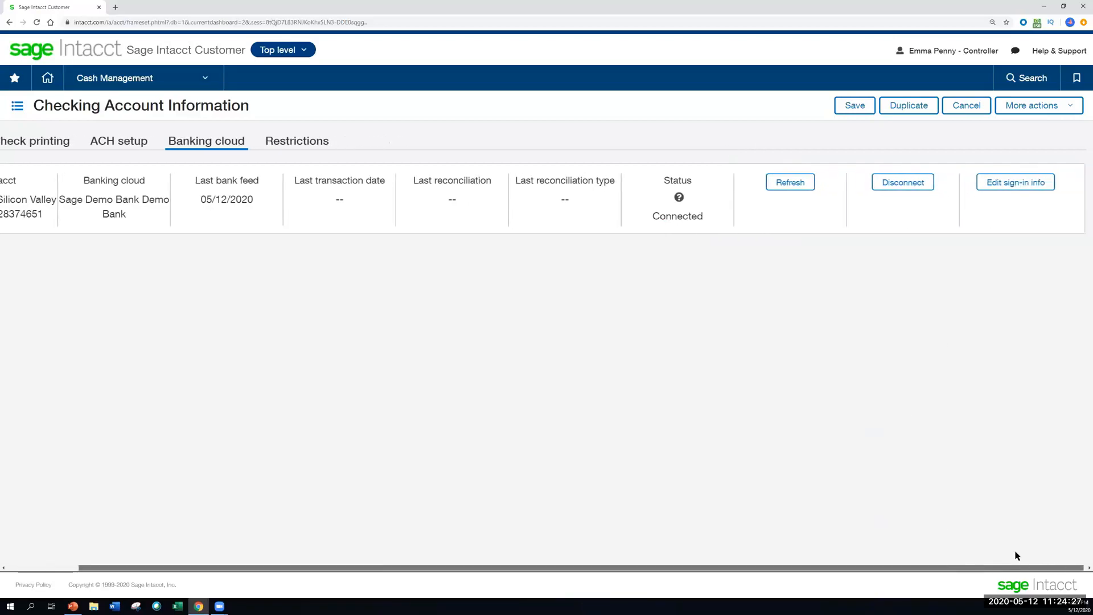
{"action": "mouse_move", "coordinate": [970, 169]}
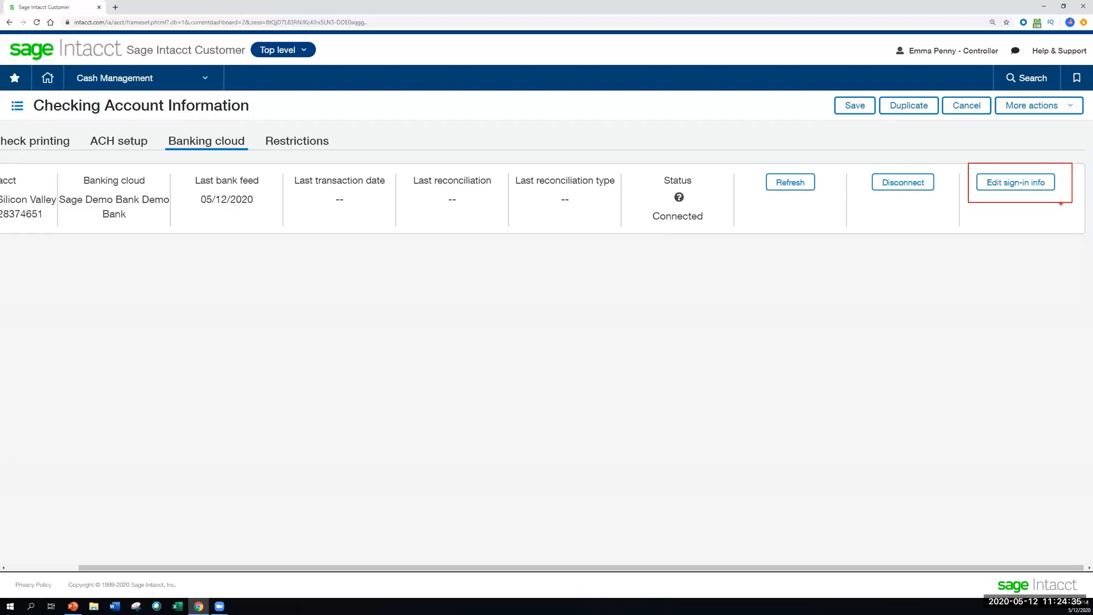
{"action": "mouse_move", "coordinate": [1027, 173]}
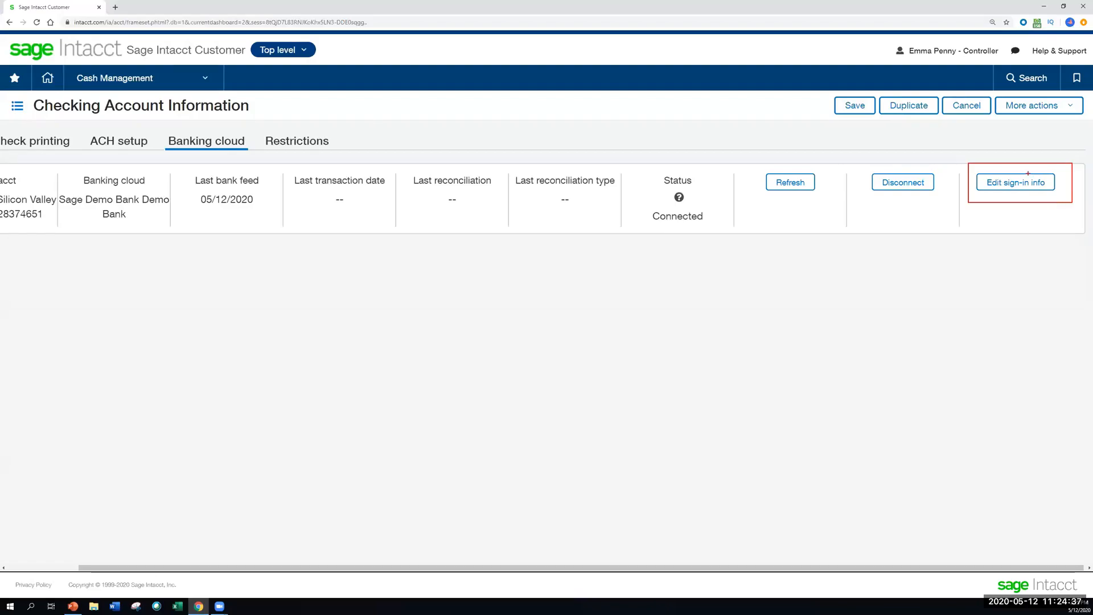
{"action": "left_click", "coordinate": [853, 104]}
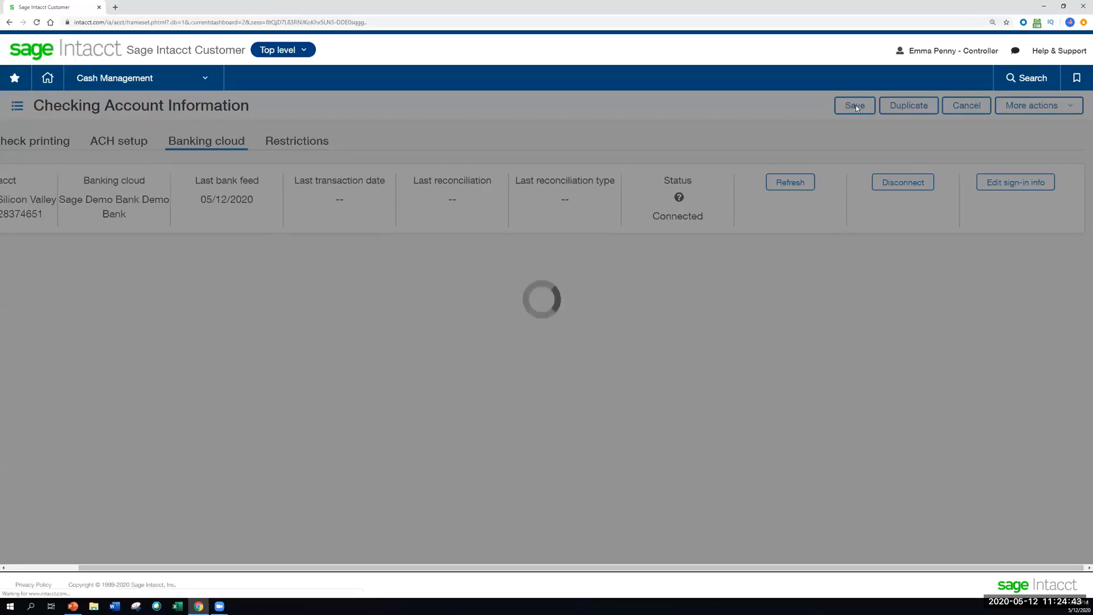
{"action": "left_click", "coordinate": [853, 105]}
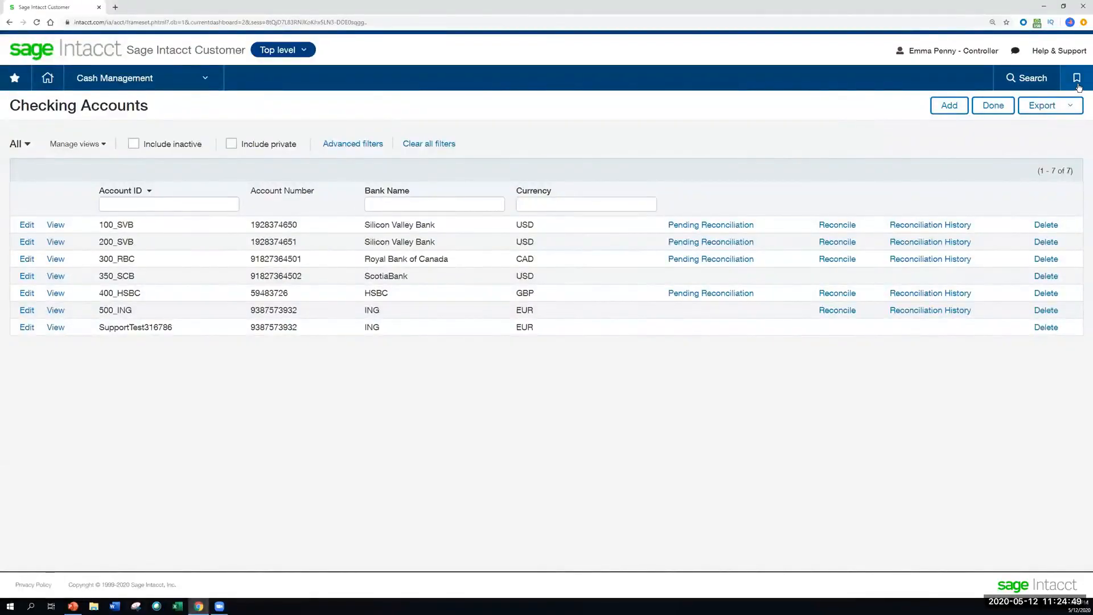
Open Bank Transactions from Bookmarks and display the unmatched 86.00 deposit record
{"action": "left_click", "coordinate": [1079, 77]}
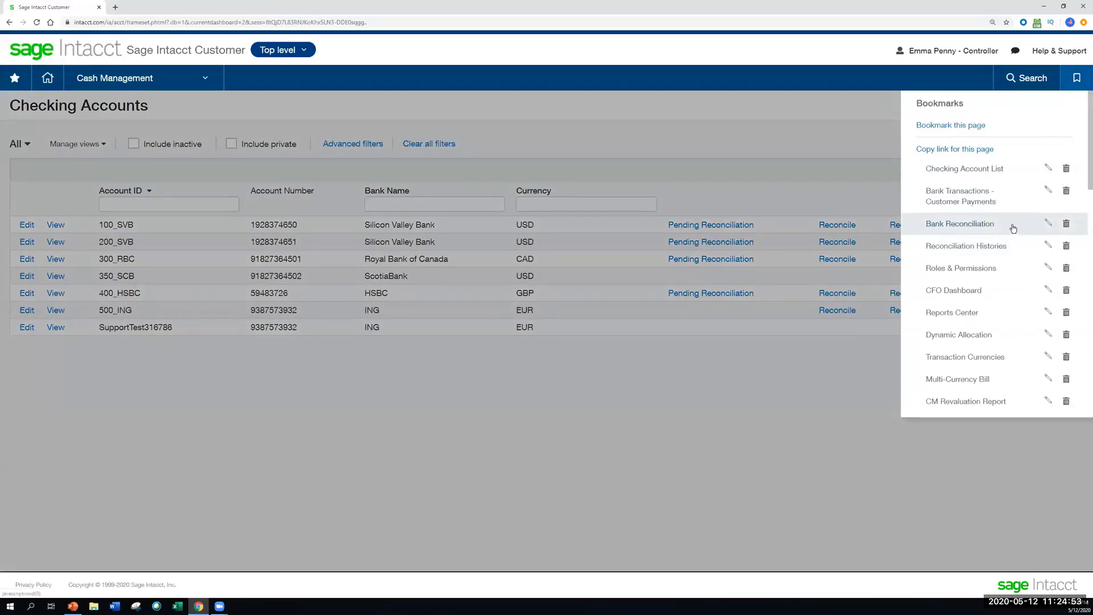
{"action": "left_click", "coordinate": [960, 225]}
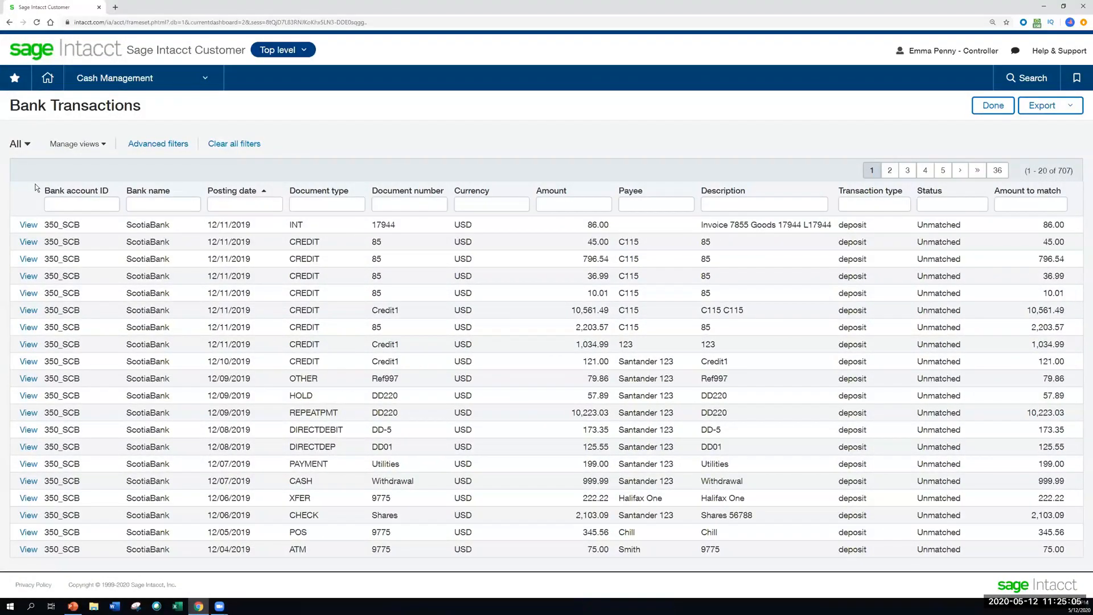
{"action": "left_click", "coordinate": [326, 204]}
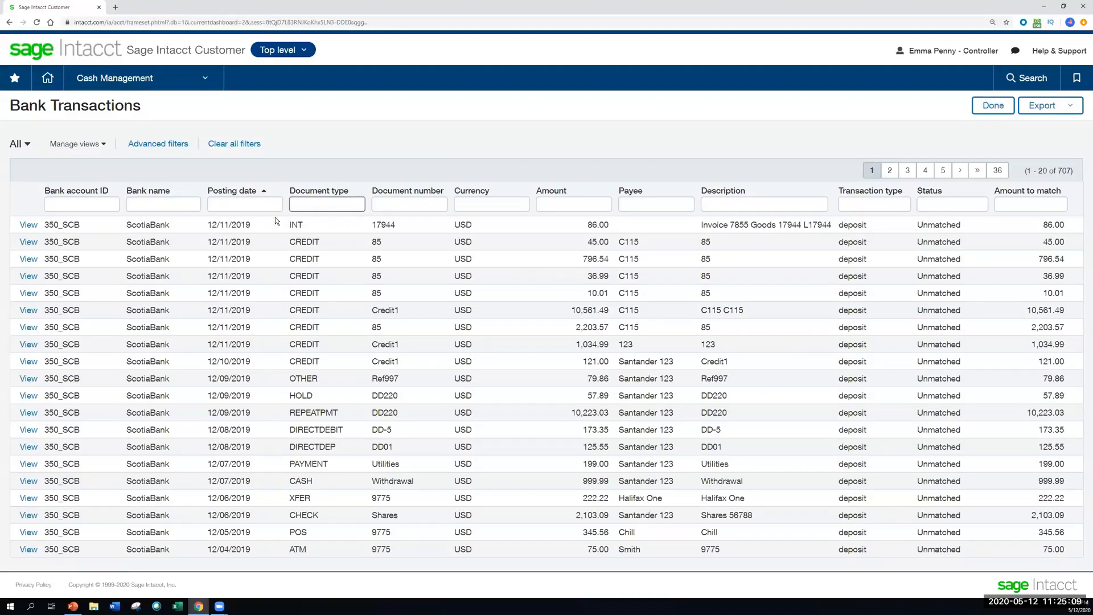
{"action": "left_click", "coordinate": [81, 204]}
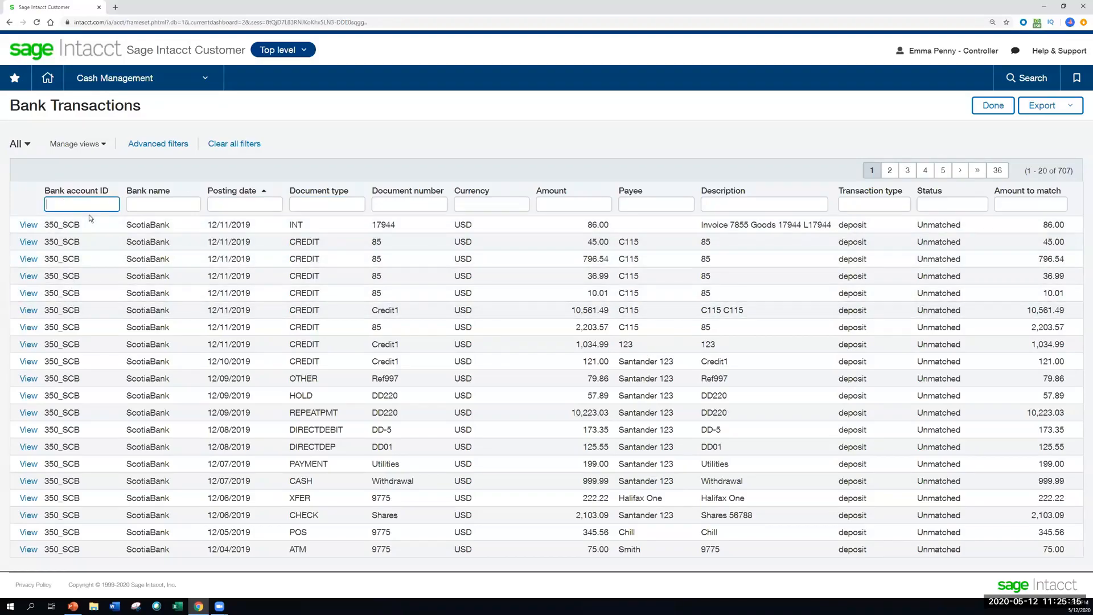
{"action": "left_click", "coordinate": [28, 224]}
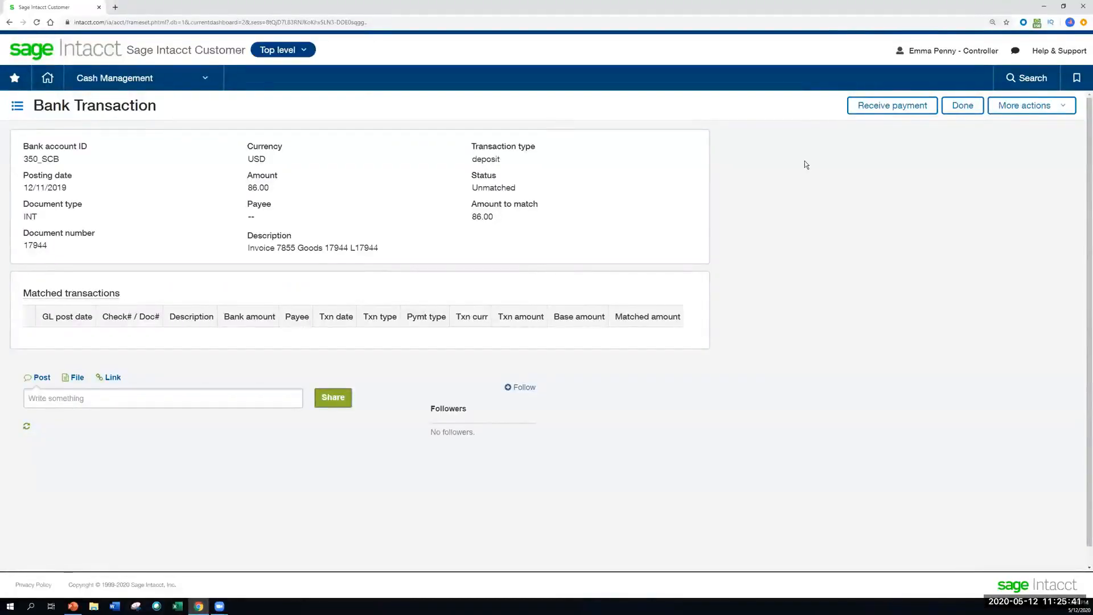
{"action": "mouse_move", "coordinate": [893, 104]}
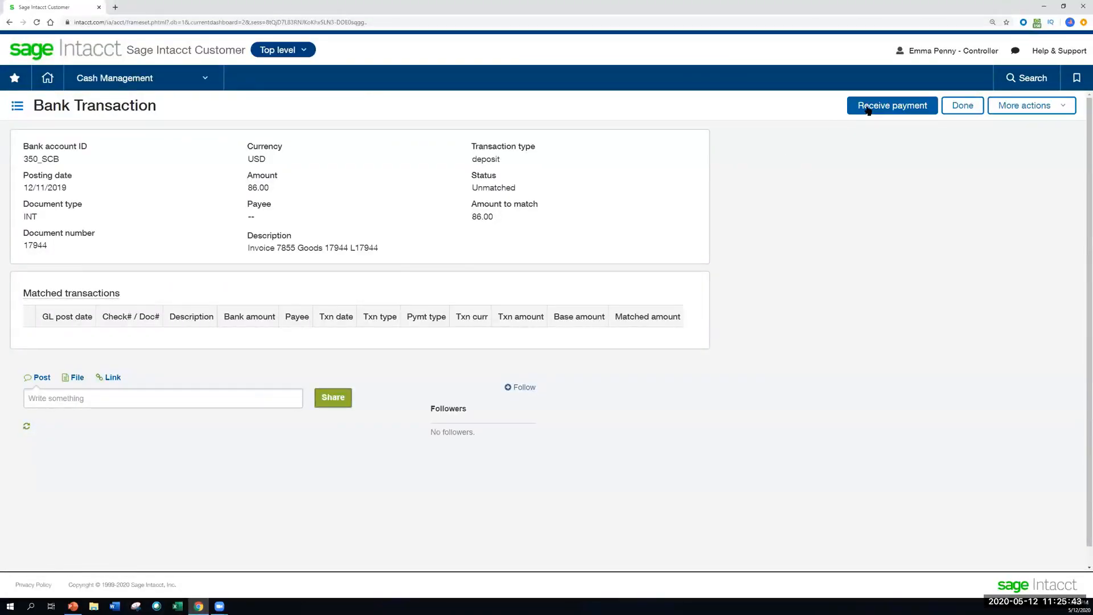
{"action": "mouse_move", "coordinate": [130, 119]}
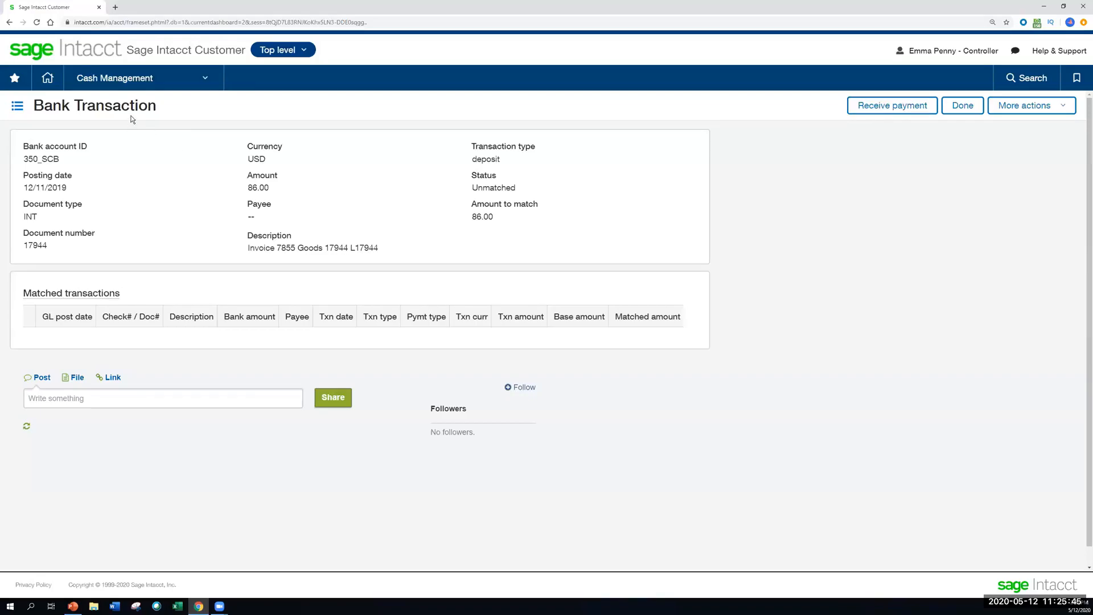
{"action": "mouse_move", "coordinate": [893, 105]}
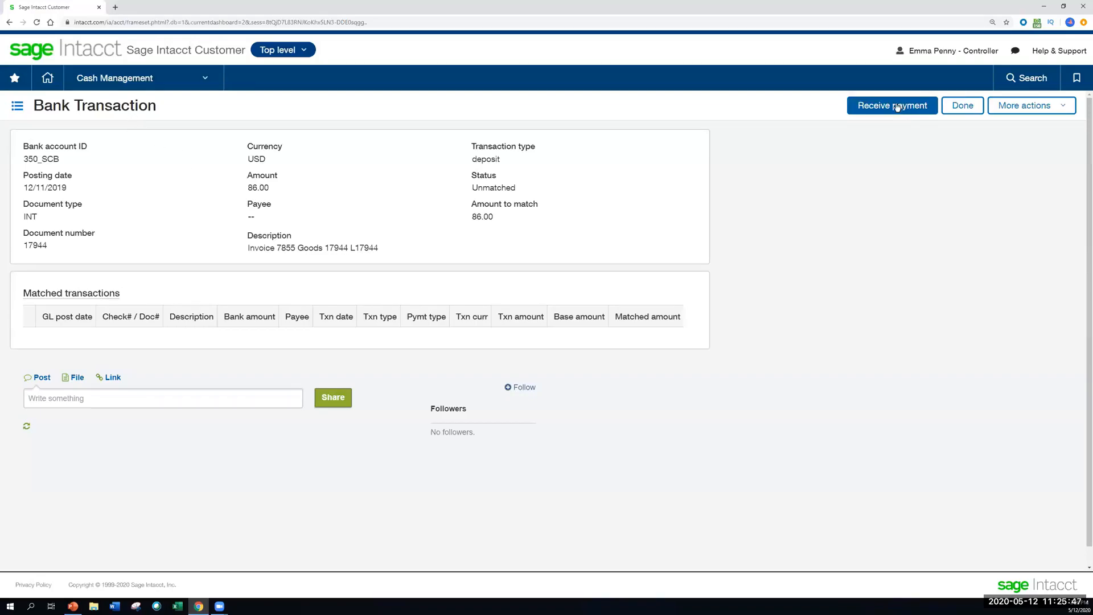
{"action": "left_click", "coordinate": [892, 105]}
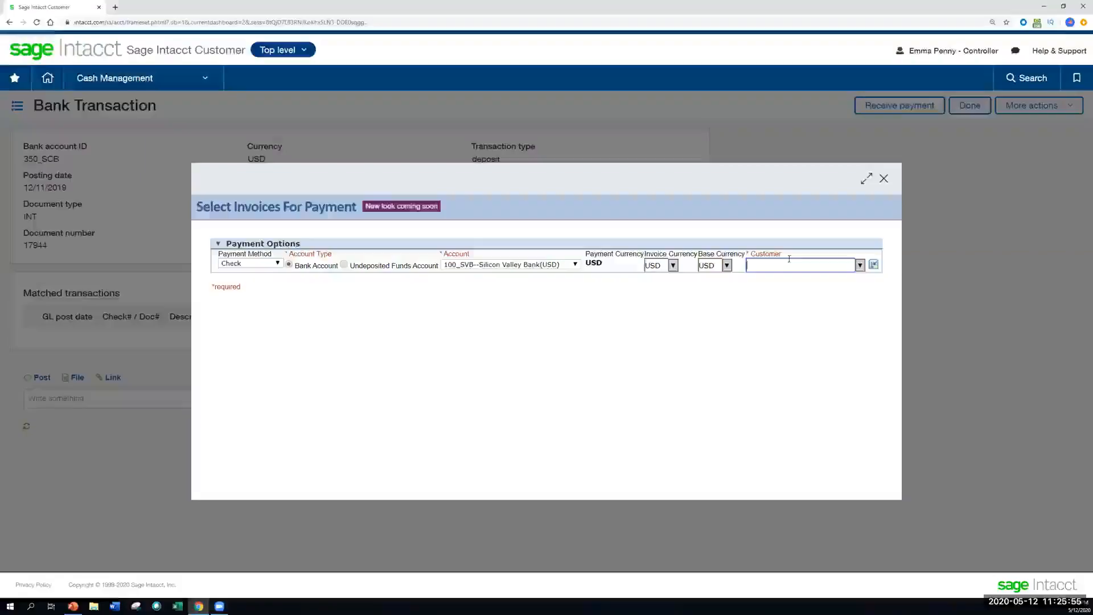
{"action": "mouse_move", "coordinate": [752, 300]}
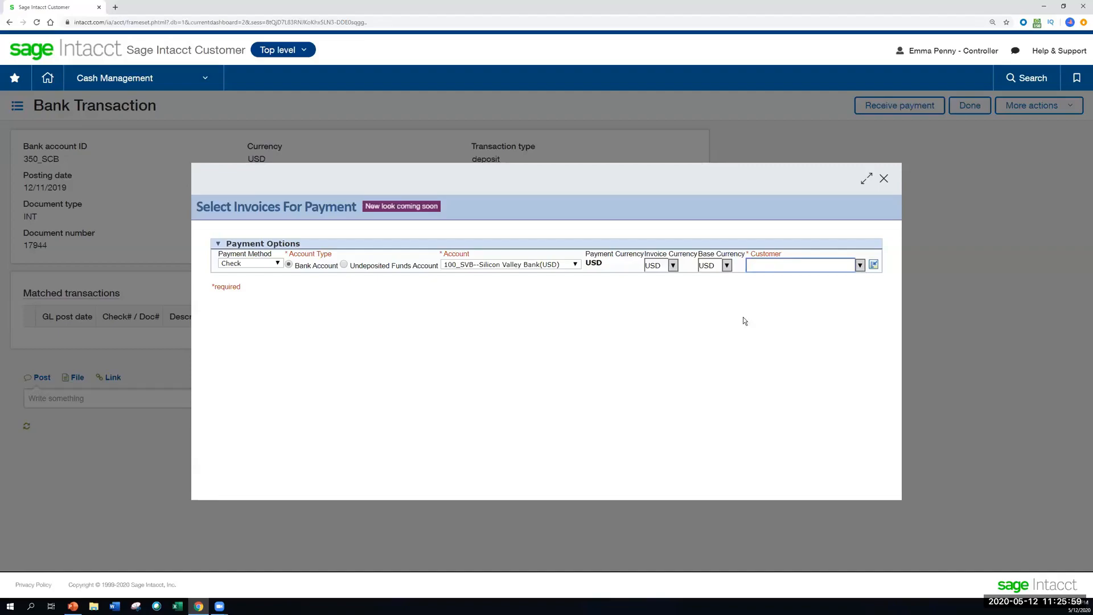
{"action": "left_click", "coordinate": [883, 179]}
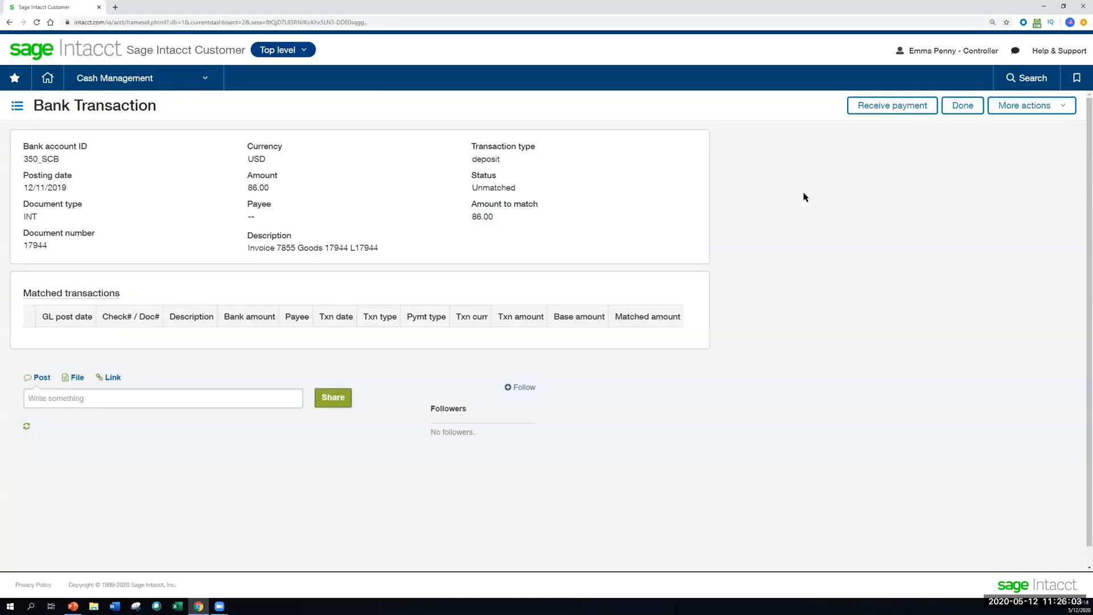
{"action": "mouse_move", "coordinate": [765, 193]}
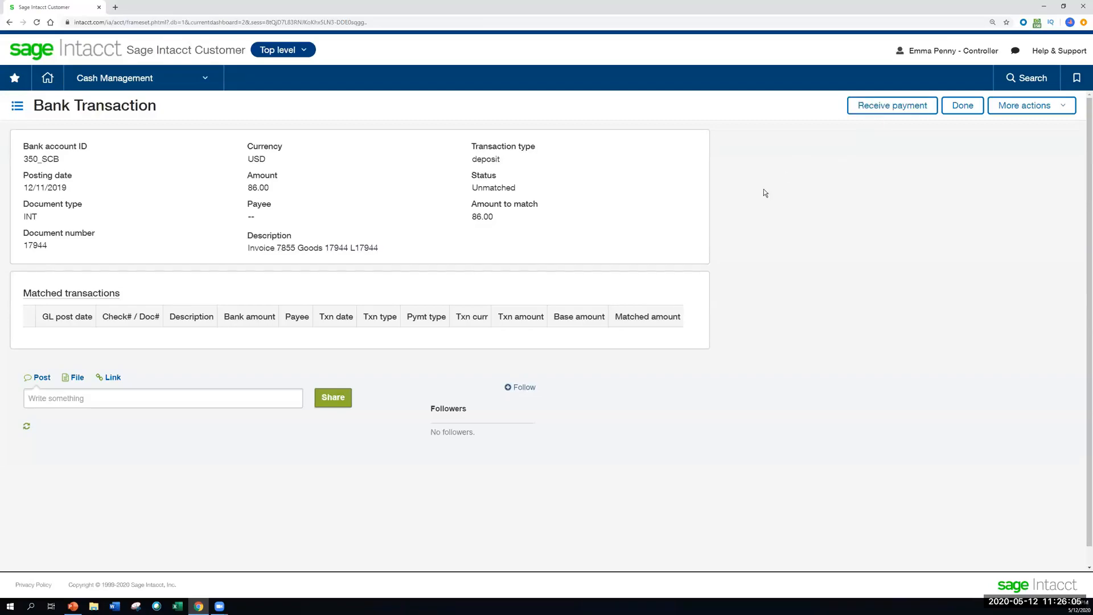
{"action": "mouse_move", "coordinate": [527, 256]}
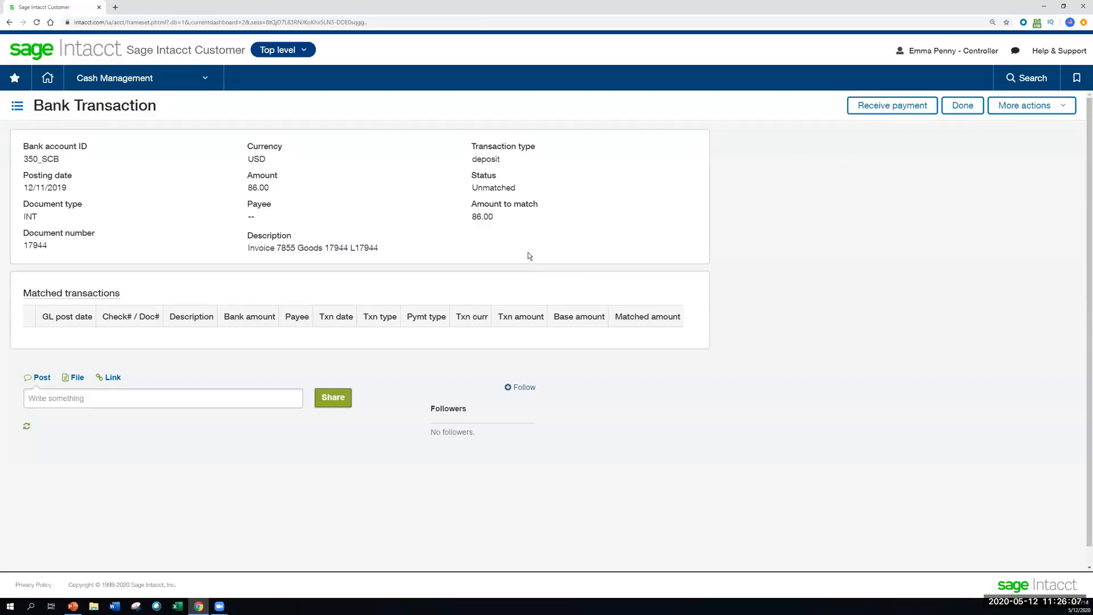
{"action": "mouse_move", "coordinate": [532, 228]}
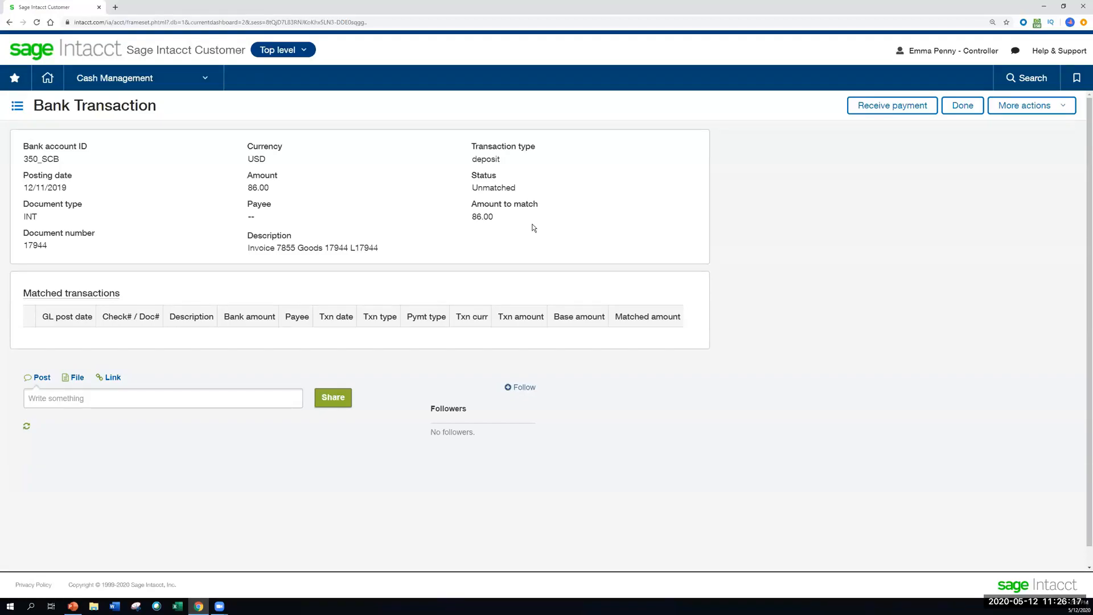
{"action": "mouse_move", "coordinate": [713, 62]}
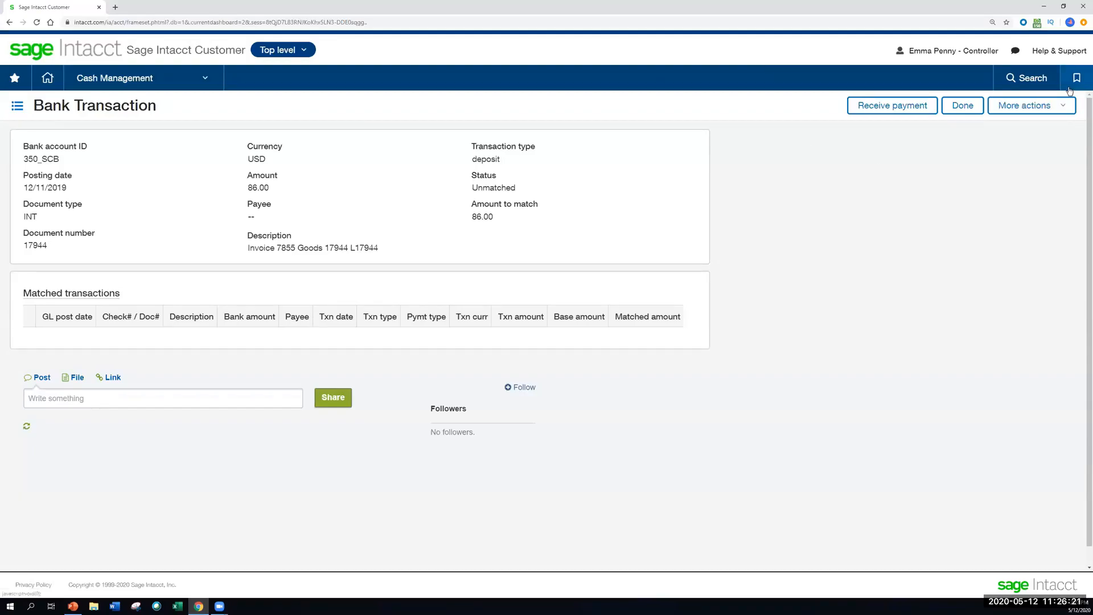
Open Bank Reconciliation from Bookmarks and choose the 100_SVB account to reconcile
{"action": "left_click", "coordinate": [1077, 78]}
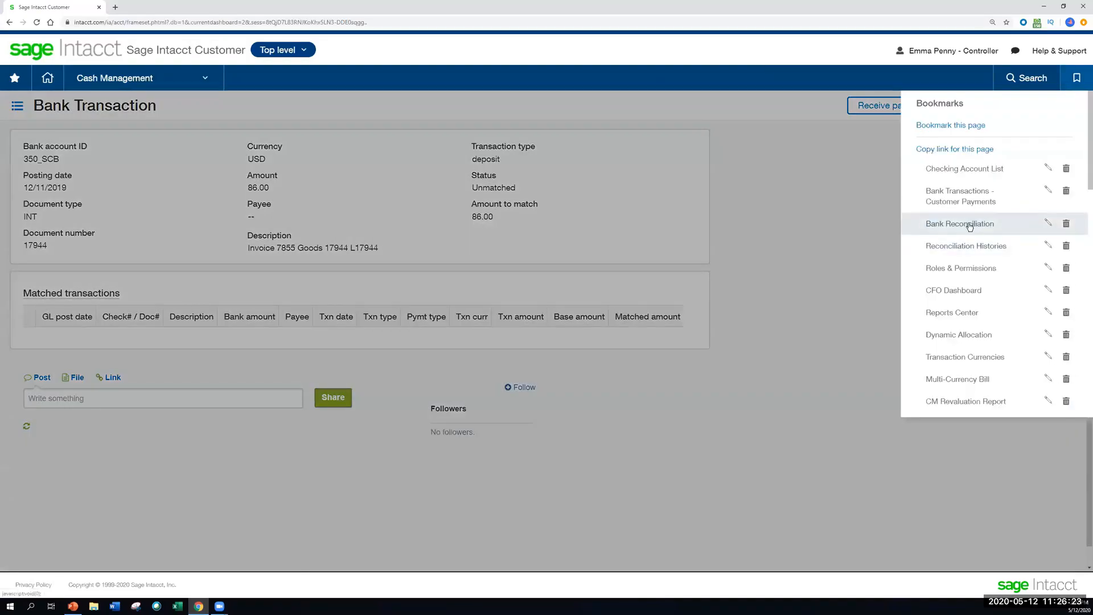
{"action": "left_click", "coordinate": [960, 223]}
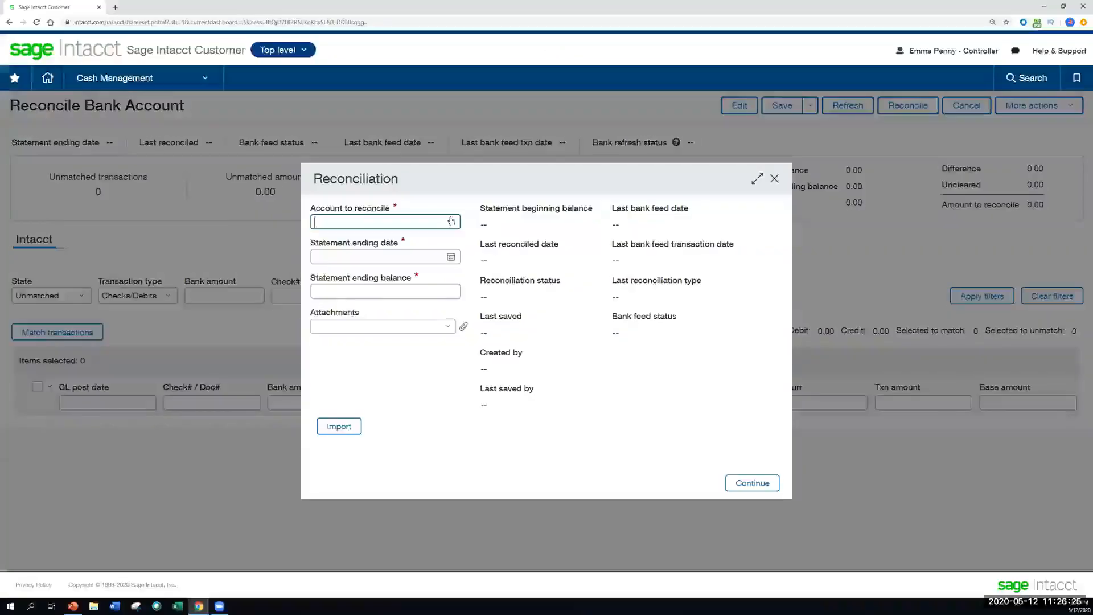
{"action": "left_click", "coordinate": [384, 221]}
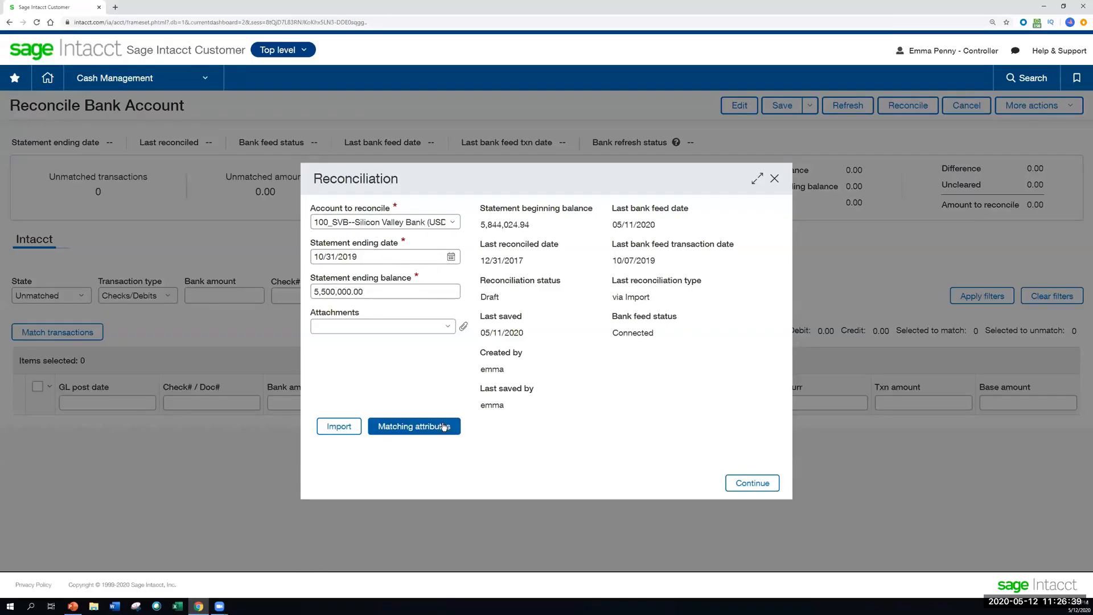
Review the matching attributes unchanged and continue into the 5,500,000.00 statement reconciliation
{"action": "left_click", "coordinate": [414, 426]}
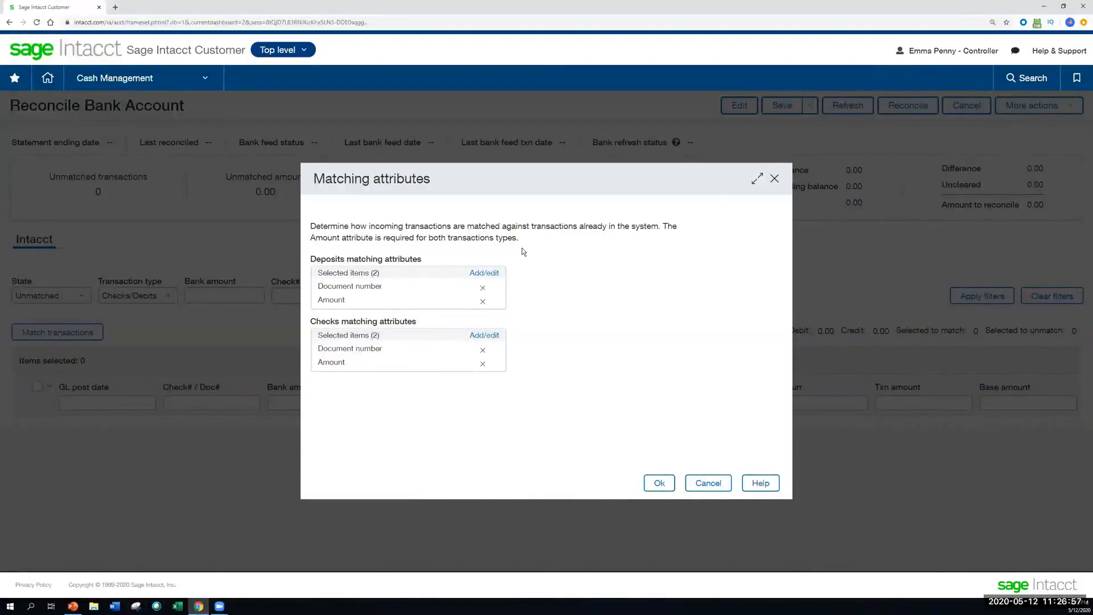
{"action": "mouse_move", "coordinate": [479, 265]}
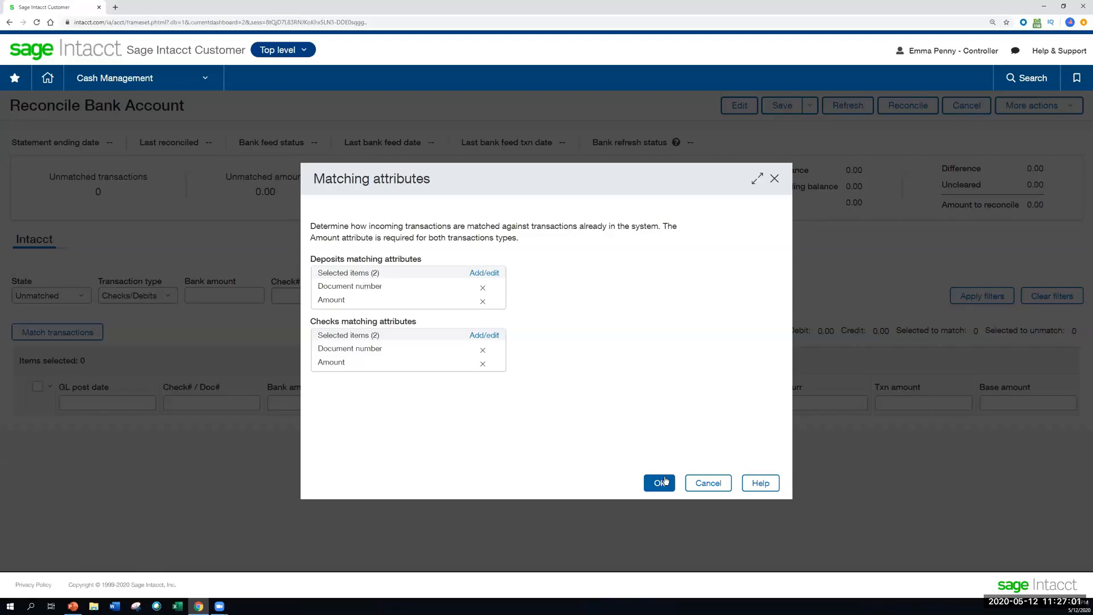
{"action": "left_click", "coordinate": [658, 483]}
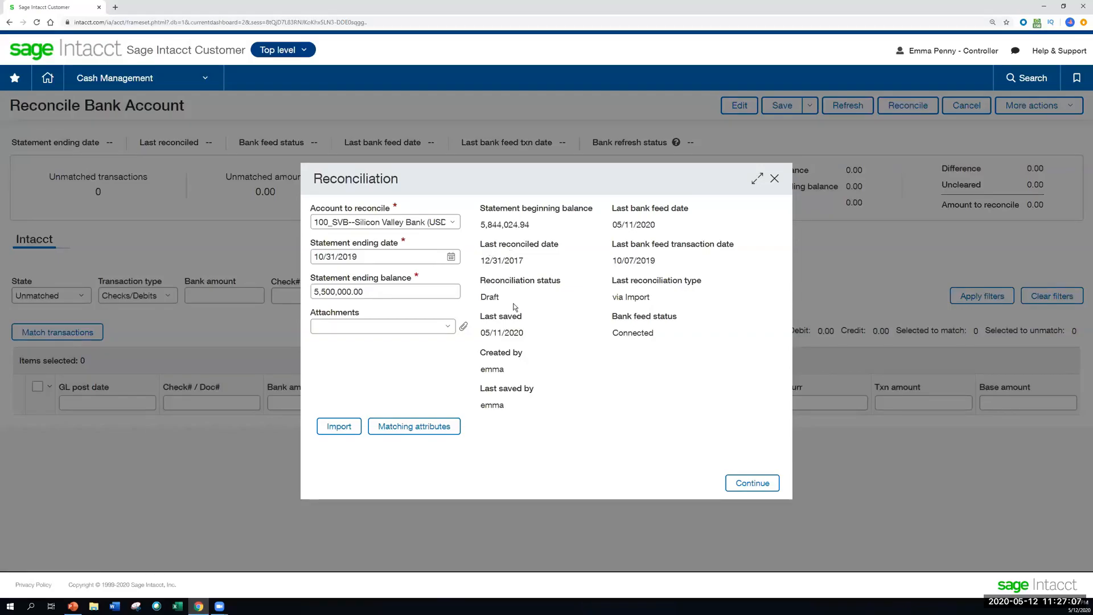
{"action": "mouse_move", "coordinate": [556, 347]}
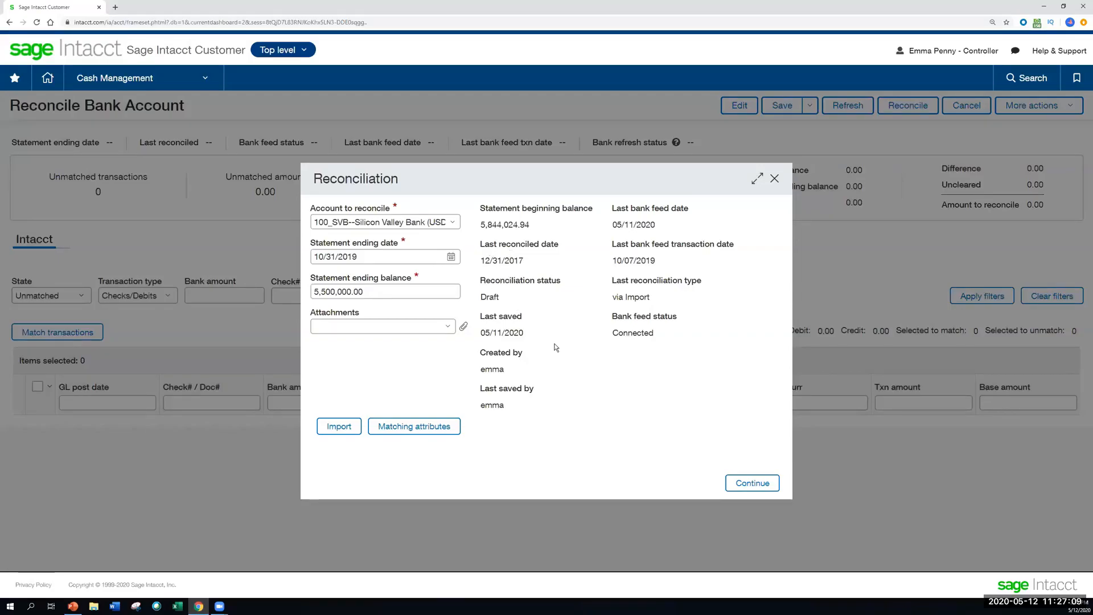
{"action": "mouse_move", "coordinate": [725, 464]}
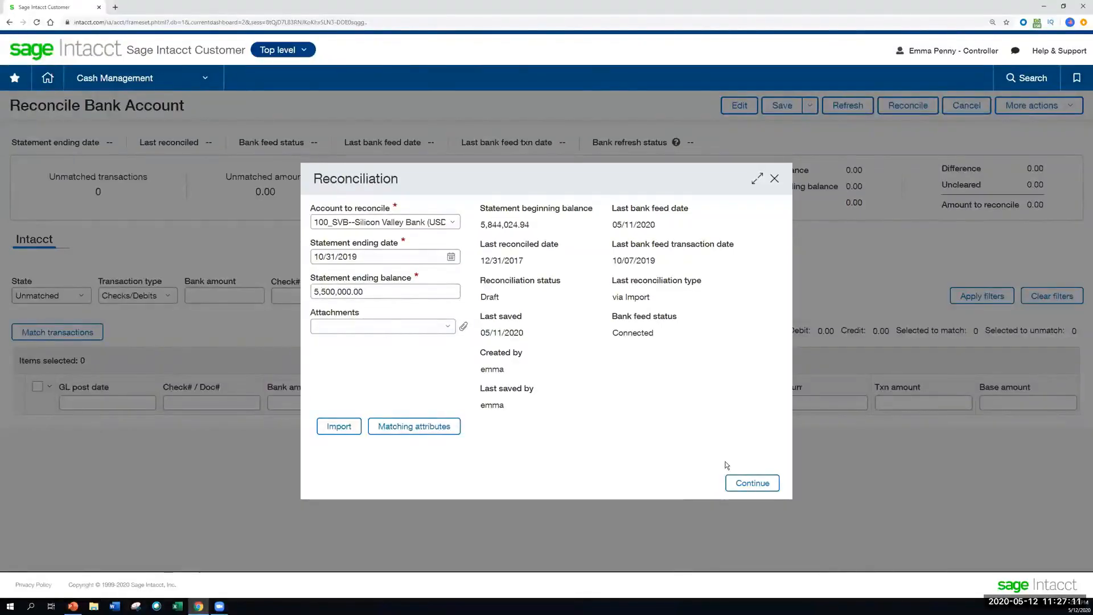
{"action": "mouse_move", "coordinate": [471, 194]}
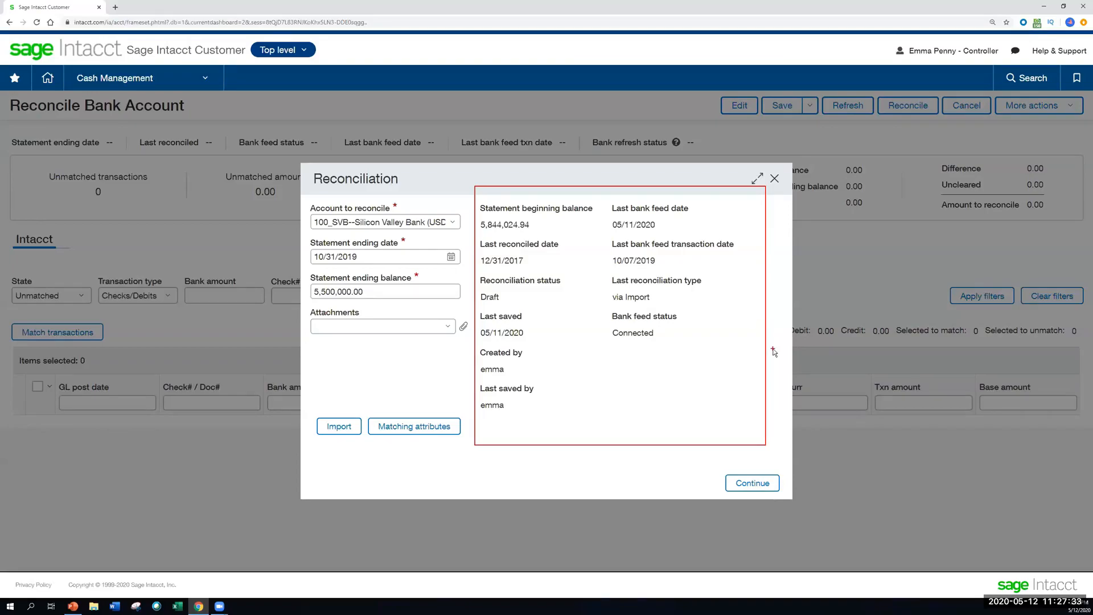
{"action": "left_click", "coordinate": [752, 482]}
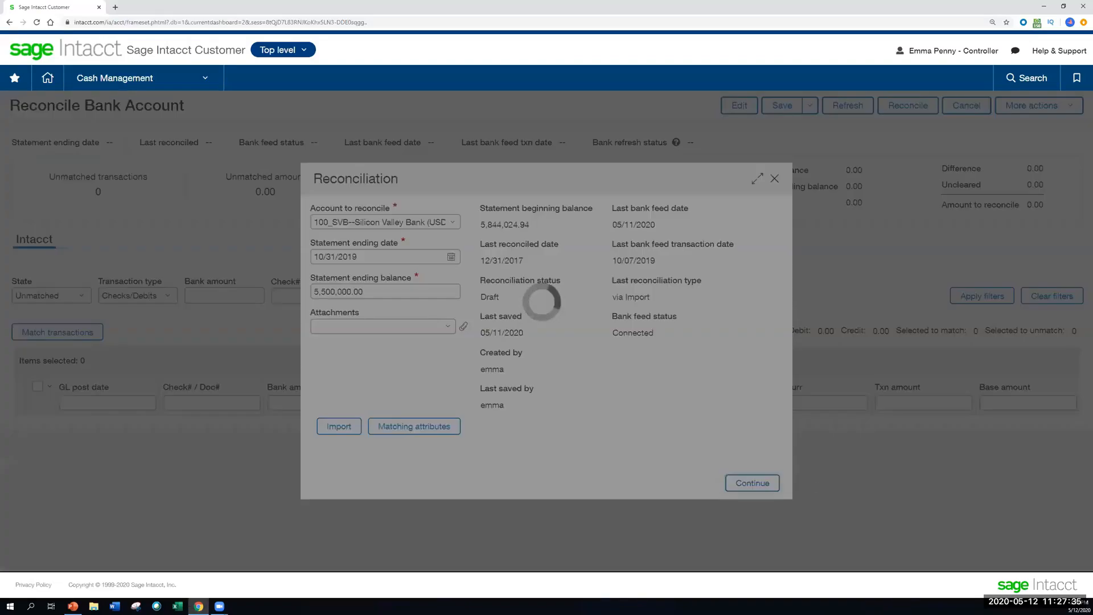
Keep the Intacct transaction state filter showing all states
{"action": "left_click", "coordinate": [753, 482]}
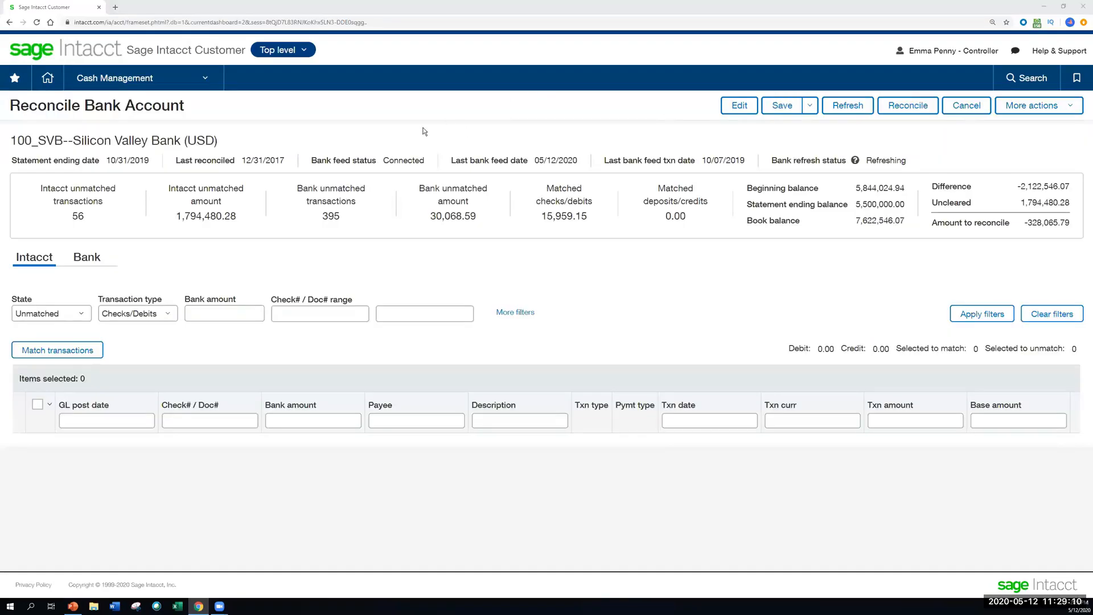
{"action": "mouse_move", "coordinate": [172, 182]}
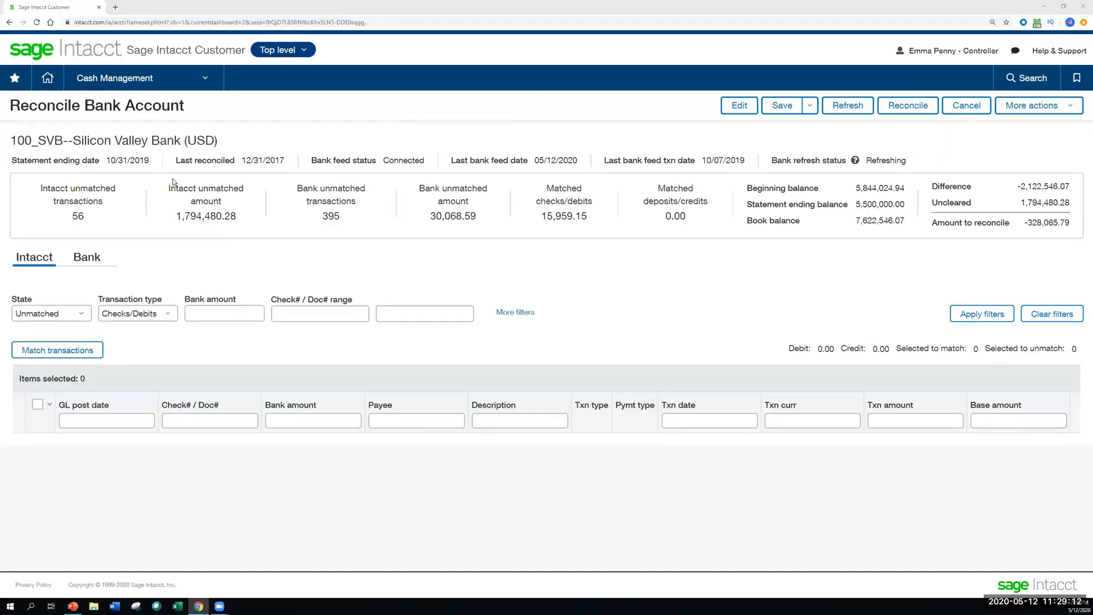
{"action": "mouse_move", "coordinate": [10, 245]}
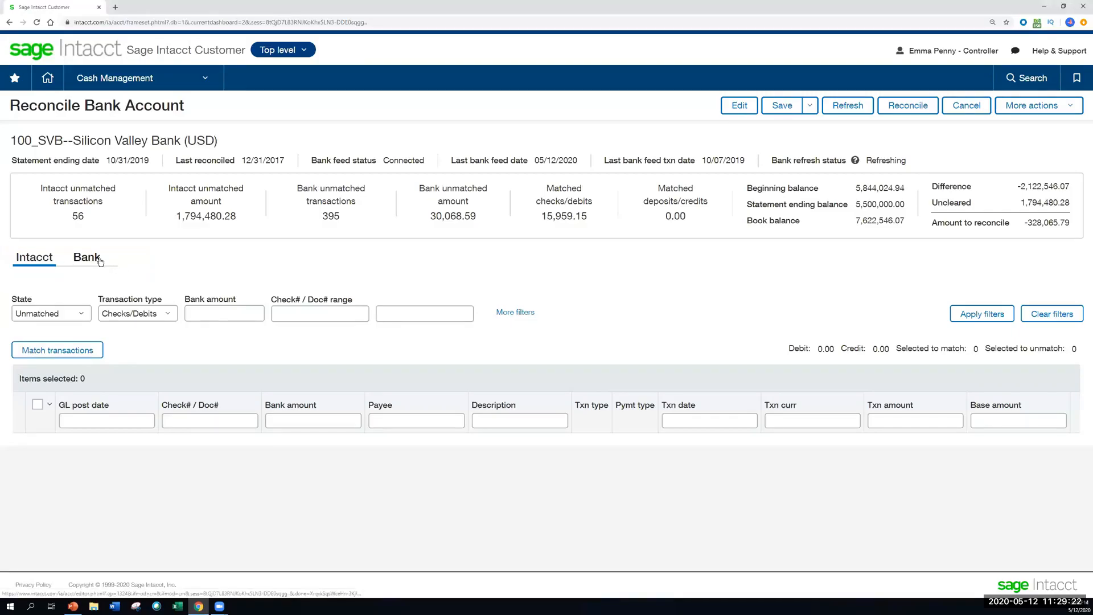
{"action": "left_click", "coordinate": [50, 313]}
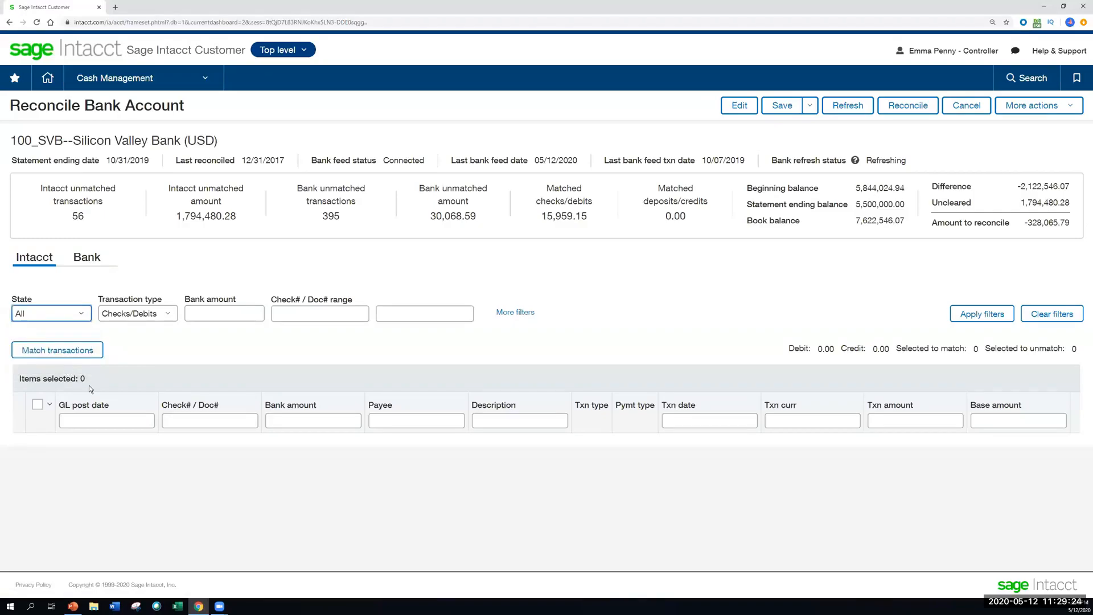
{"action": "mouse_move", "coordinate": [79, 332]}
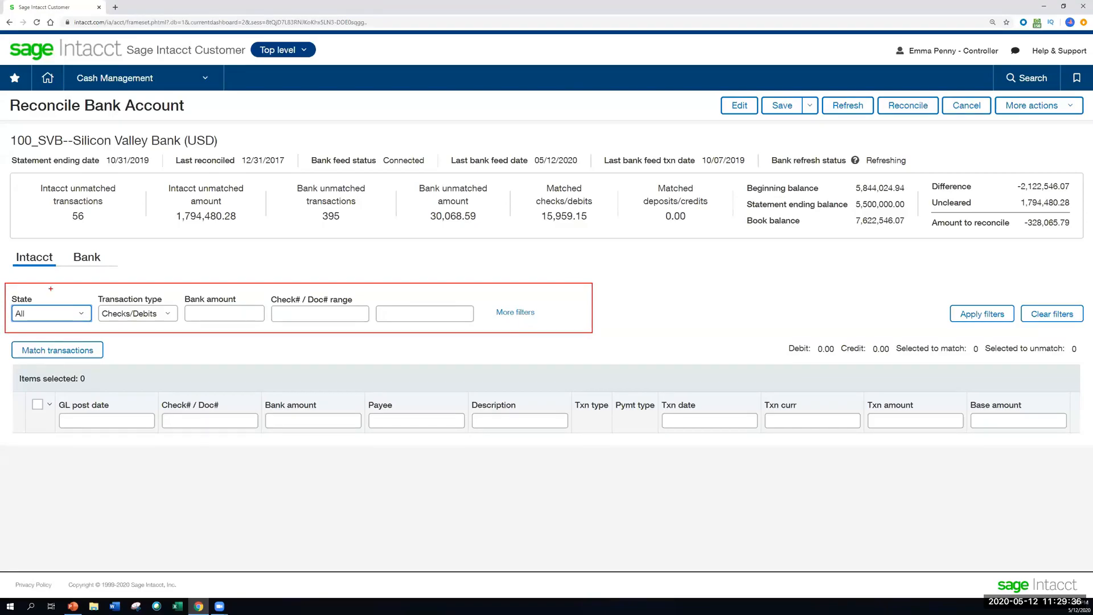
{"action": "left_click", "coordinate": [51, 313]}
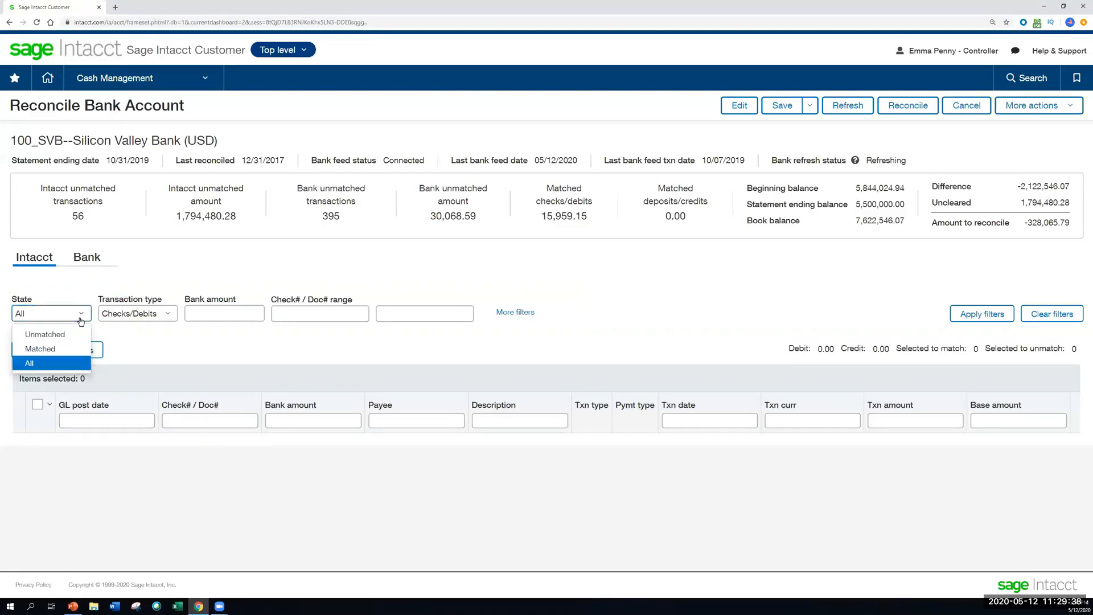
{"action": "left_click", "coordinate": [28, 362]}
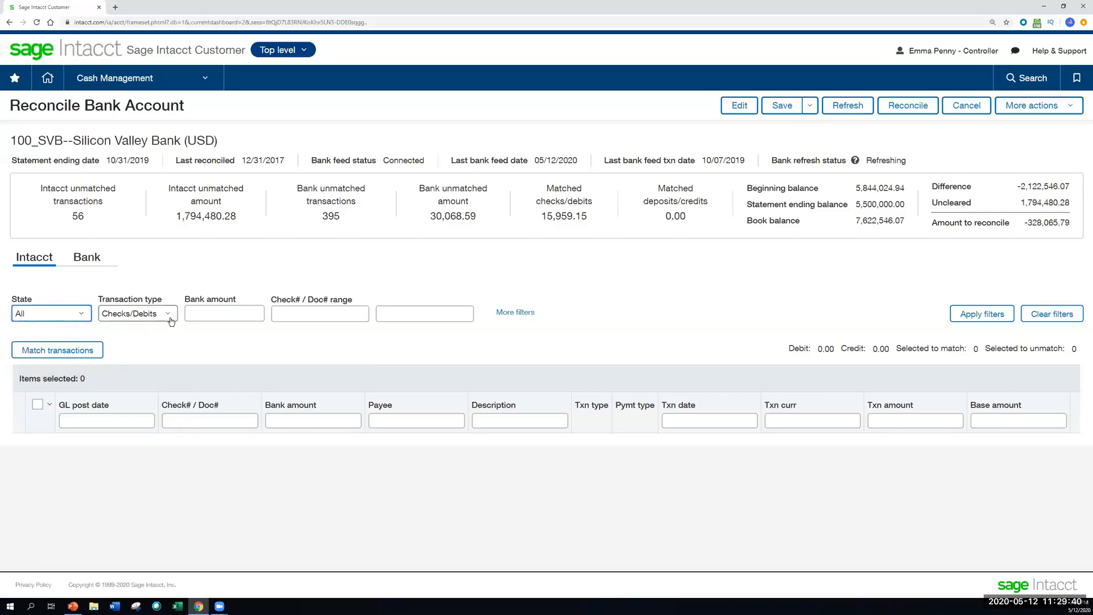
{"action": "mouse_move", "coordinate": [515, 317]}
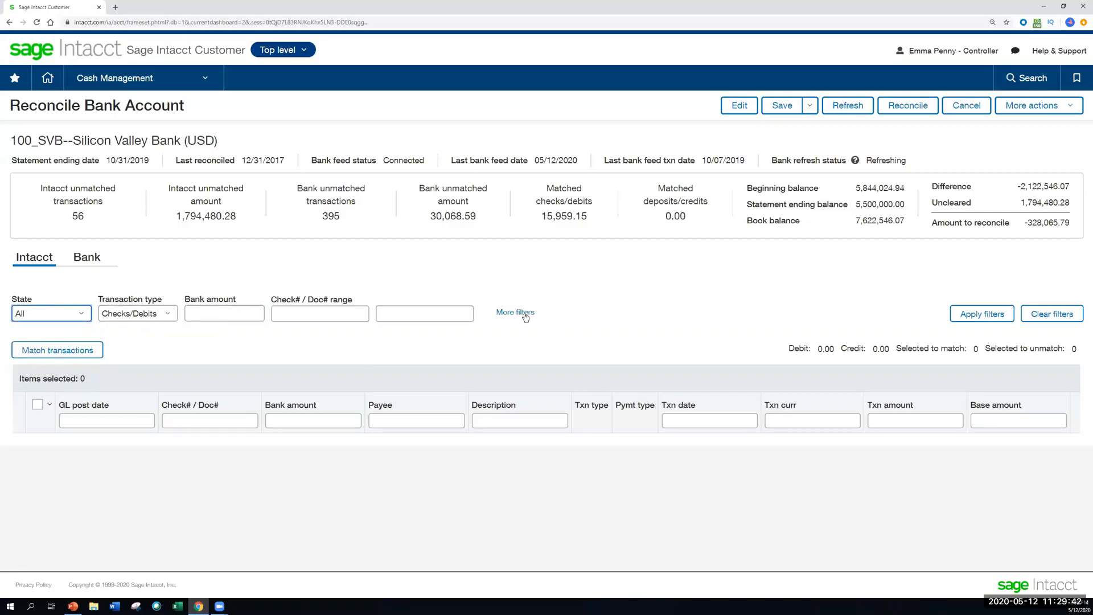
Expand More filters and list the matched Checks/Debits, starting with the 1,273.08 ADP check
{"action": "left_click", "coordinate": [515, 312]}
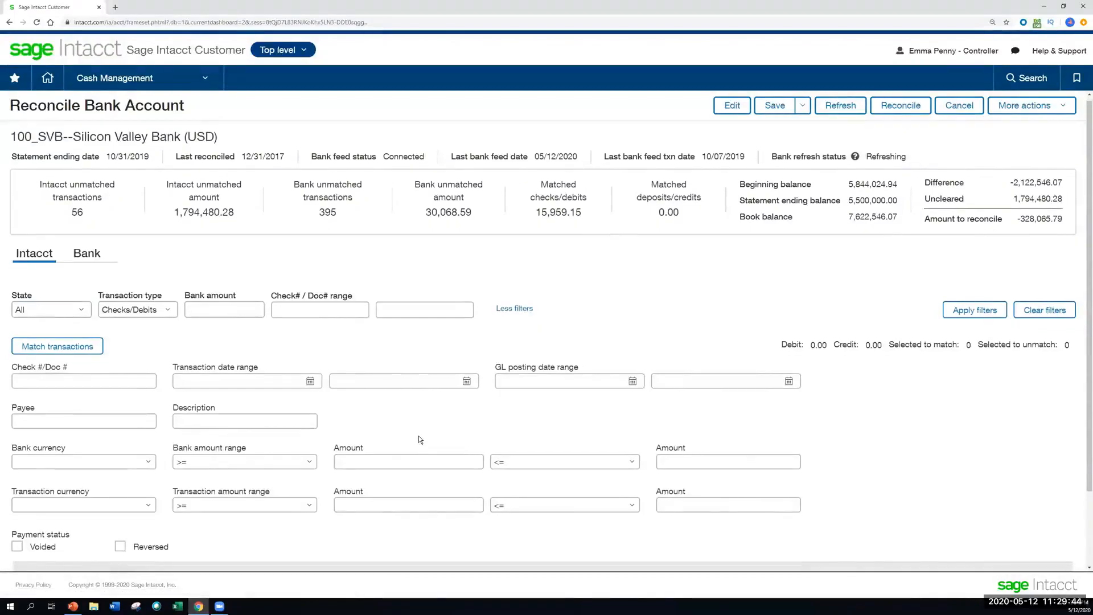
{"action": "scroll", "scroll_direction": "down", "scroll_amount": 3}
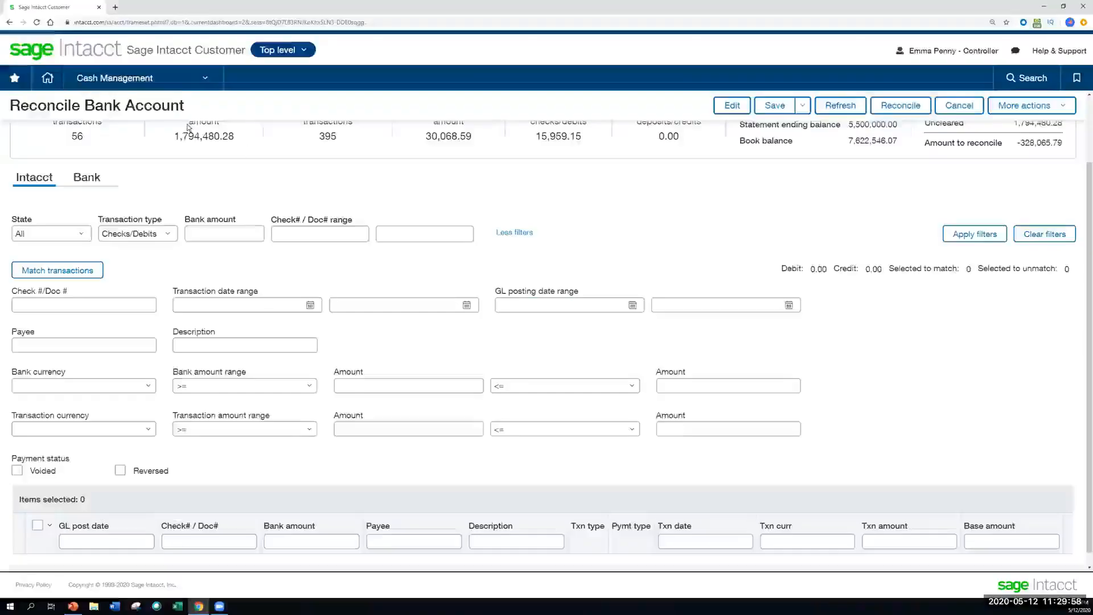
{"action": "left_click", "coordinate": [973, 233]}
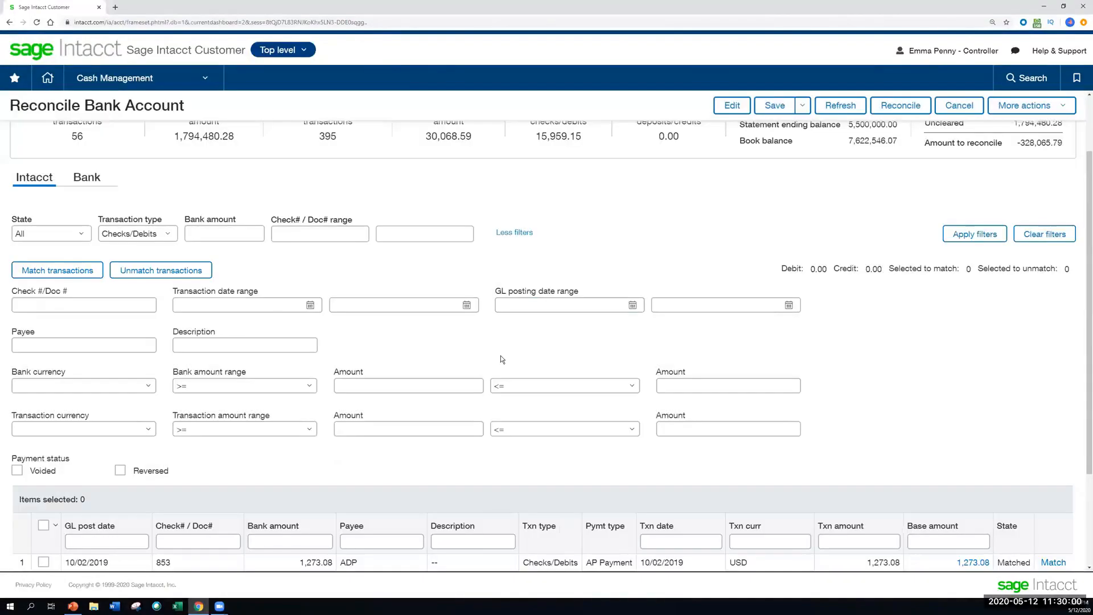
{"action": "mouse_move", "coordinate": [505, 304]}
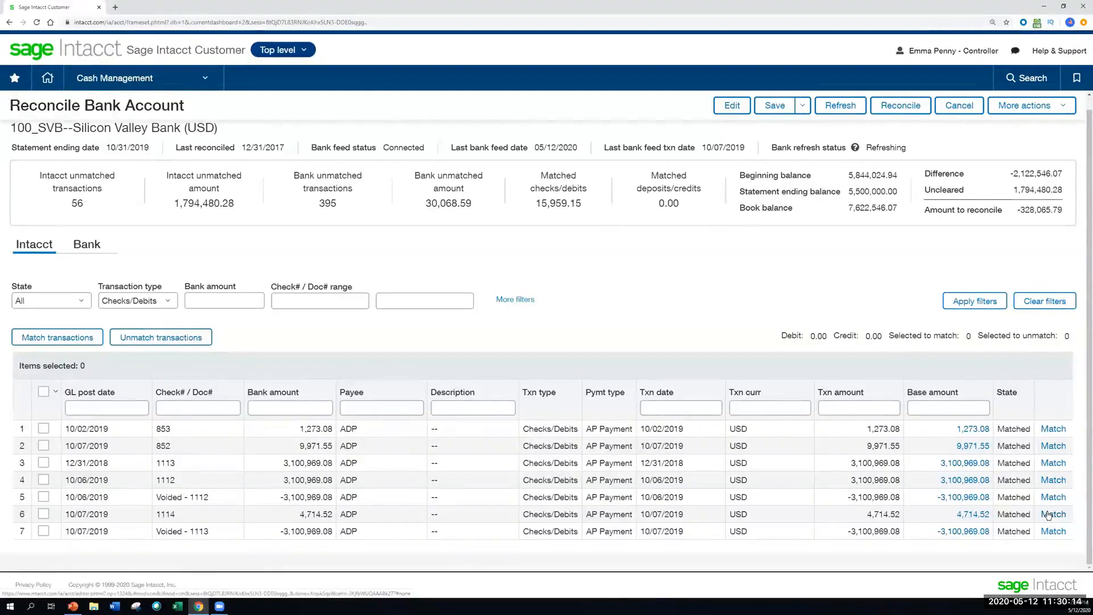
{"action": "mouse_move", "coordinate": [1024, 509]}
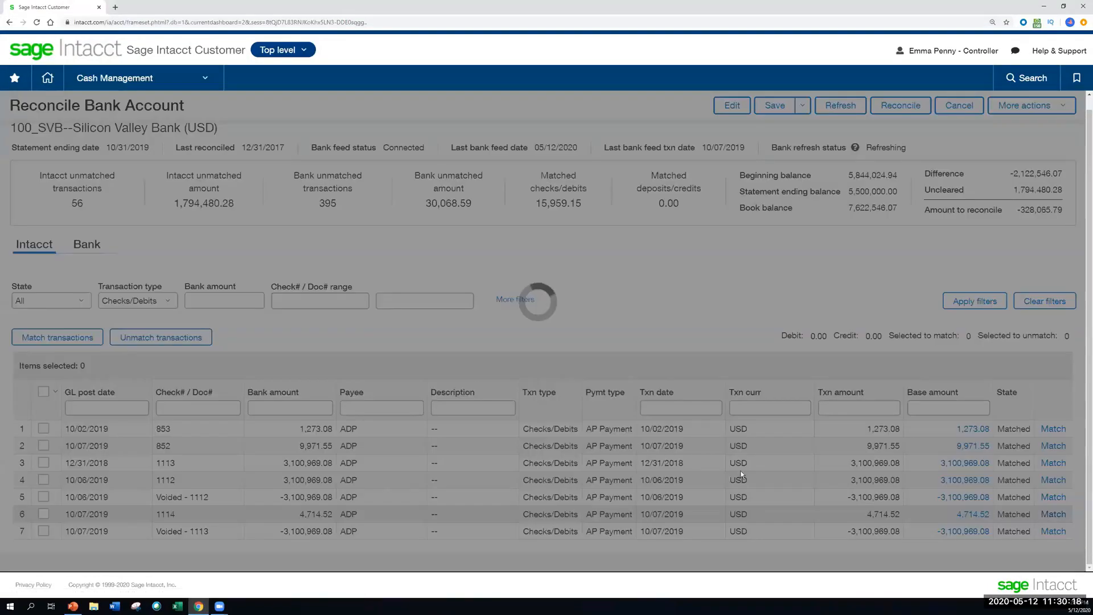
Review check 1114's Find match details showing five bank transactions totaling 4,714.52
{"action": "left_click", "coordinate": [1052, 513]}
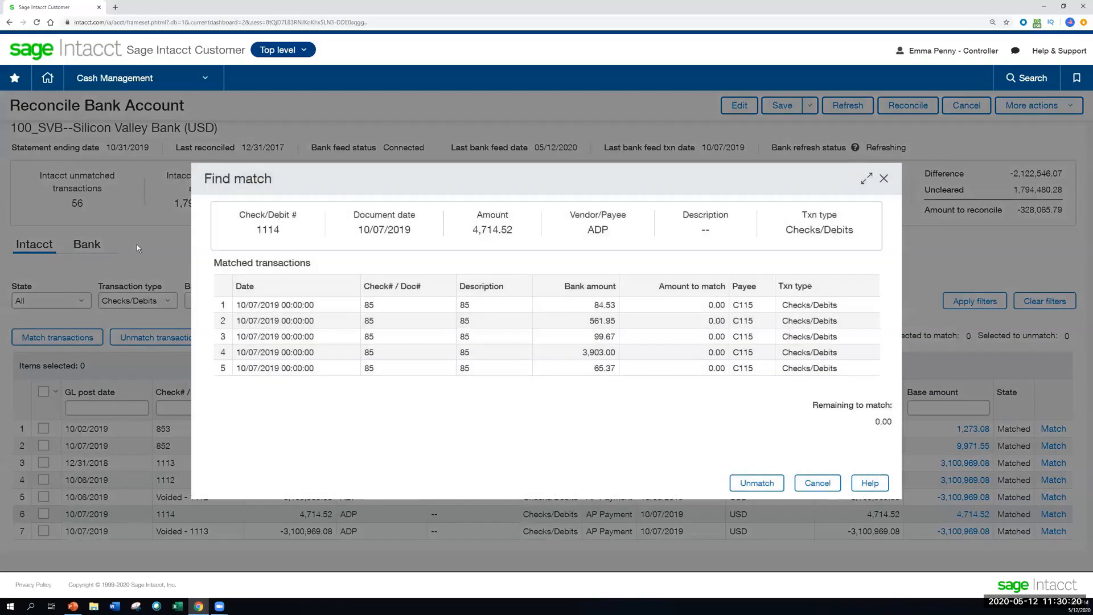
{"action": "mouse_move", "coordinate": [580, 348]}
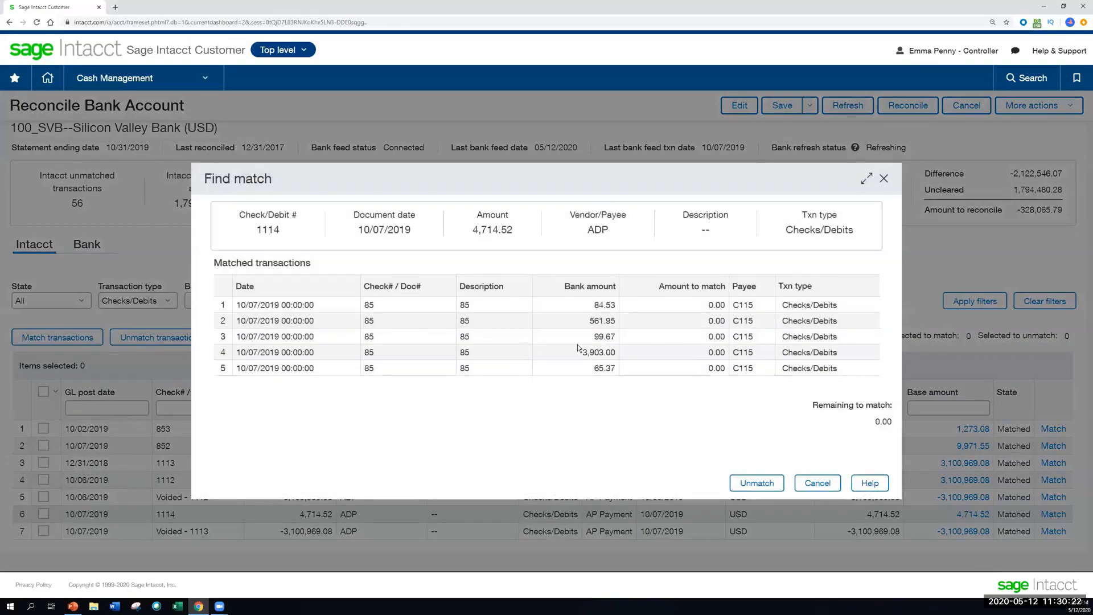
{"action": "mouse_move", "coordinate": [333, 257]}
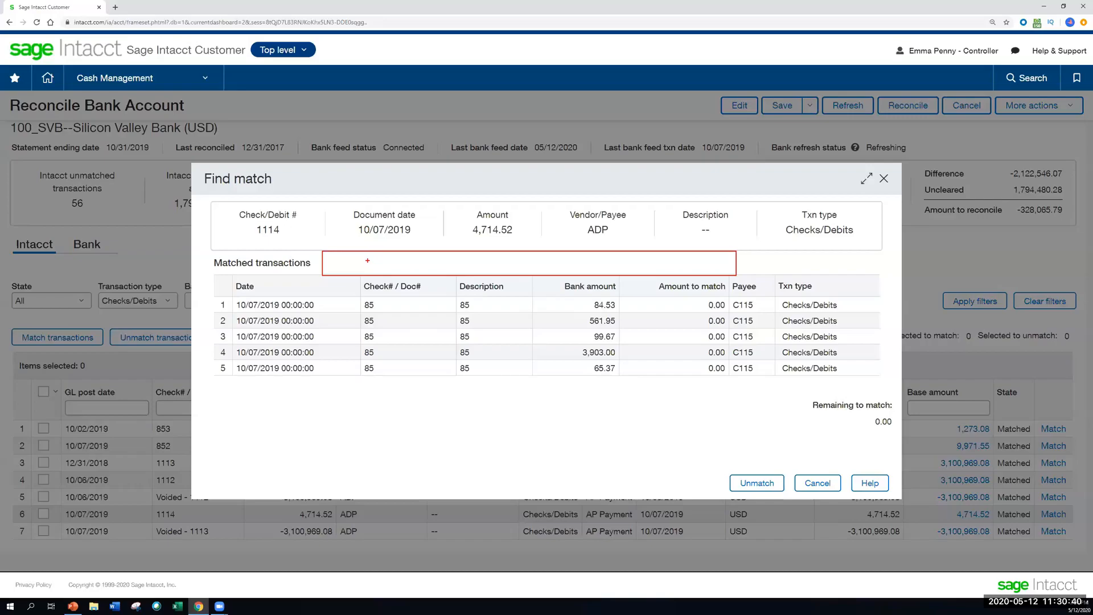
{"action": "mouse_move", "coordinate": [400, 390]}
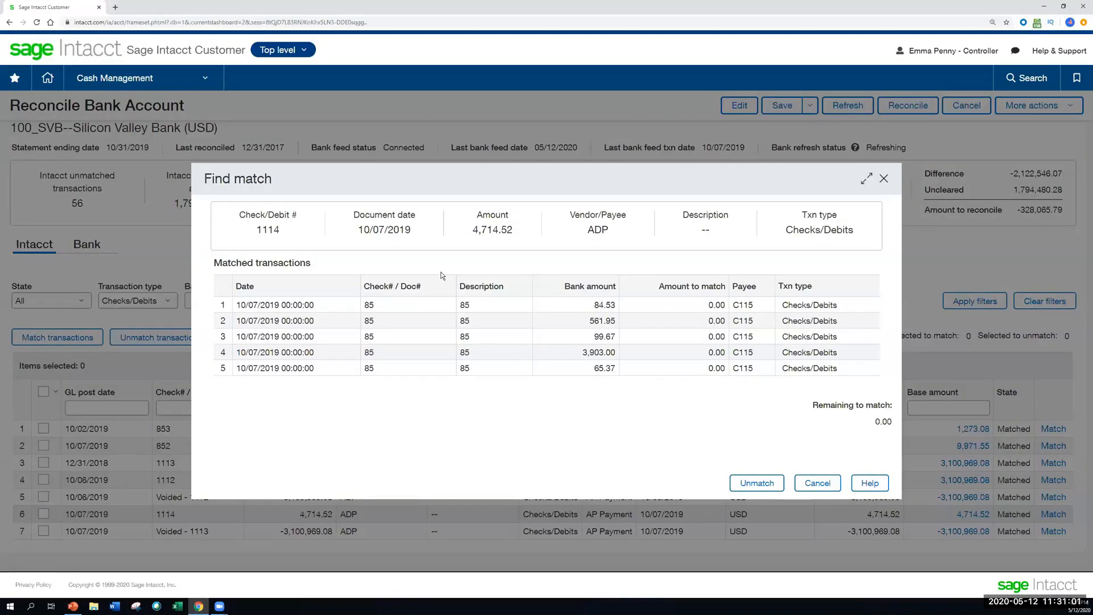
{"action": "mouse_move", "coordinate": [213, 291]}
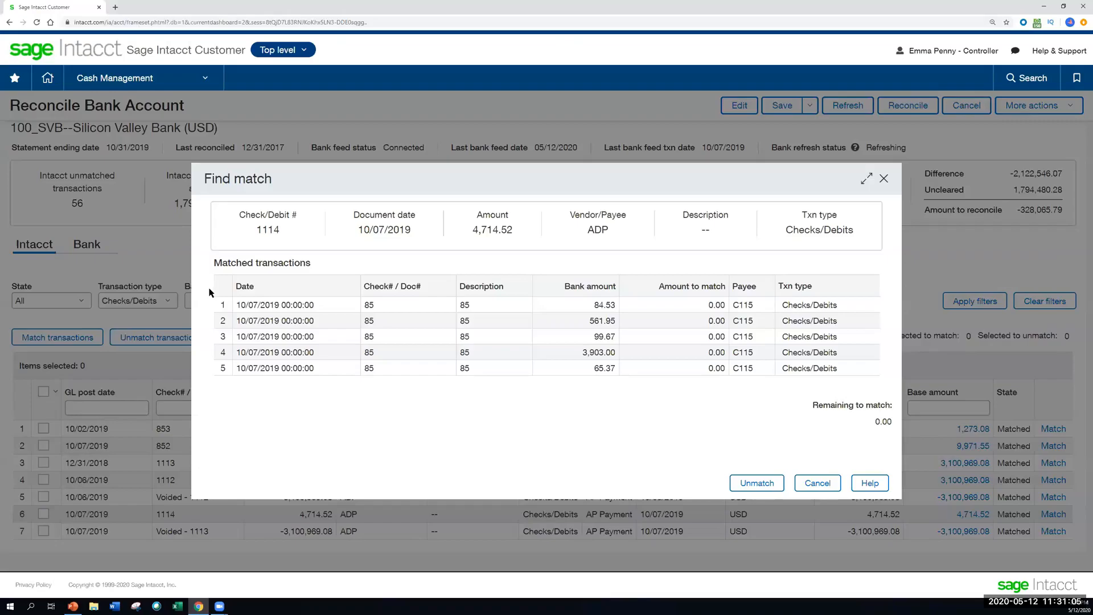
{"action": "mouse_move", "coordinate": [715, 247]}
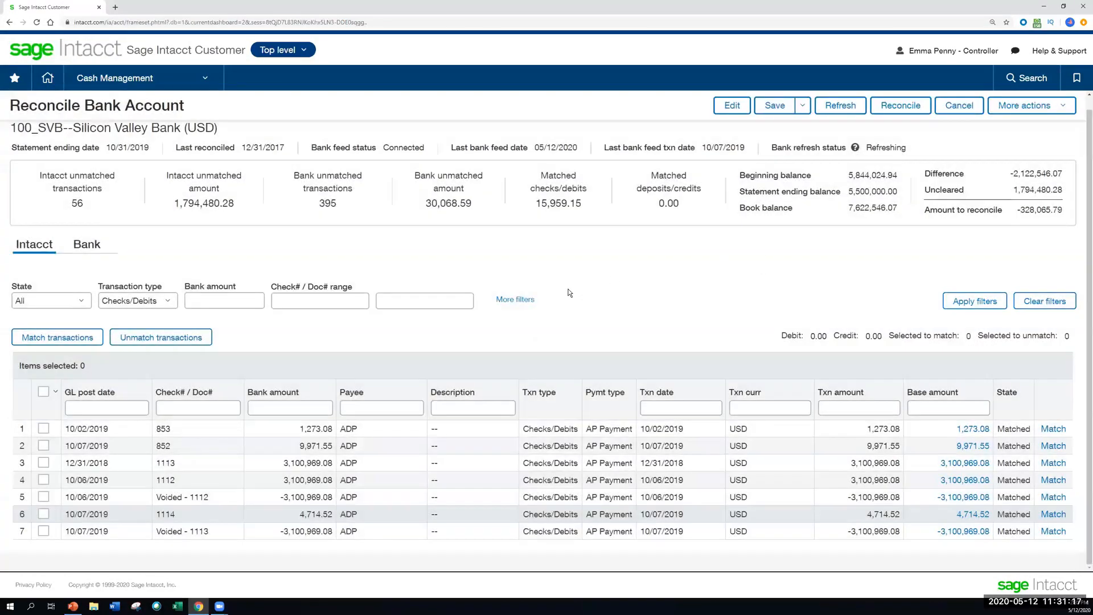
{"action": "mouse_move", "coordinate": [579, 290]}
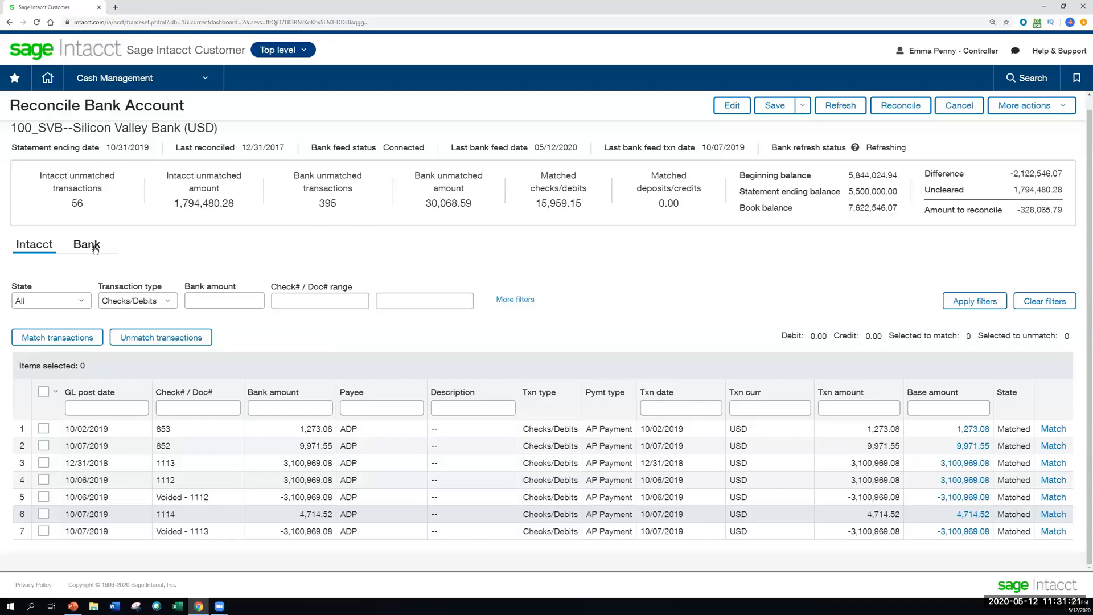
On the Bank side, preview a journal entry for the 87.50 BANK FEE row and close it
{"action": "left_click", "coordinate": [87, 244]}
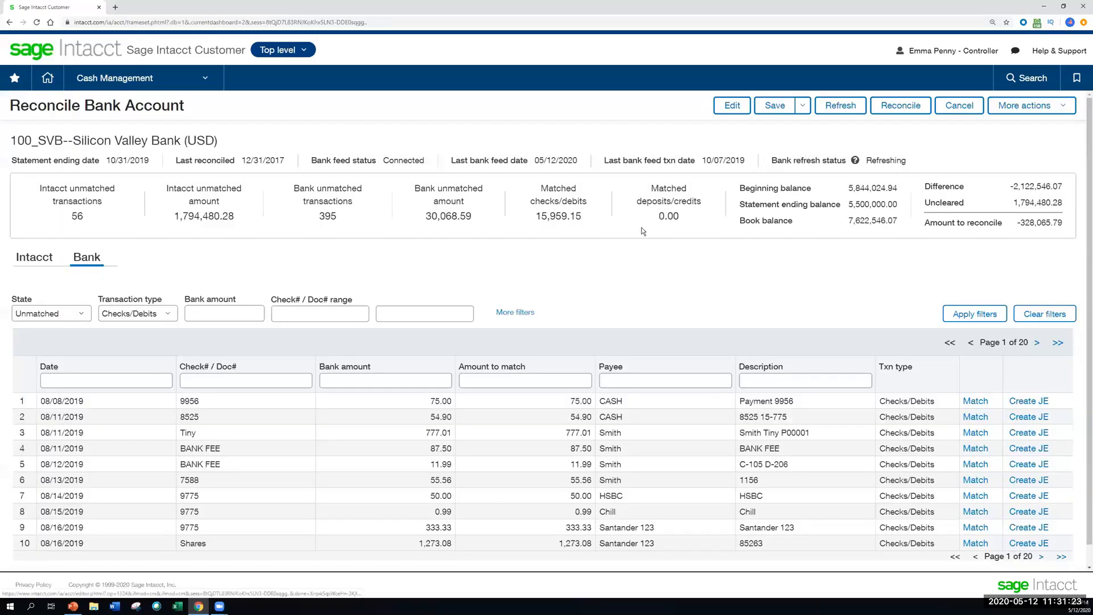
{"action": "mouse_move", "coordinate": [611, 241]}
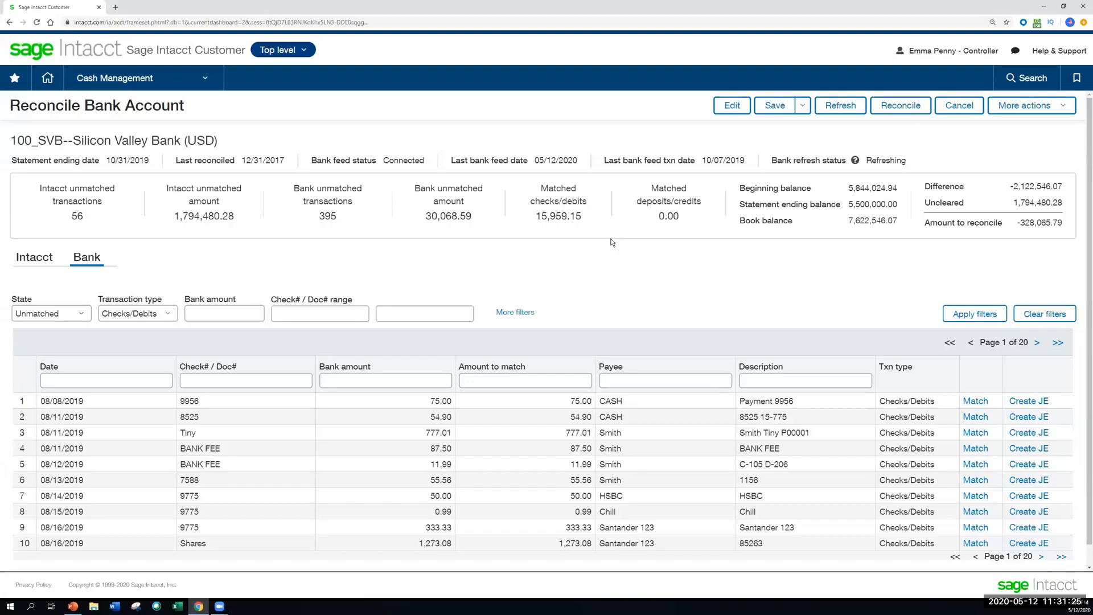
{"action": "scroll", "scroll_direction": "down", "scroll_amount": 3}
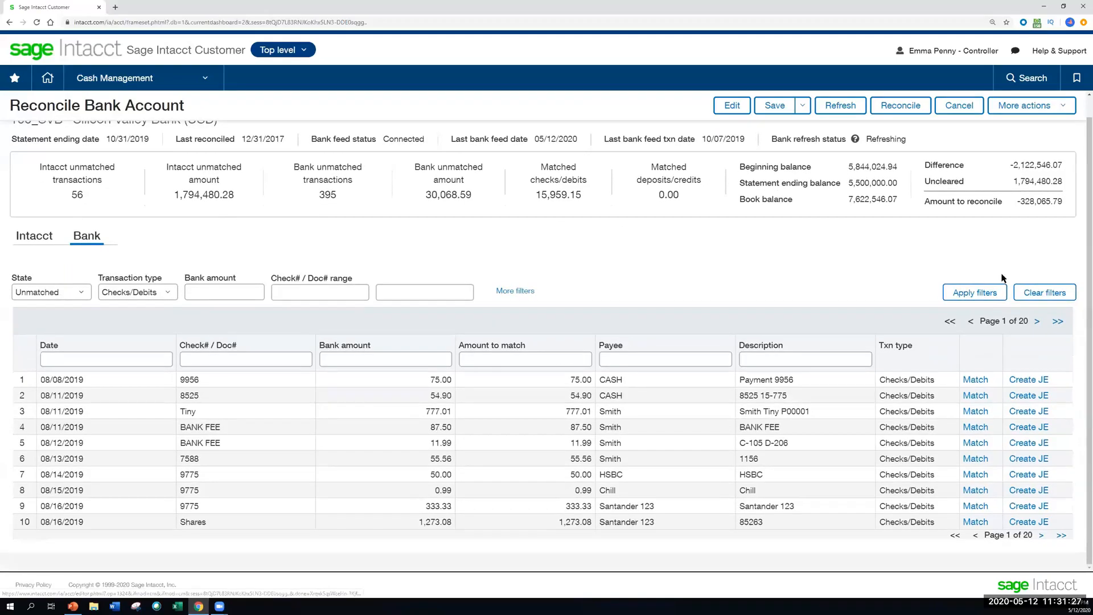
{"action": "mouse_move", "coordinate": [847, 392]}
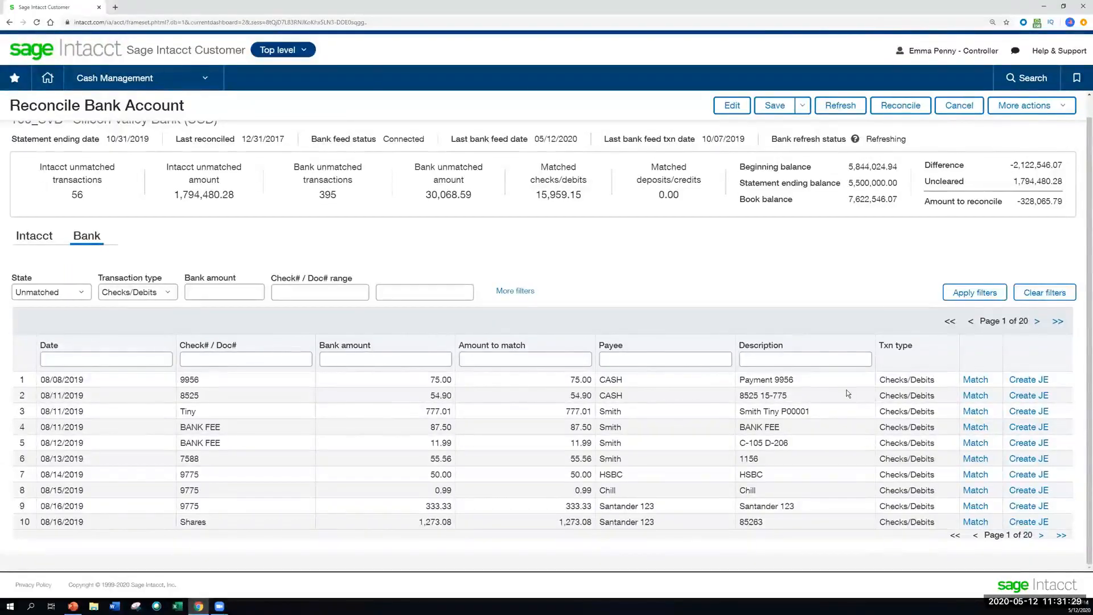
{"action": "mouse_move", "coordinate": [729, 419]}
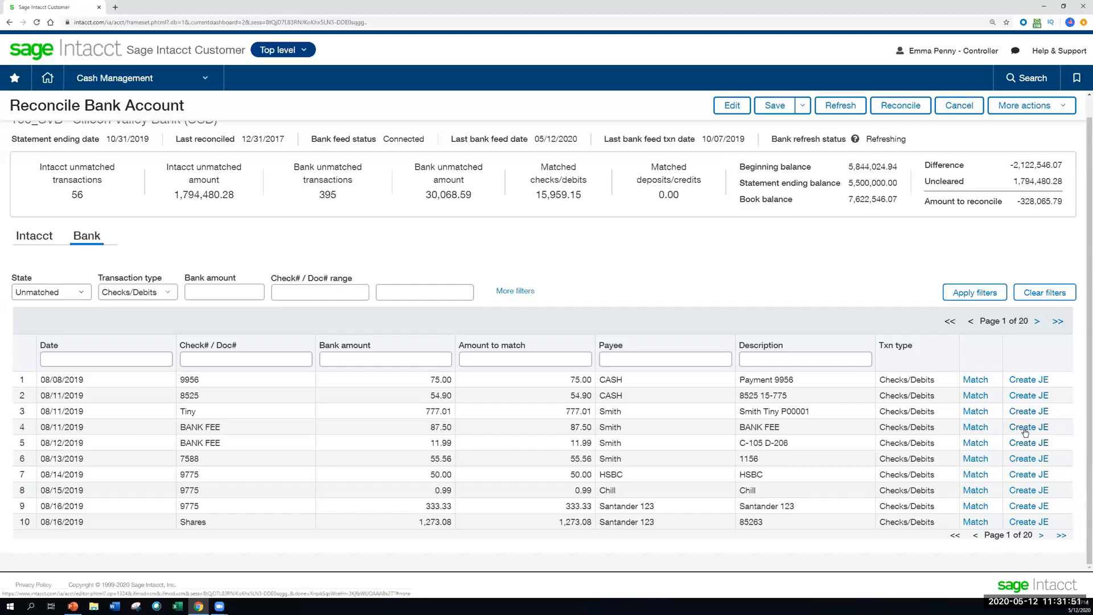
{"action": "left_click", "coordinate": [1028, 427]}
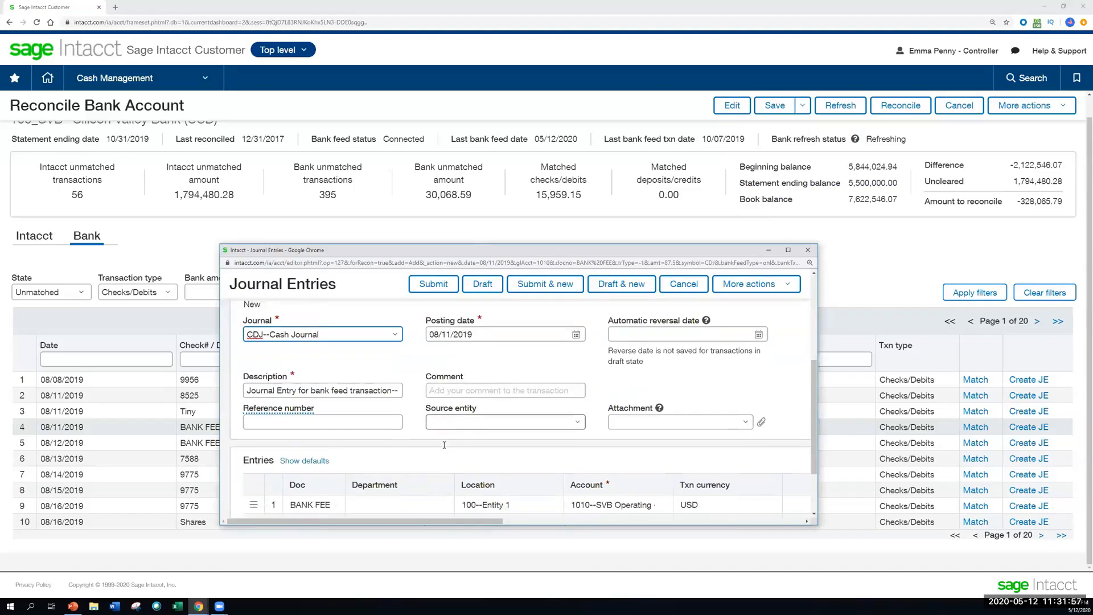
{"action": "scroll", "scroll_direction": "down", "scroll_amount": 3}
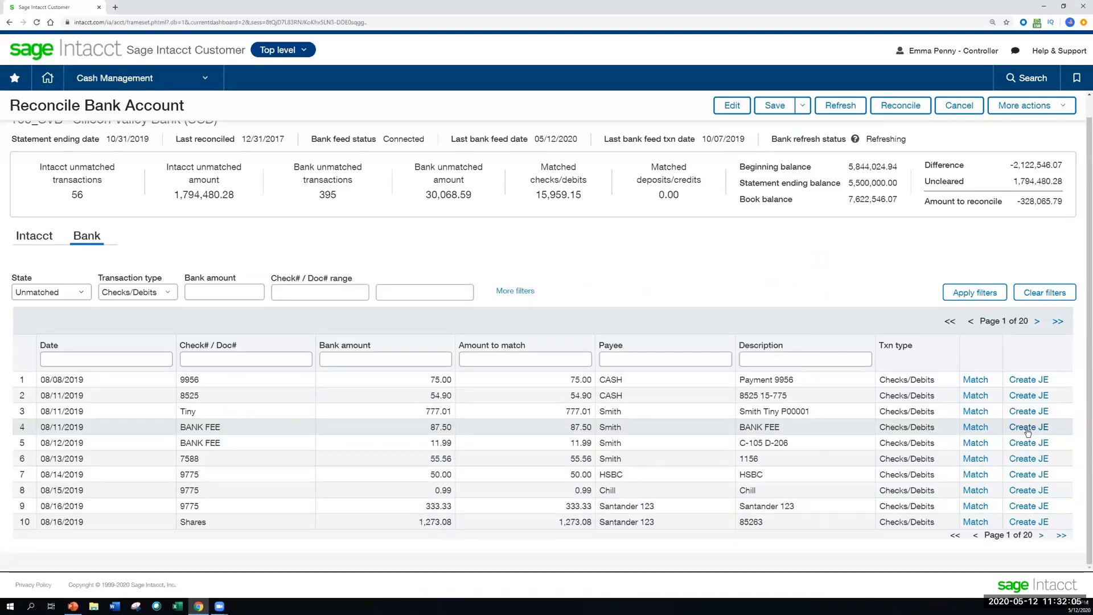
Filter the Bank tab to Unmatched Checks/Debits for the 100_SVB reconciliation
{"action": "left_click", "coordinate": [805, 359]}
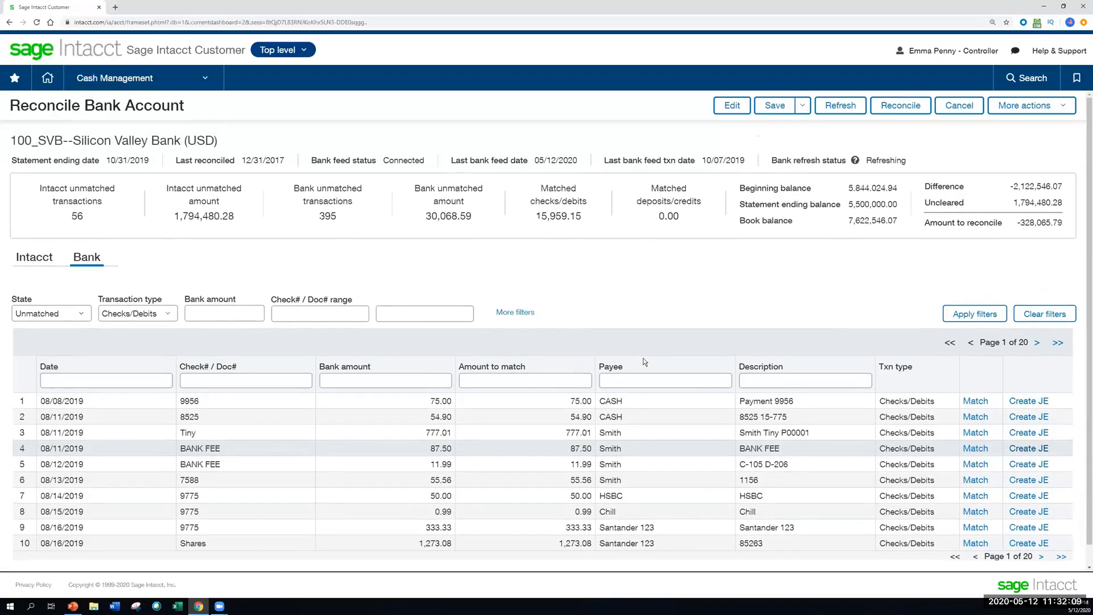
{"action": "mouse_move", "coordinate": [720, 217]}
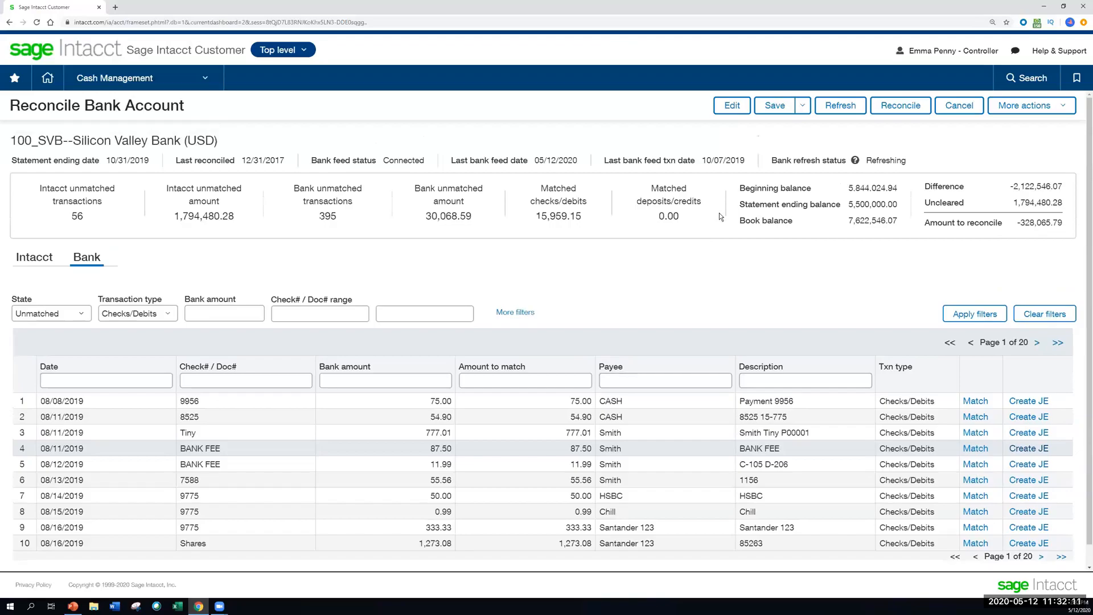
{"action": "mouse_move", "coordinate": [658, 144]}
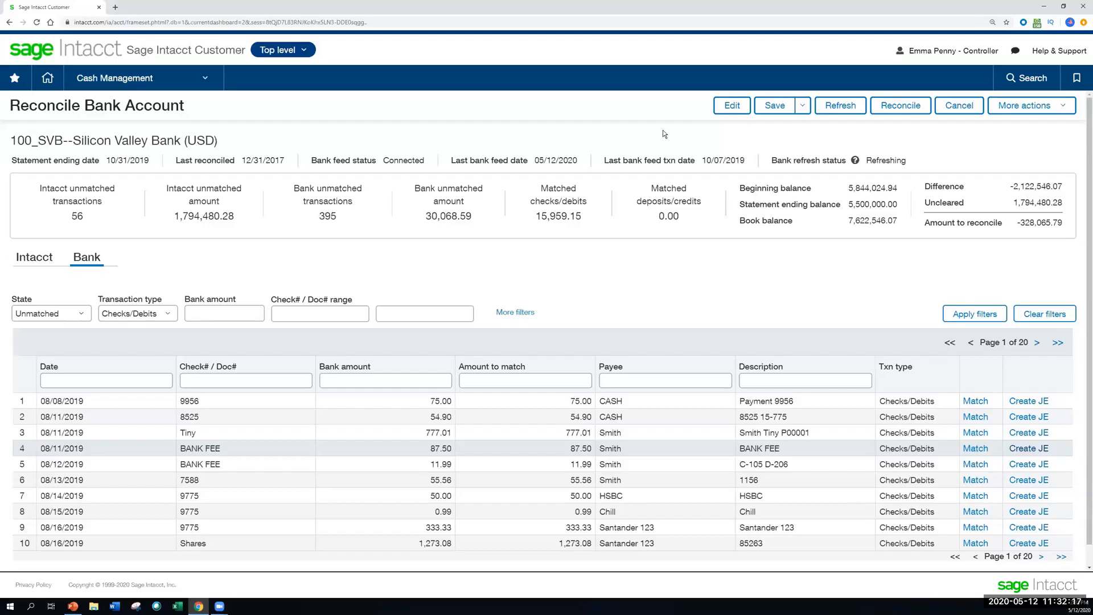
{"action": "mouse_move", "coordinate": [708, 158]}
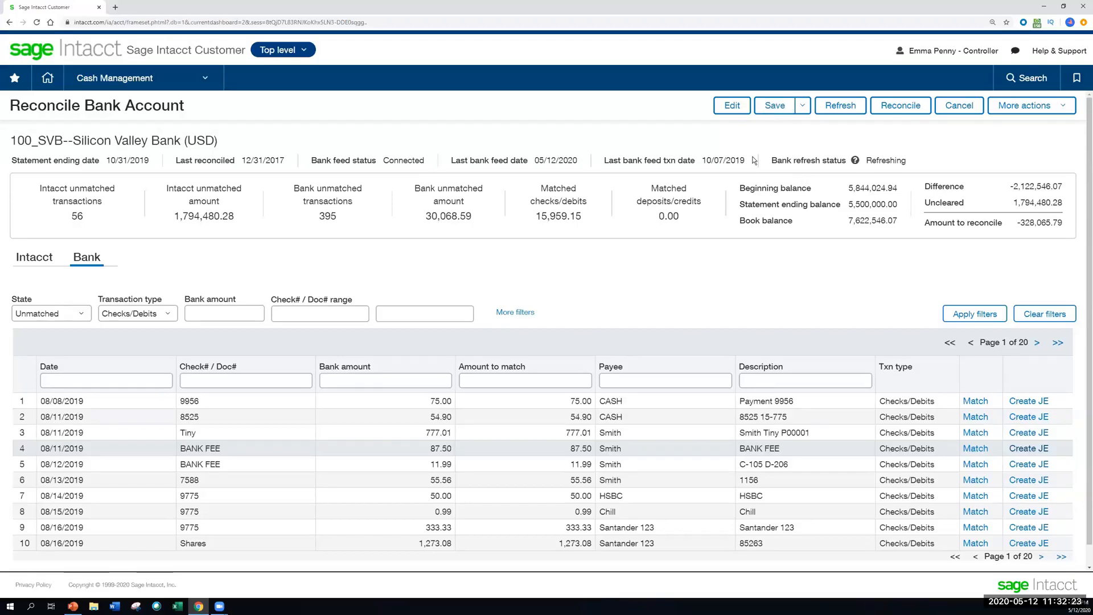
{"action": "mouse_move", "coordinate": [775, 125]}
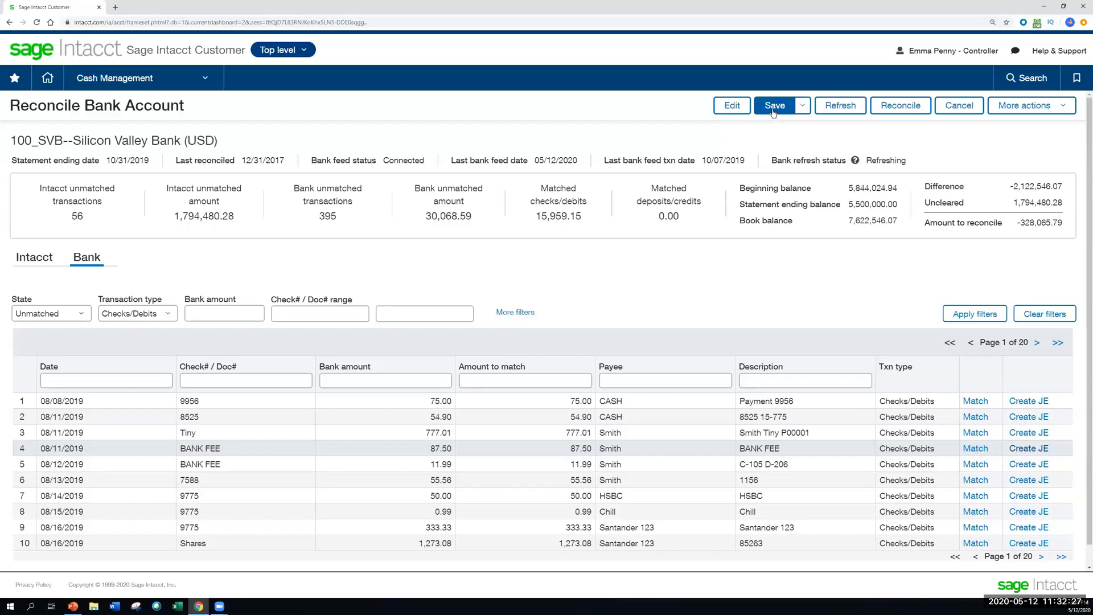
{"action": "mouse_move", "coordinate": [731, 104]}
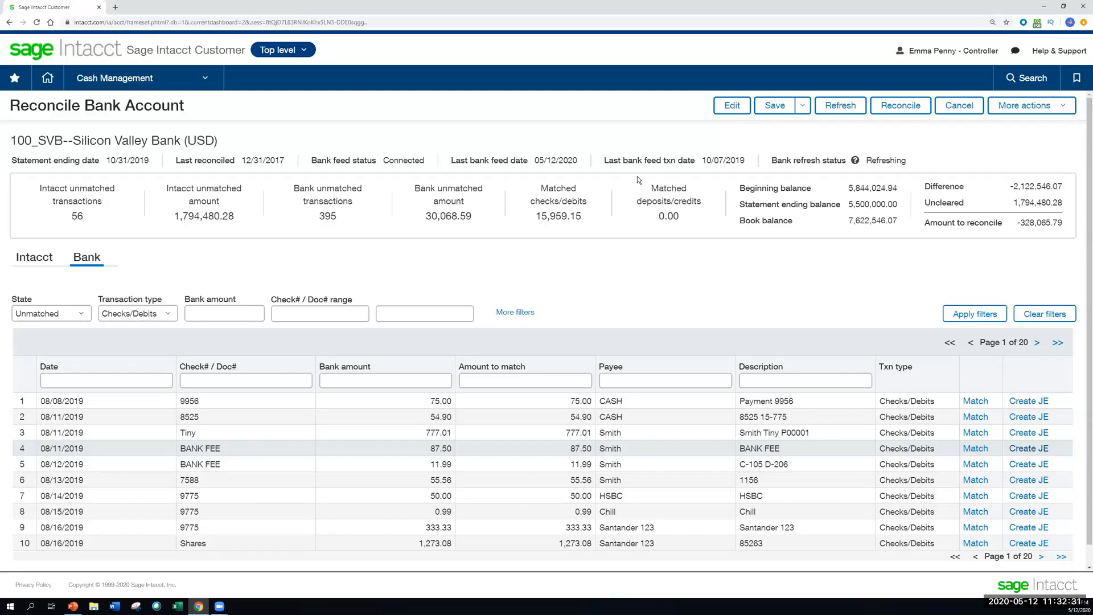
{"action": "mouse_move", "coordinate": [593, 124]}
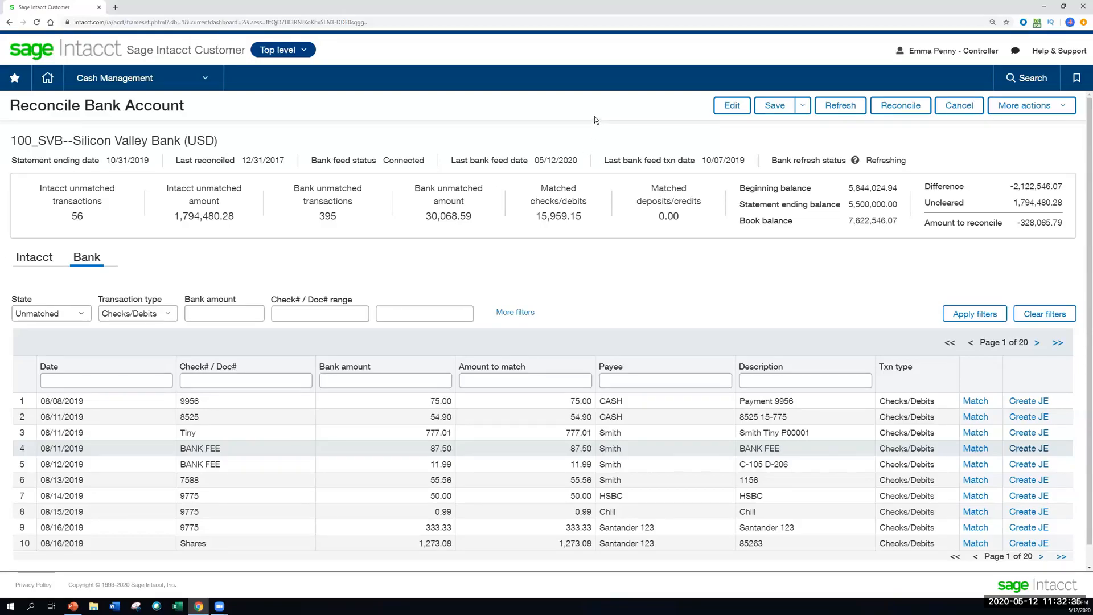
{"action": "mouse_move", "coordinate": [693, 126]}
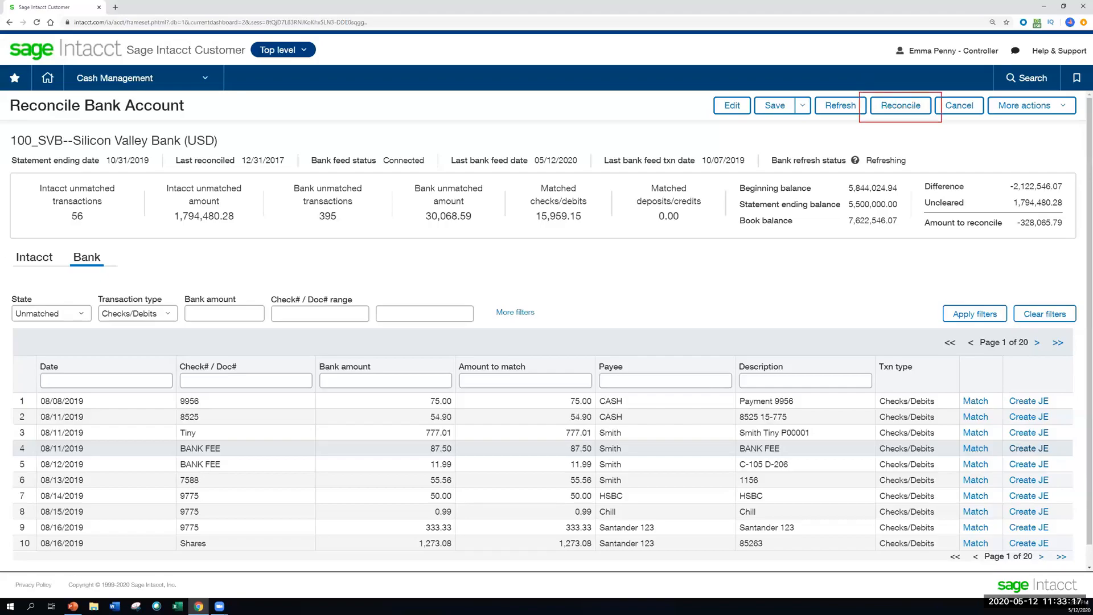
{"action": "mouse_move", "coordinate": [920, 116]}
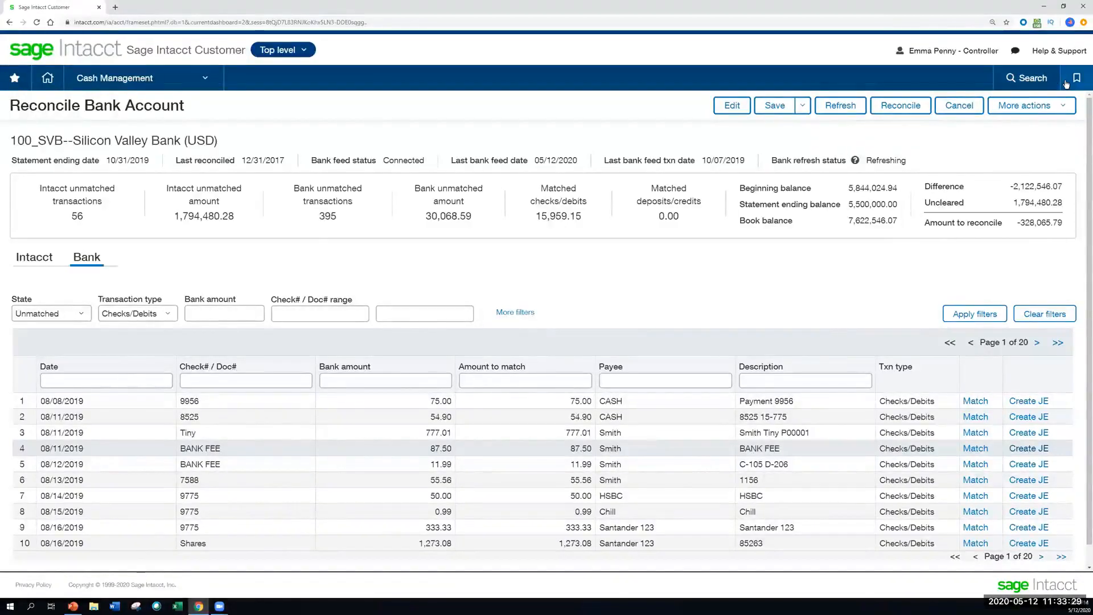
View reconciliation histories for the Silicon Valley Bank account via More actions
{"action": "left_click", "coordinate": [1077, 77]}
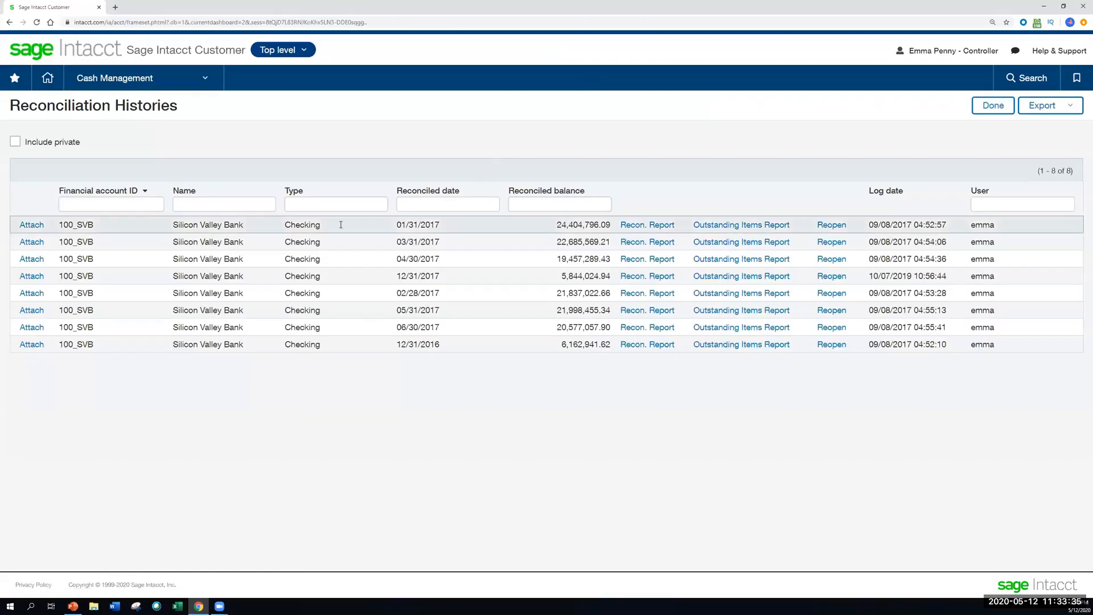
{"action": "mouse_move", "coordinate": [368, 225]}
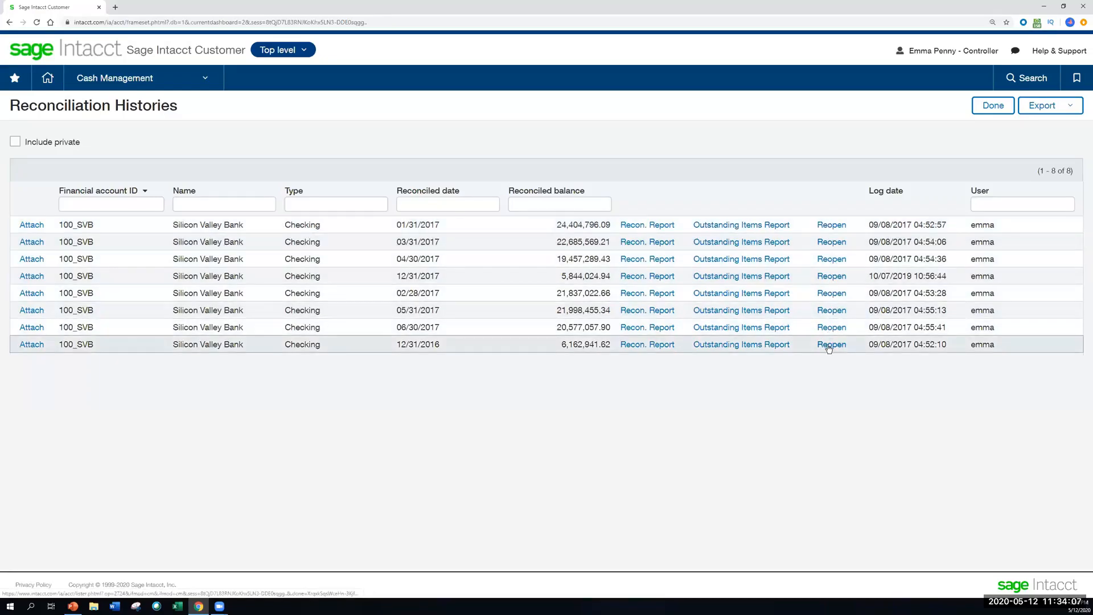
{"action": "mouse_move", "coordinate": [831, 228]}
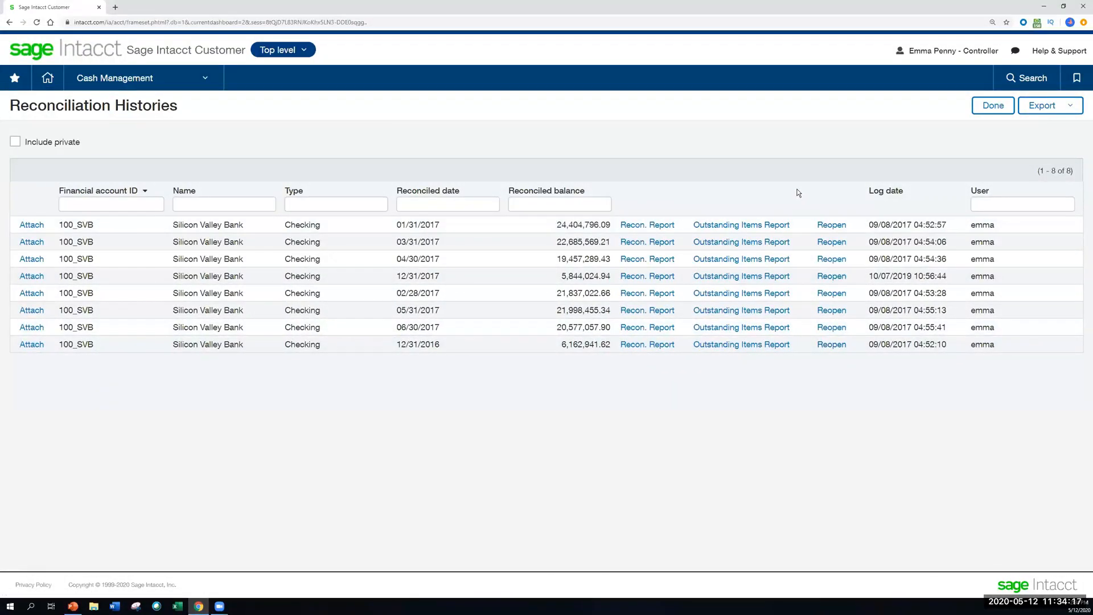
{"action": "mouse_move", "coordinate": [853, 162]}
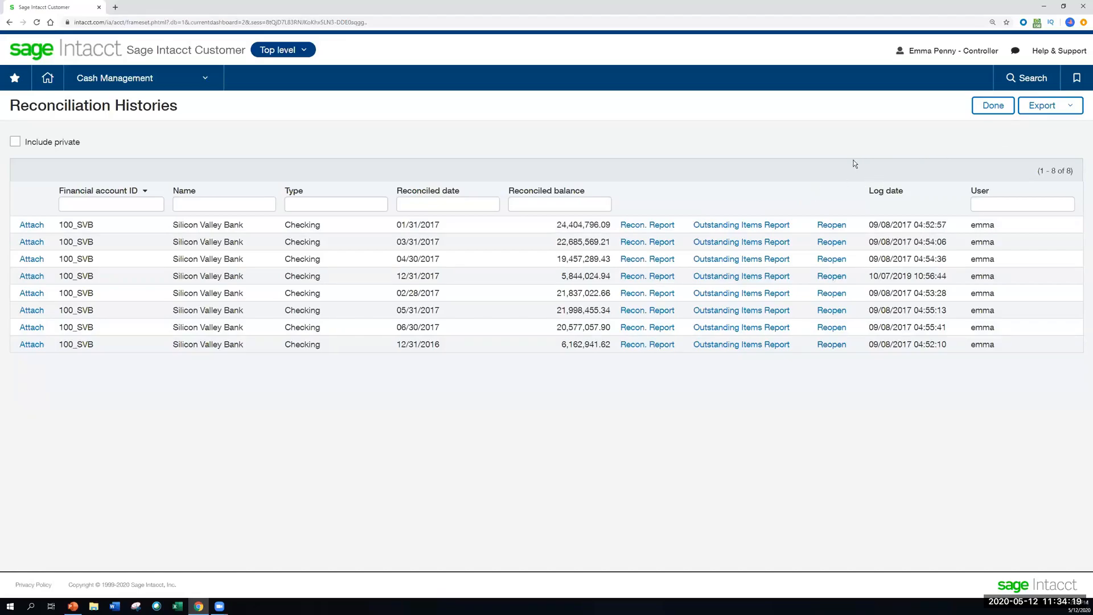
{"action": "mouse_move", "coordinate": [751, 154]}
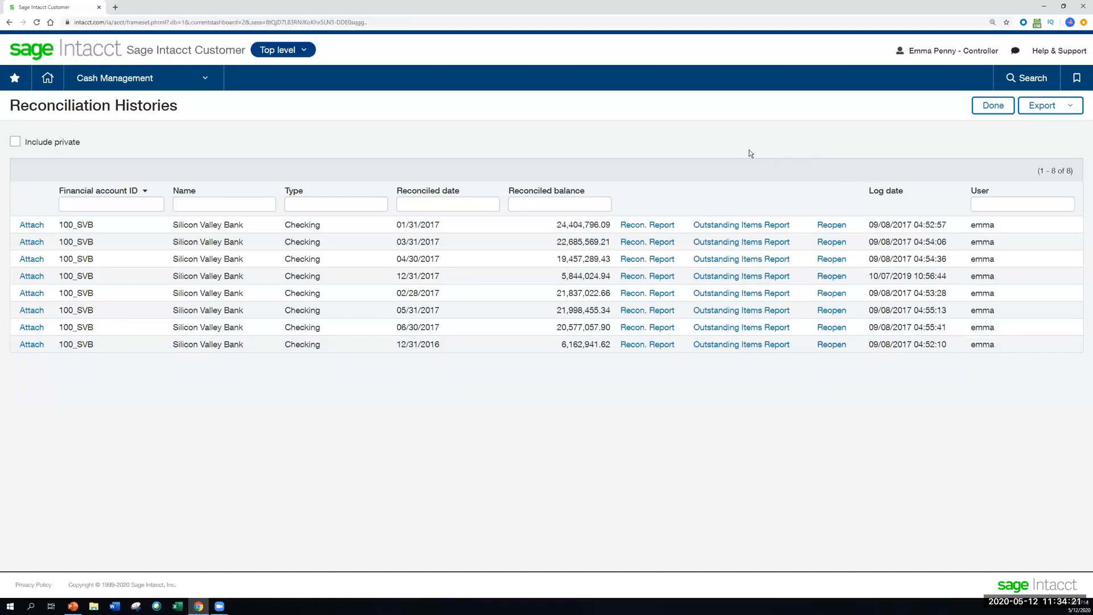
{"action": "mouse_move", "coordinate": [806, 152]}
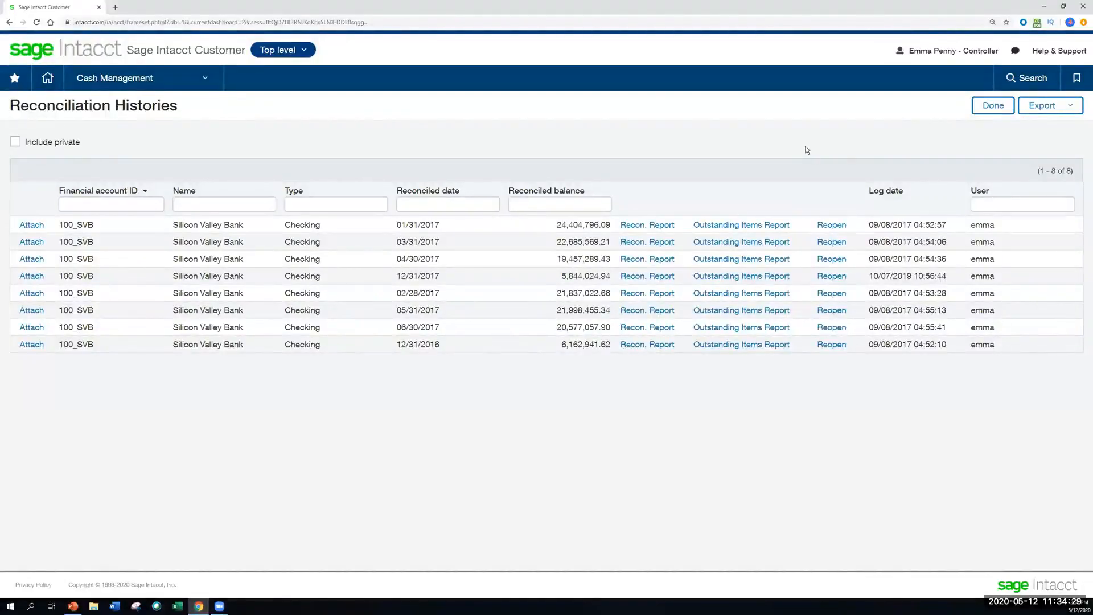
{"action": "mouse_move", "coordinate": [1059, 50]}
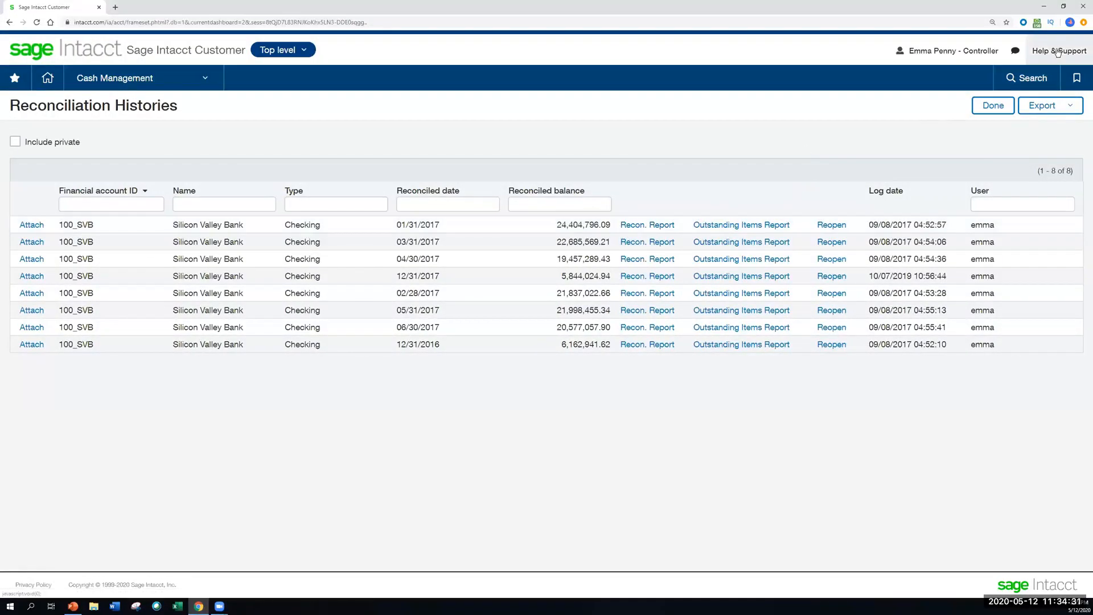
Read the Help Center article on viewing and printing reports from Reconciliation Histories
{"action": "left_click", "coordinate": [1059, 51]}
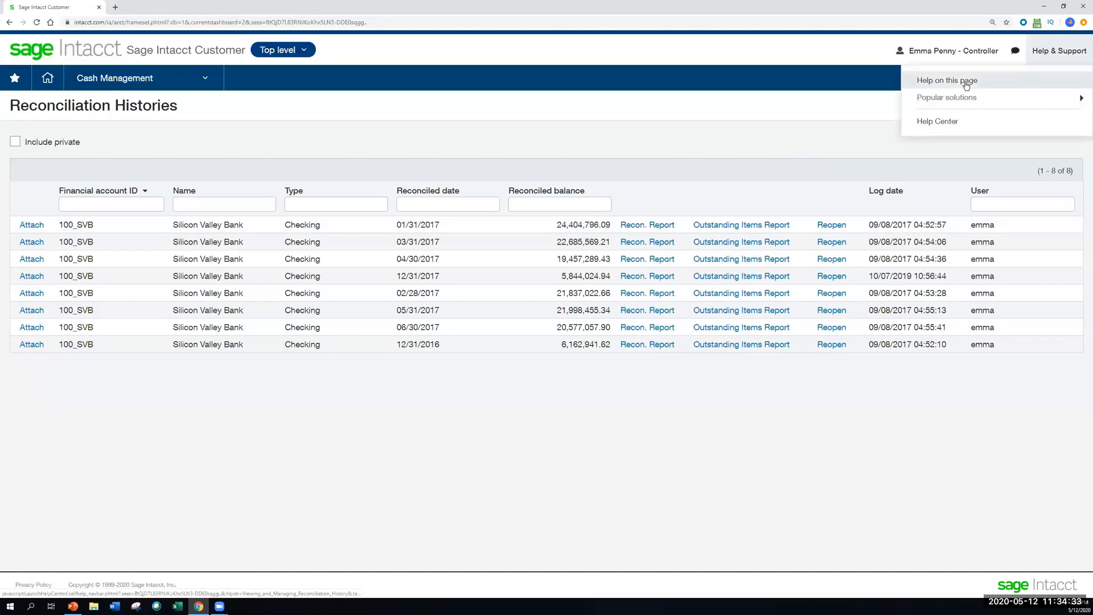
{"action": "left_click", "coordinate": [946, 80]}
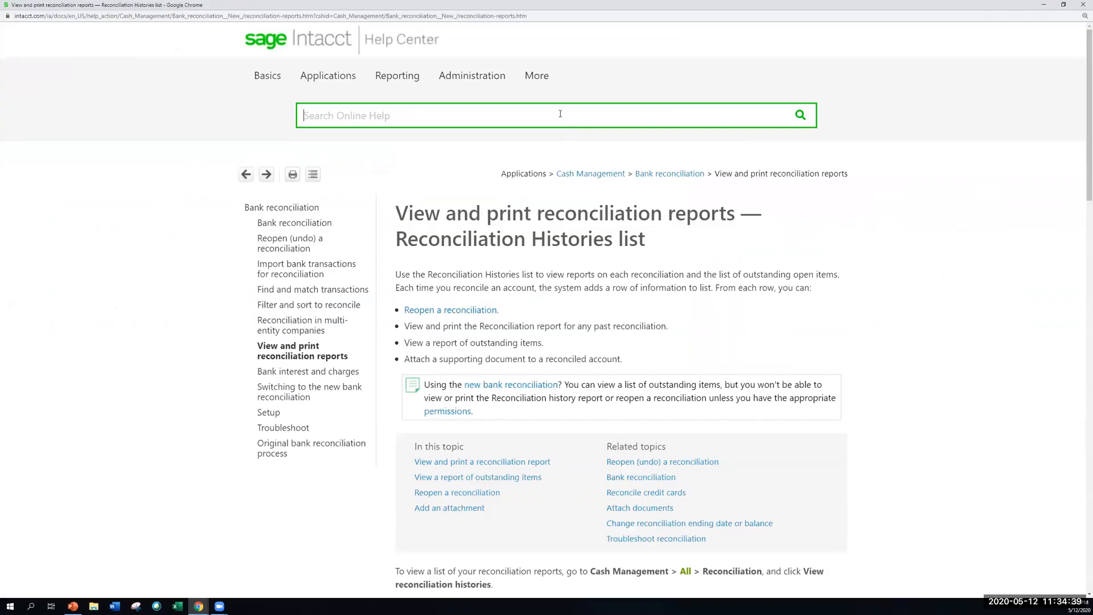
{"action": "mouse_move", "coordinate": [524, 202]}
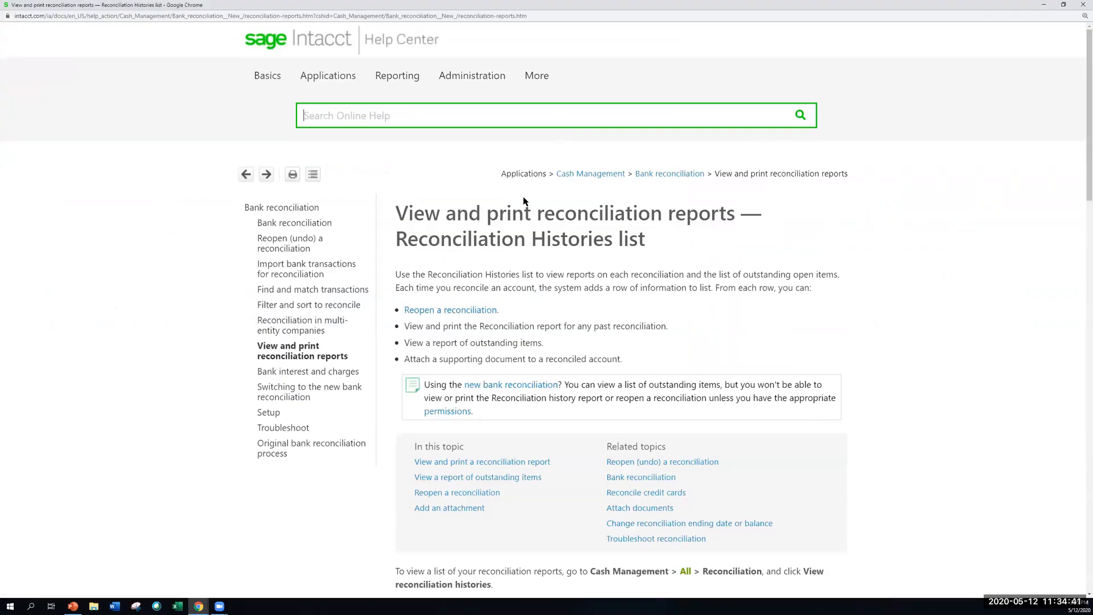
{"action": "mouse_move", "coordinate": [493, 116]}
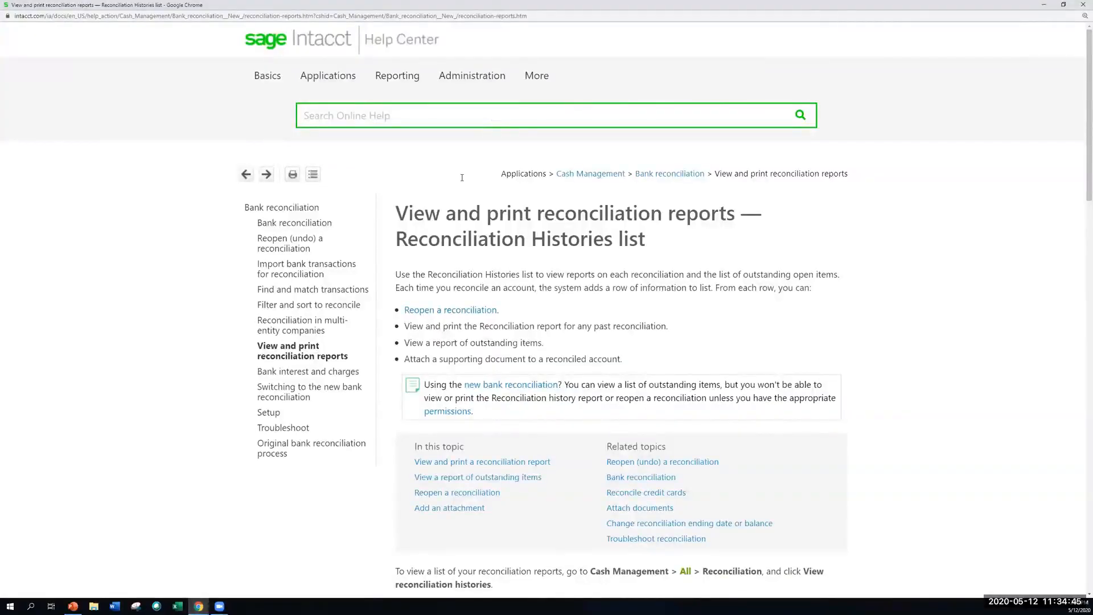
{"action": "mouse_move", "coordinate": [522, 245]}
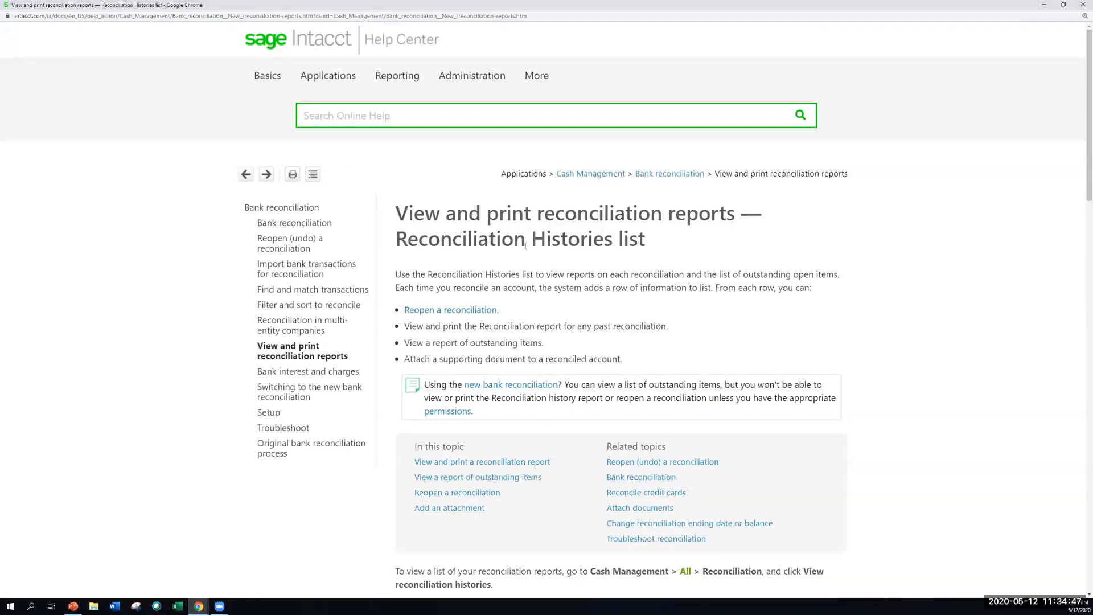
{"action": "scroll", "scroll_direction": "down", "scroll_amount": 3}
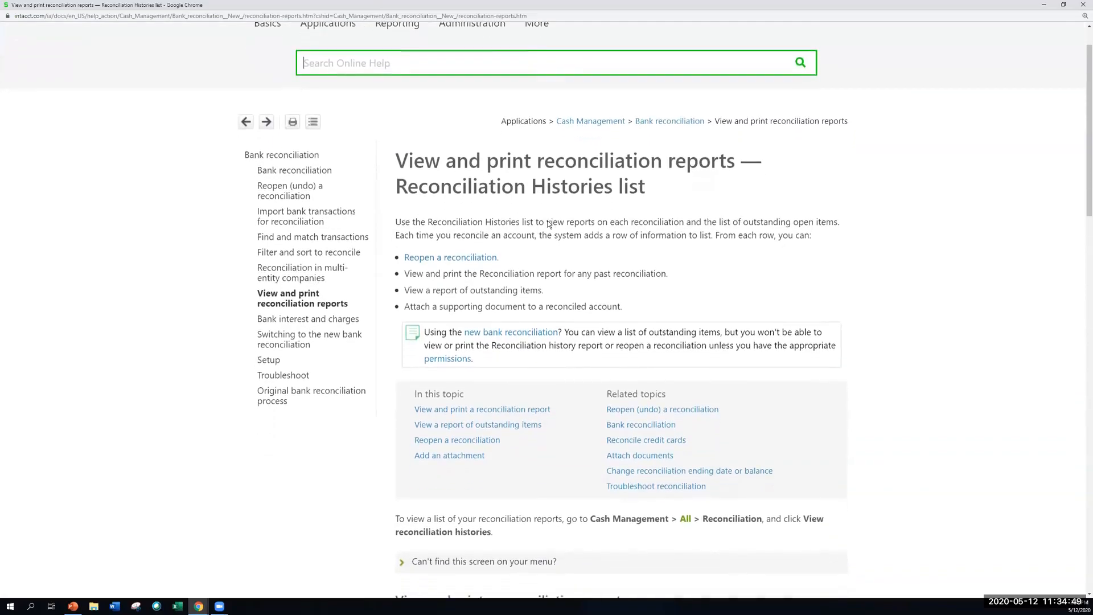
{"action": "scroll", "scroll_direction": "down", "scroll_amount": 3}
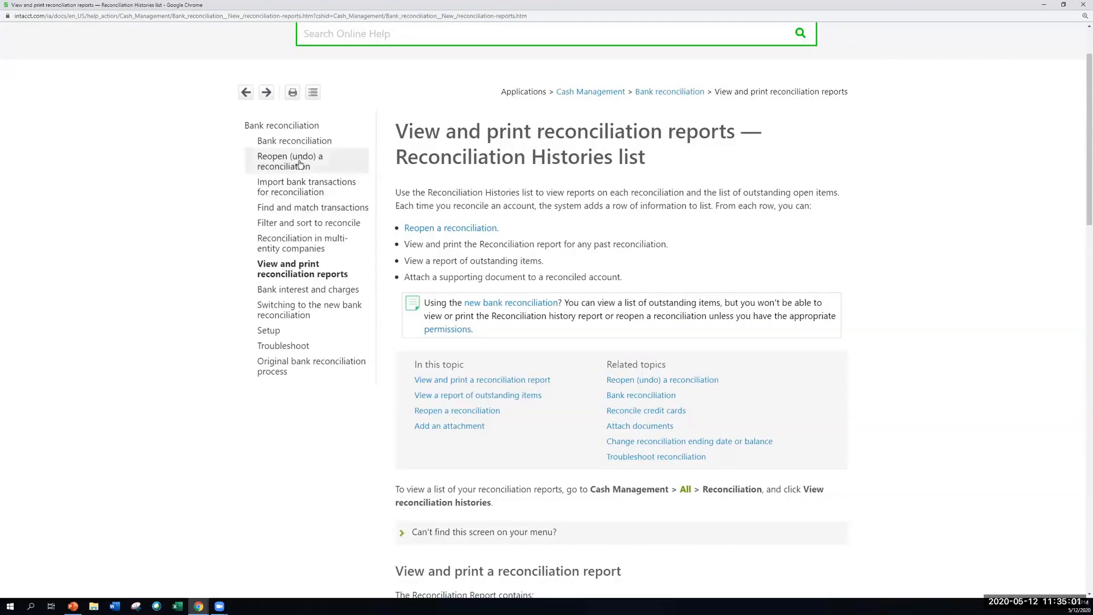
{"action": "mouse_move", "coordinate": [309, 289]}
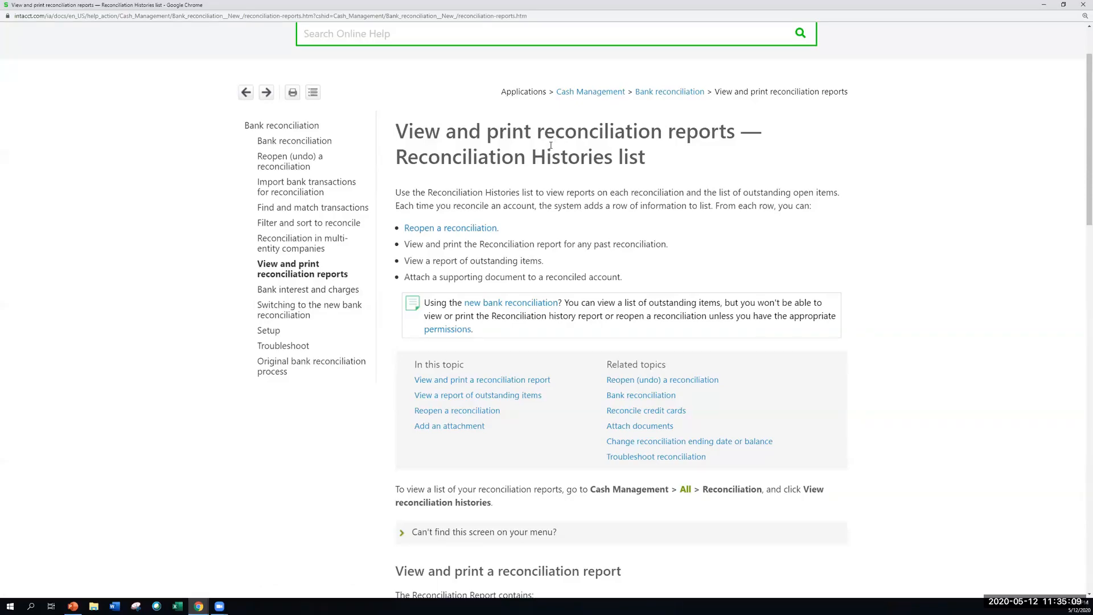
{"action": "mouse_move", "coordinate": [639, 463]}
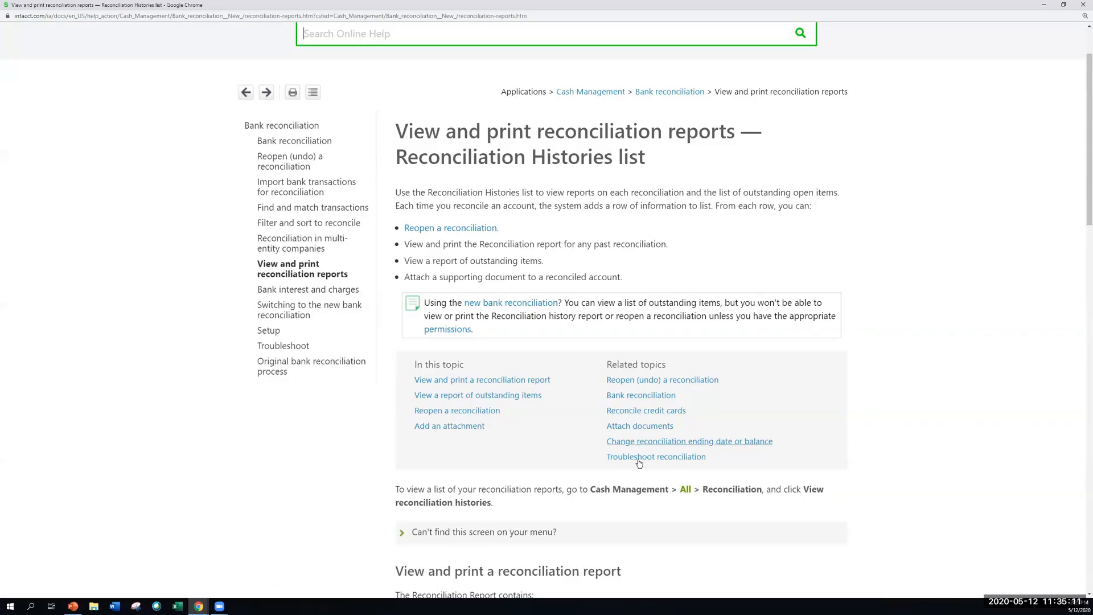
{"action": "mouse_move", "coordinate": [655, 455]}
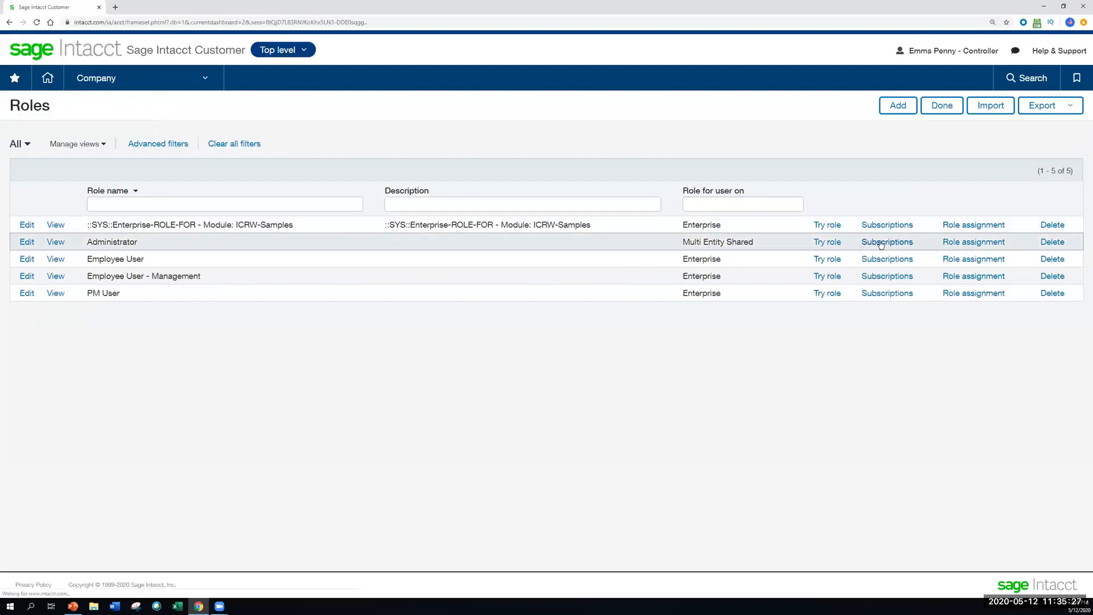
View the Administrator role's Cash Management permissions full-page, showing Reconcile Bank rights
{"action": "left_click", "coordinate": [887, 241]}
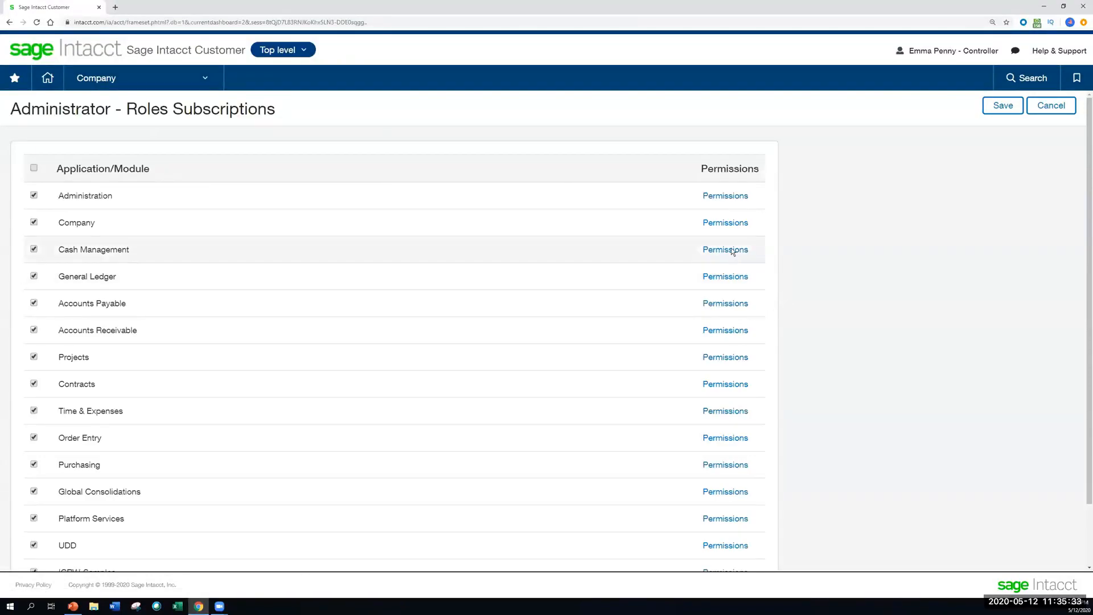
{"action": "left_click", "coordinate": [724, 249]}
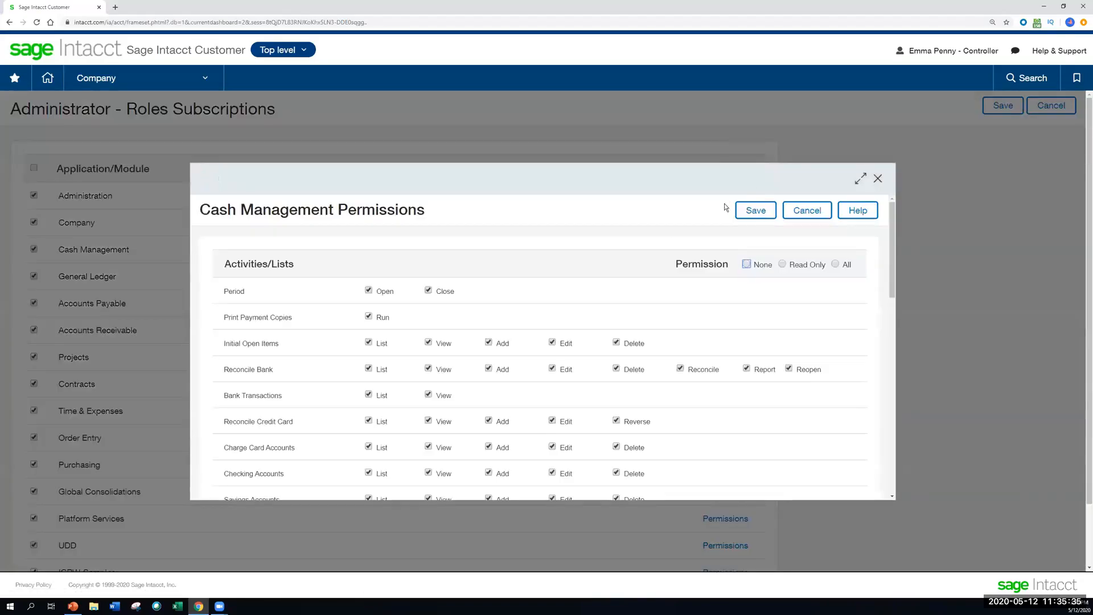
{"action": "scroll", "scroll_direction": "down", "scroll_amount": 3}
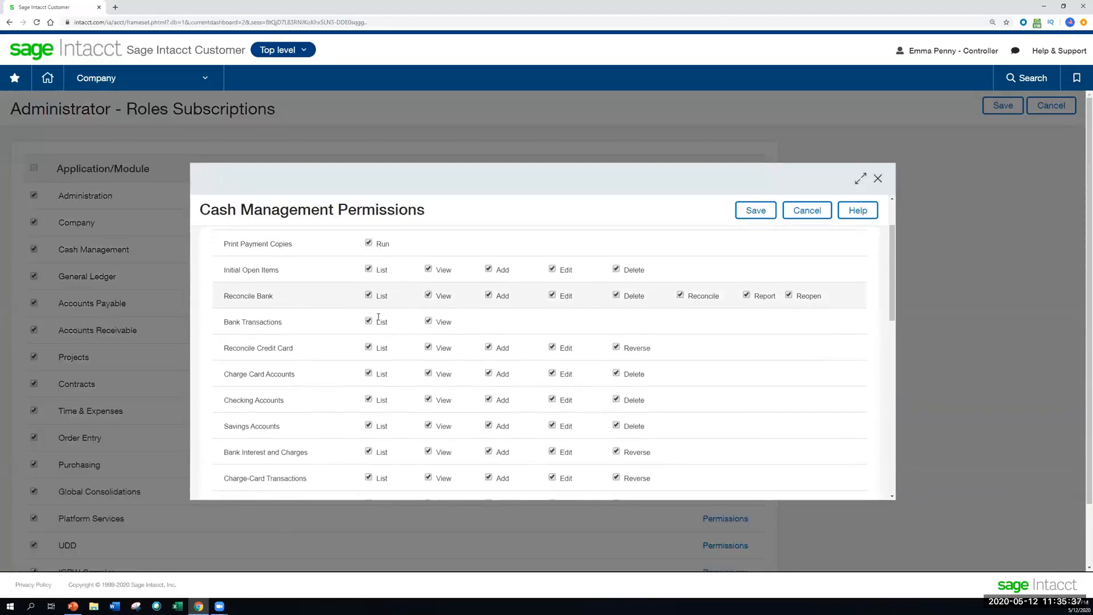
{"action": "scroll", "scroll_direction": "down", "scroll_amount": 3}
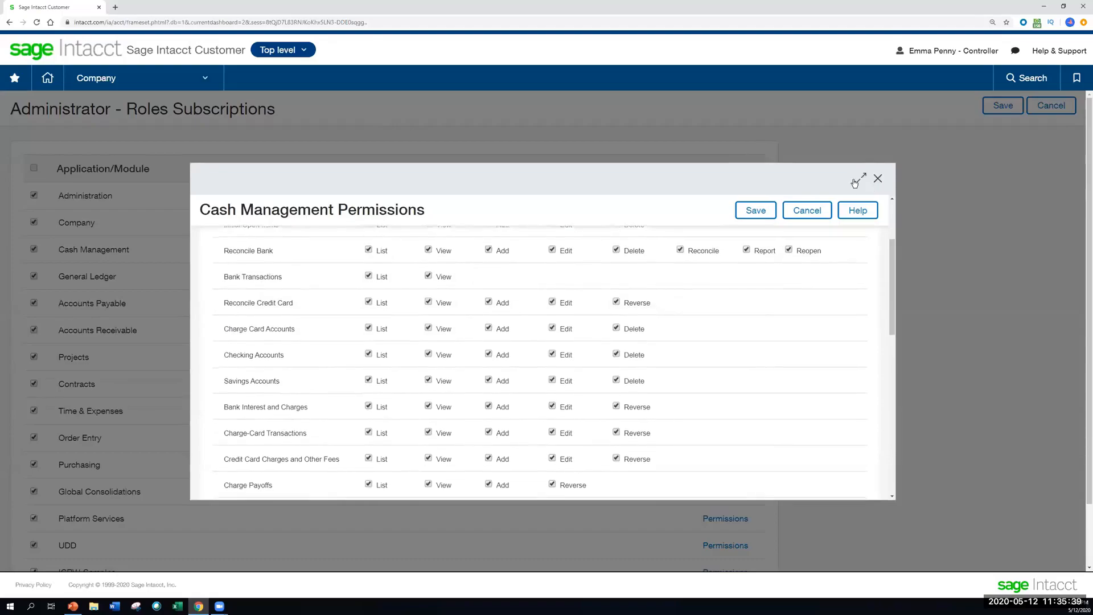
{"action": "left_click", "coordinate": [858, 179]}
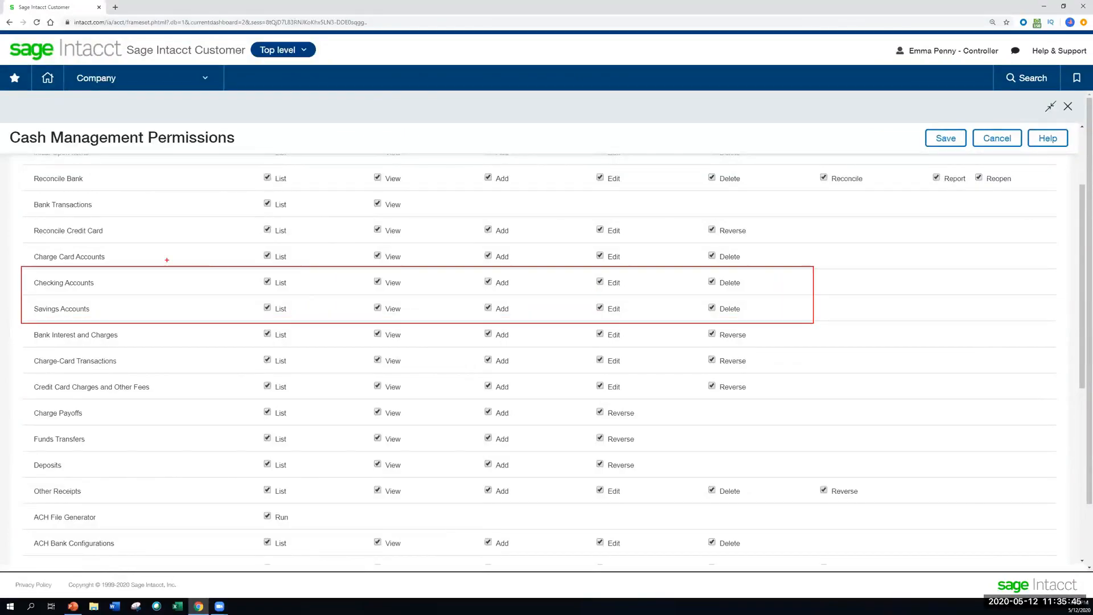
{"action": "mouse_move", "coordinate": [157, 247]}
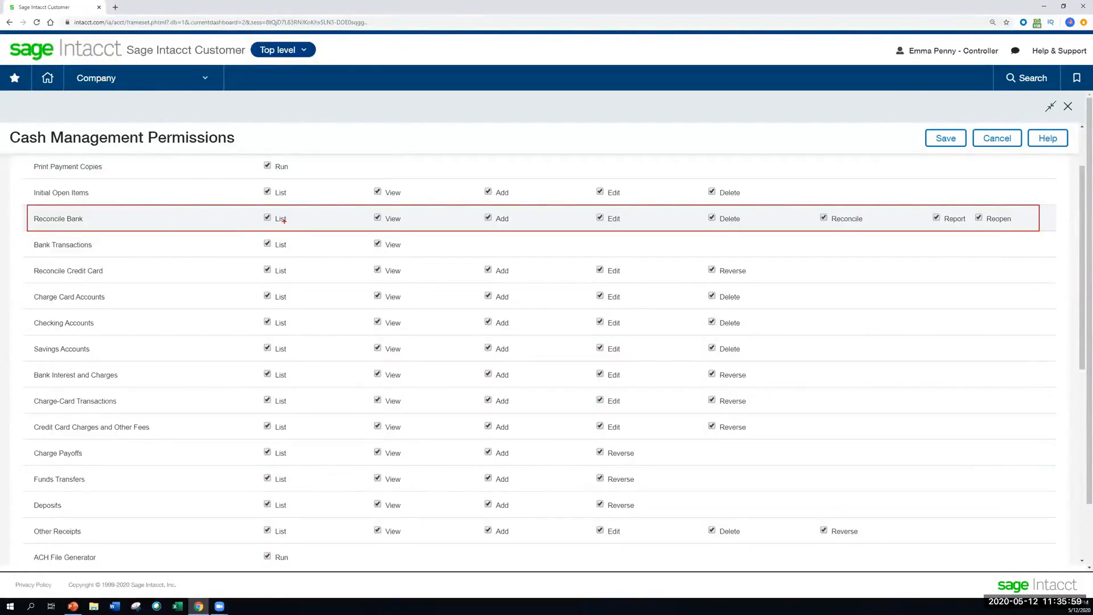
{"action": "mouse_move", "coordinate": [286, 219]}
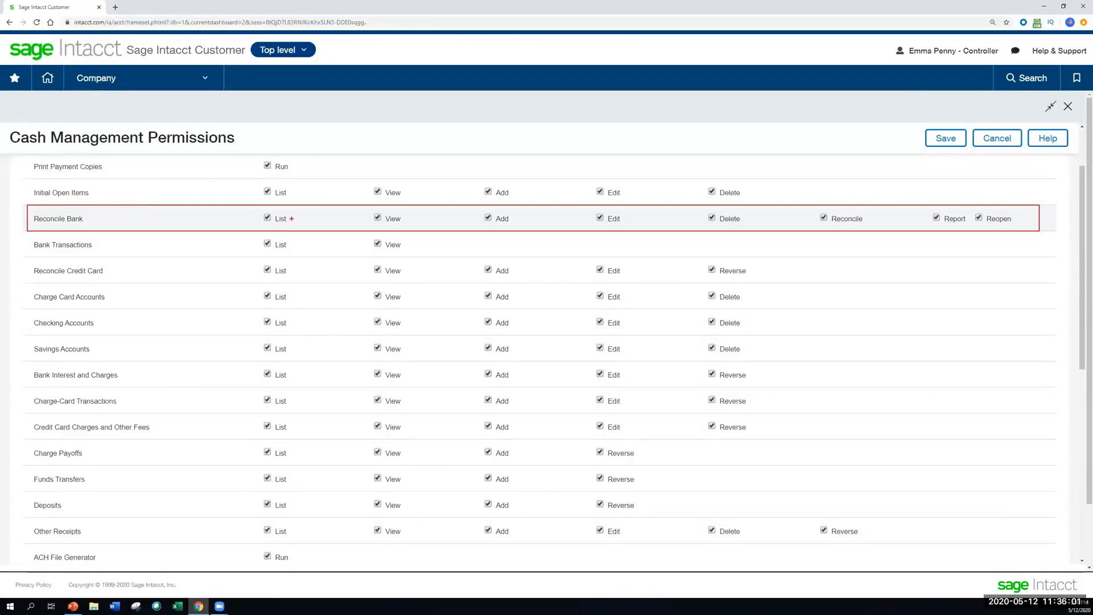